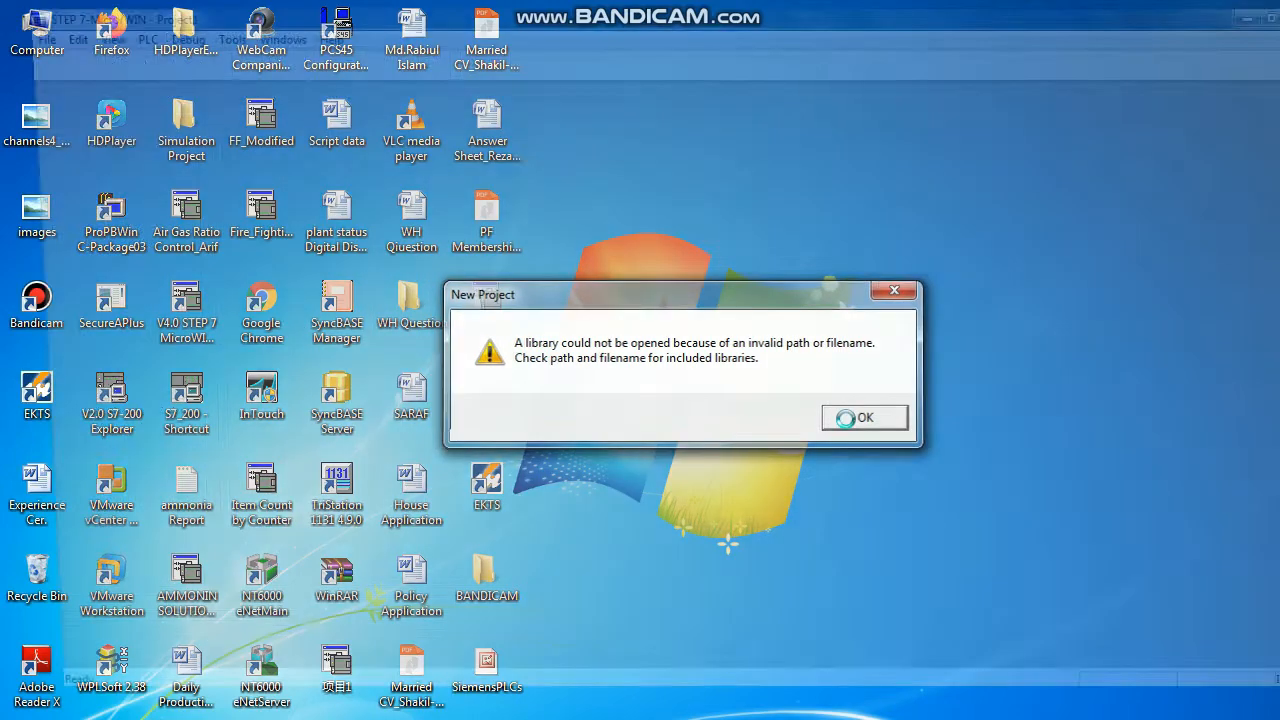
Step: Dismiss the library error message so the project tree is usable
click(864, 417)
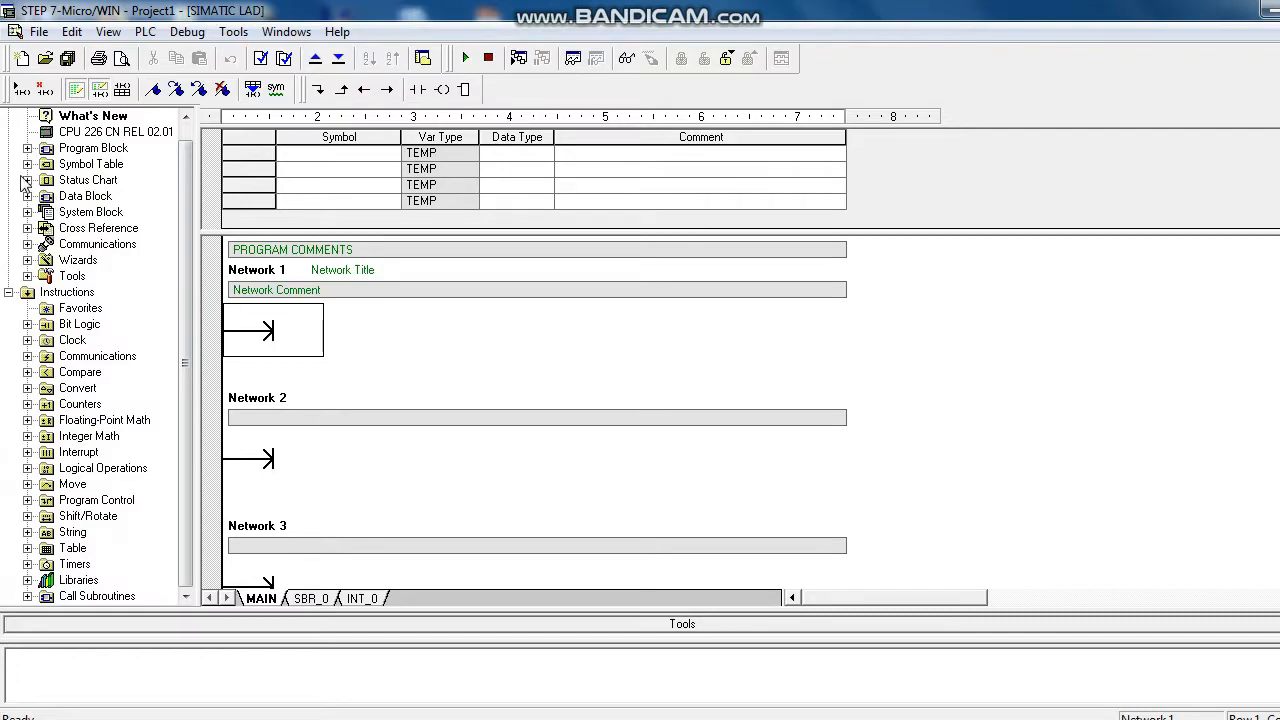
mouse_move(42, 166)
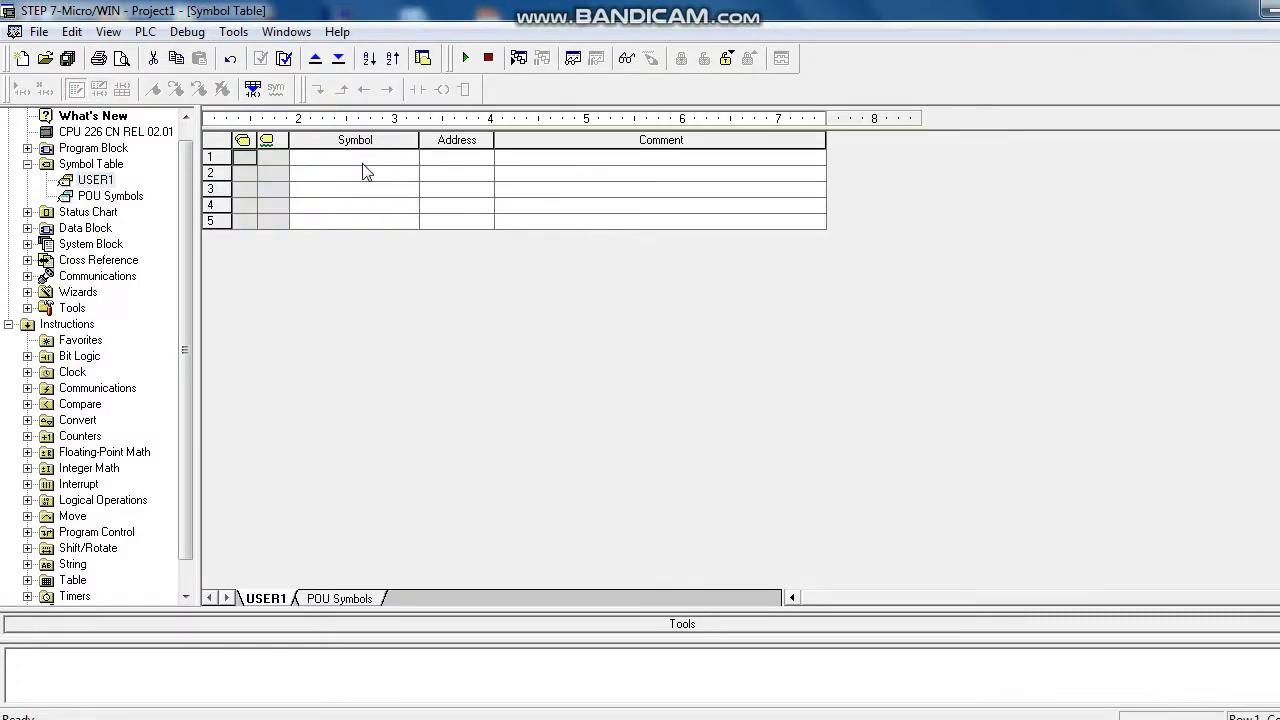
Step: Enter row 1 as START_PB at I0.0 with comment SEQUENCE START
click(353, 157)
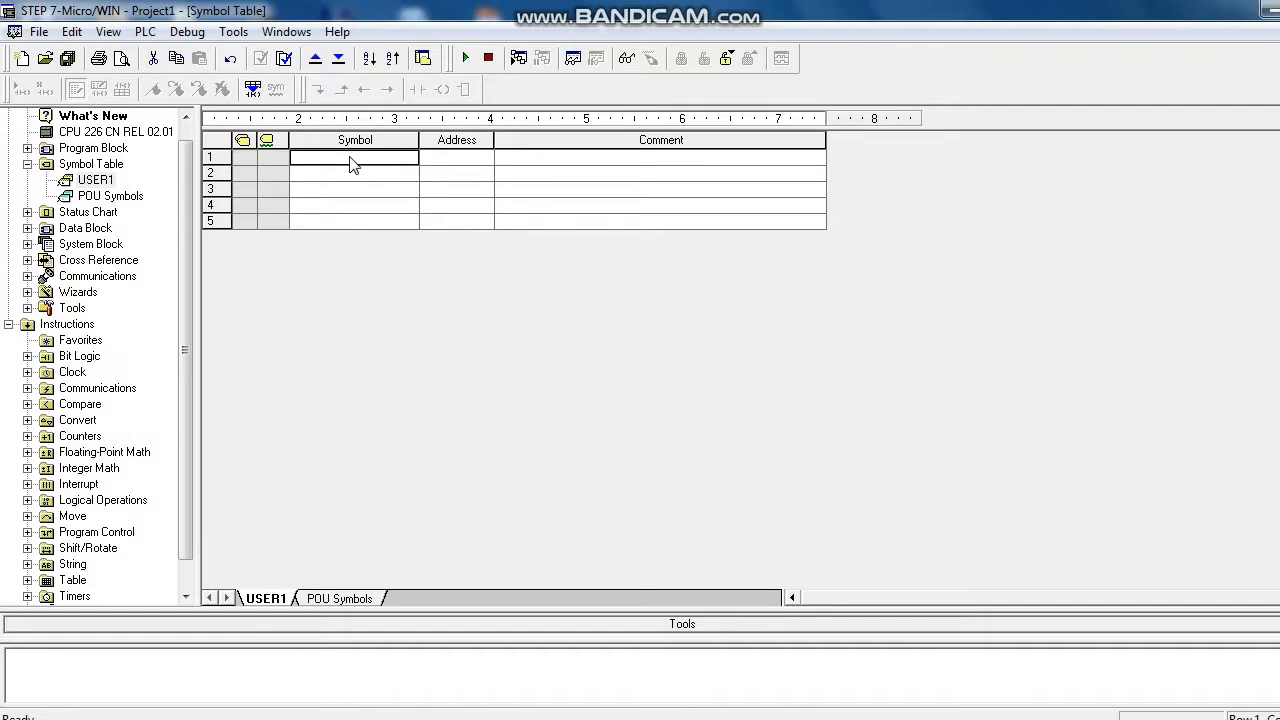
text(s)
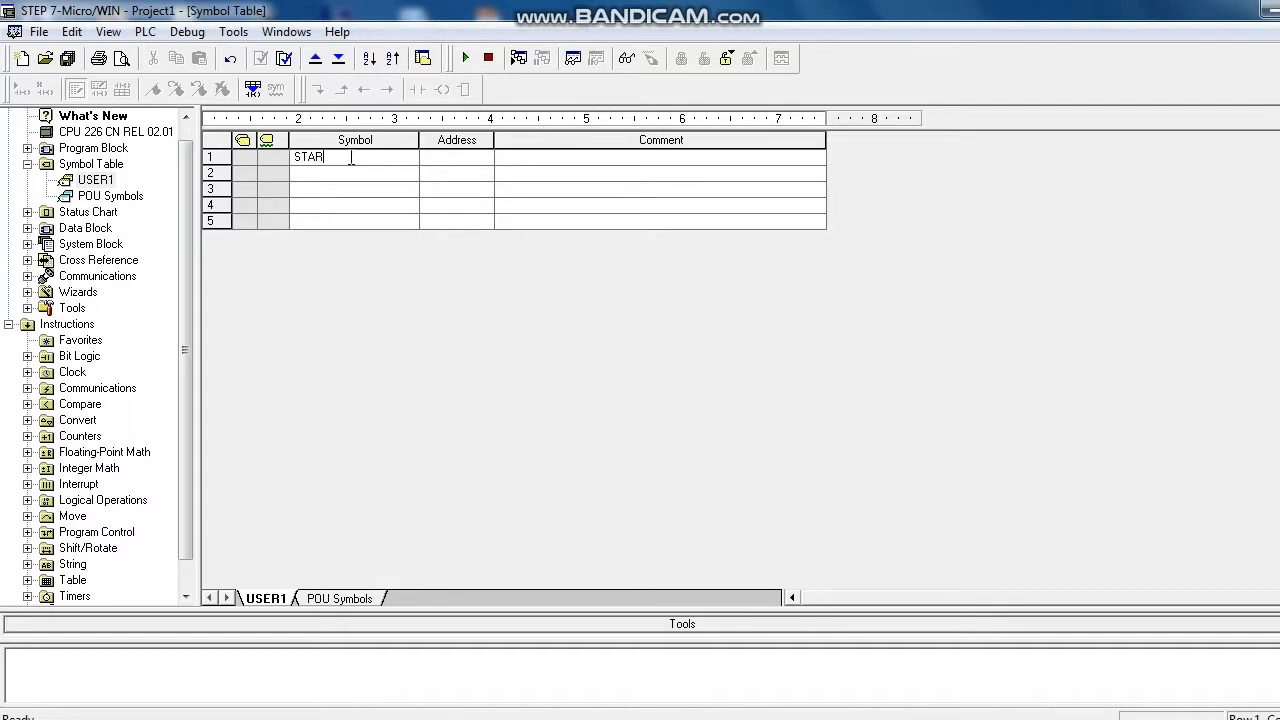
text(_)
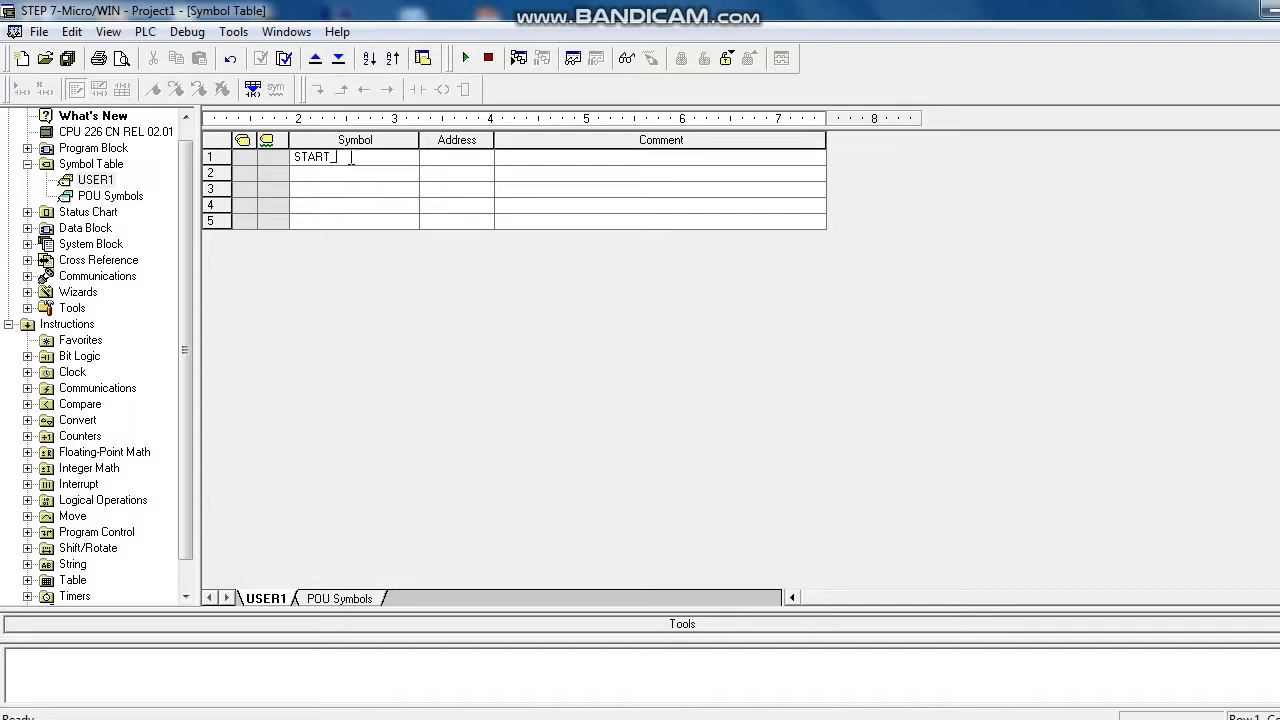
text(PB)
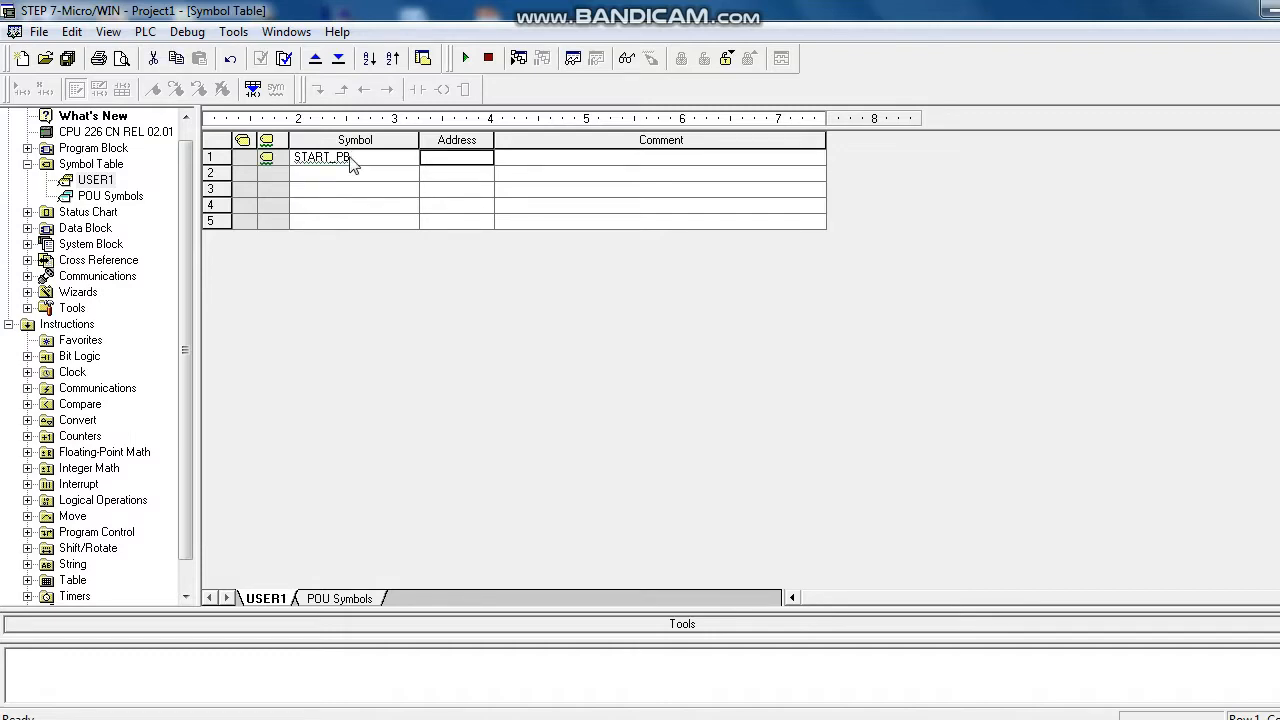
text(I0.0)
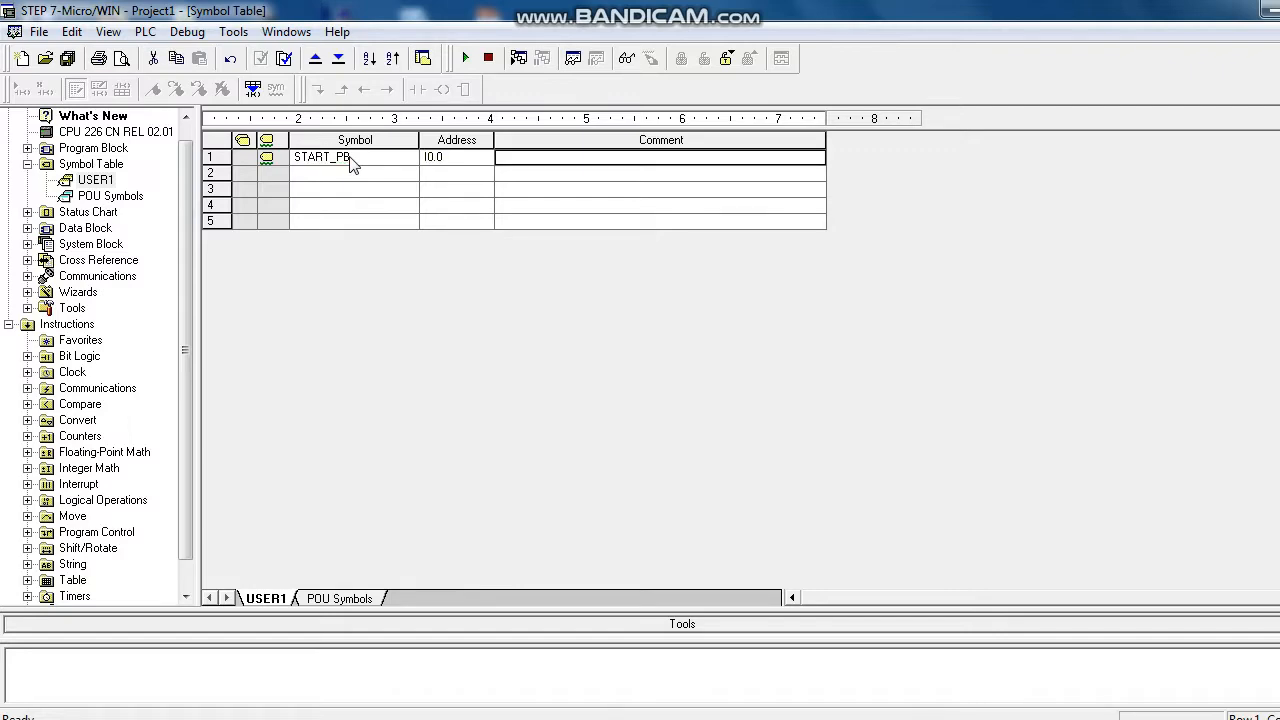
text(SEQUENC)
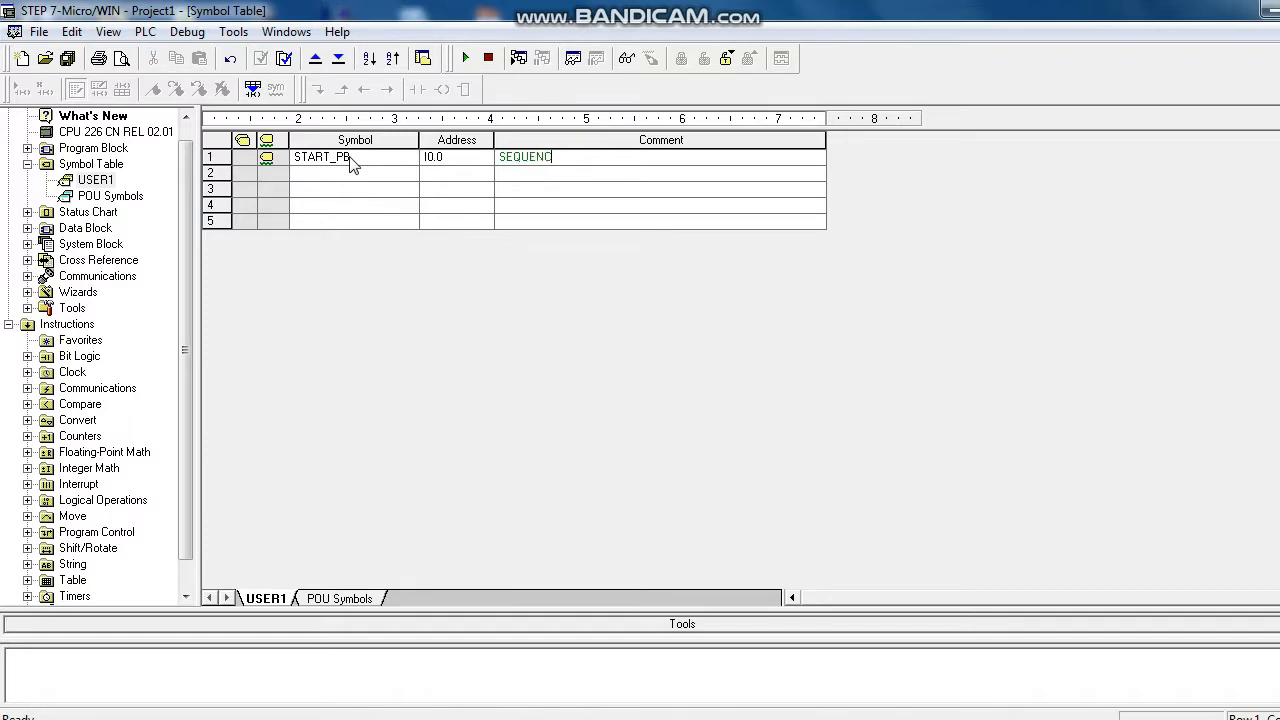
text(E START)
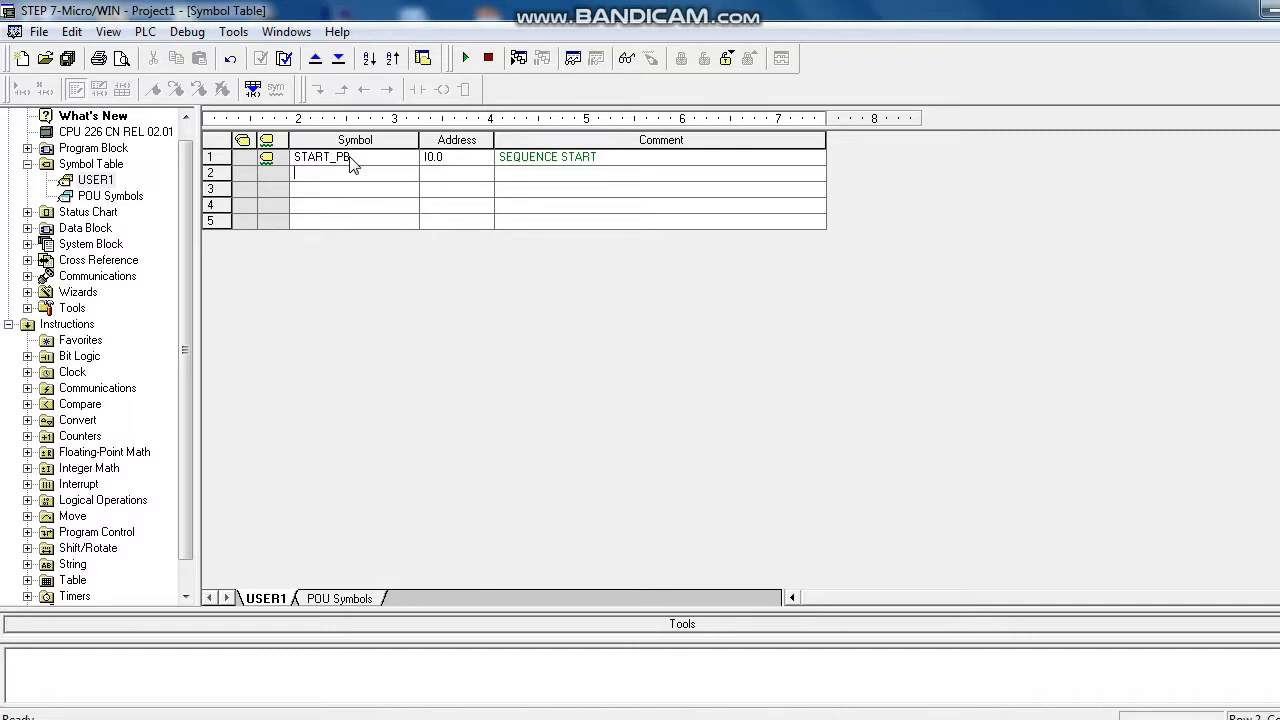
Step: Enter row 2 as RESET_PB at I0.1 with comment COUNTER RESET
text(RESET)
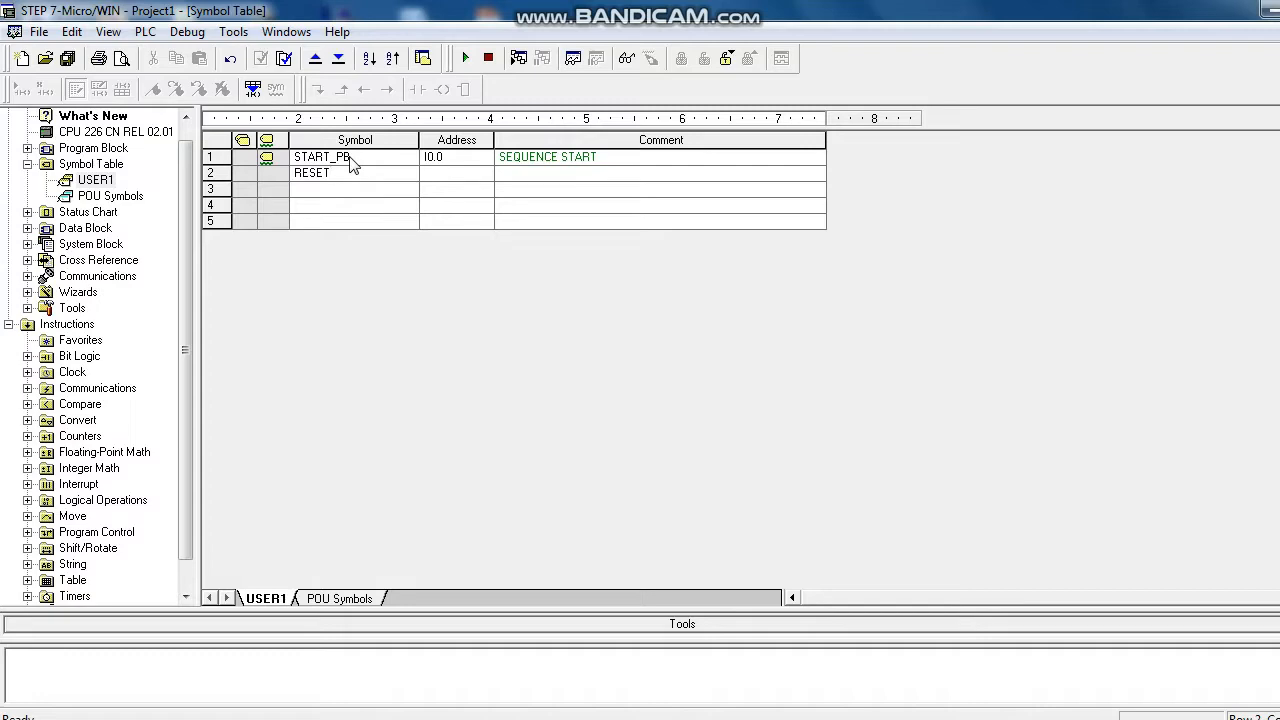
text(_PB)
text(I0.1)
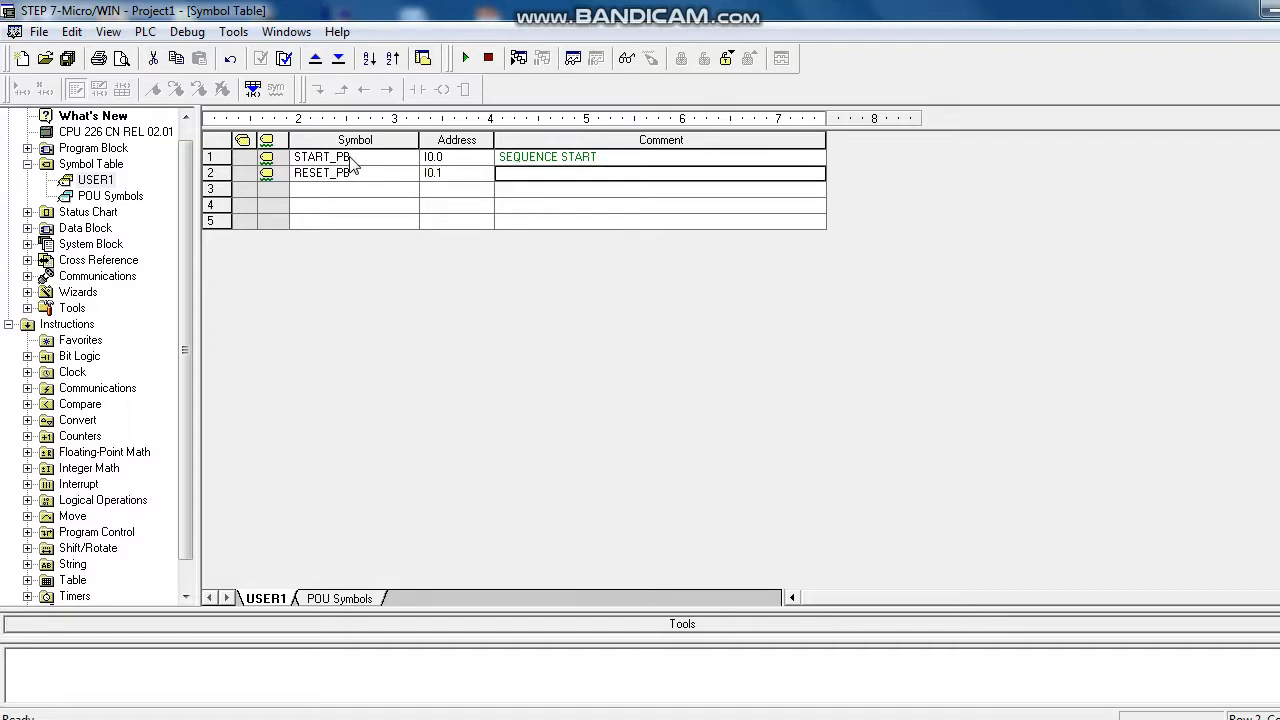
text(C)
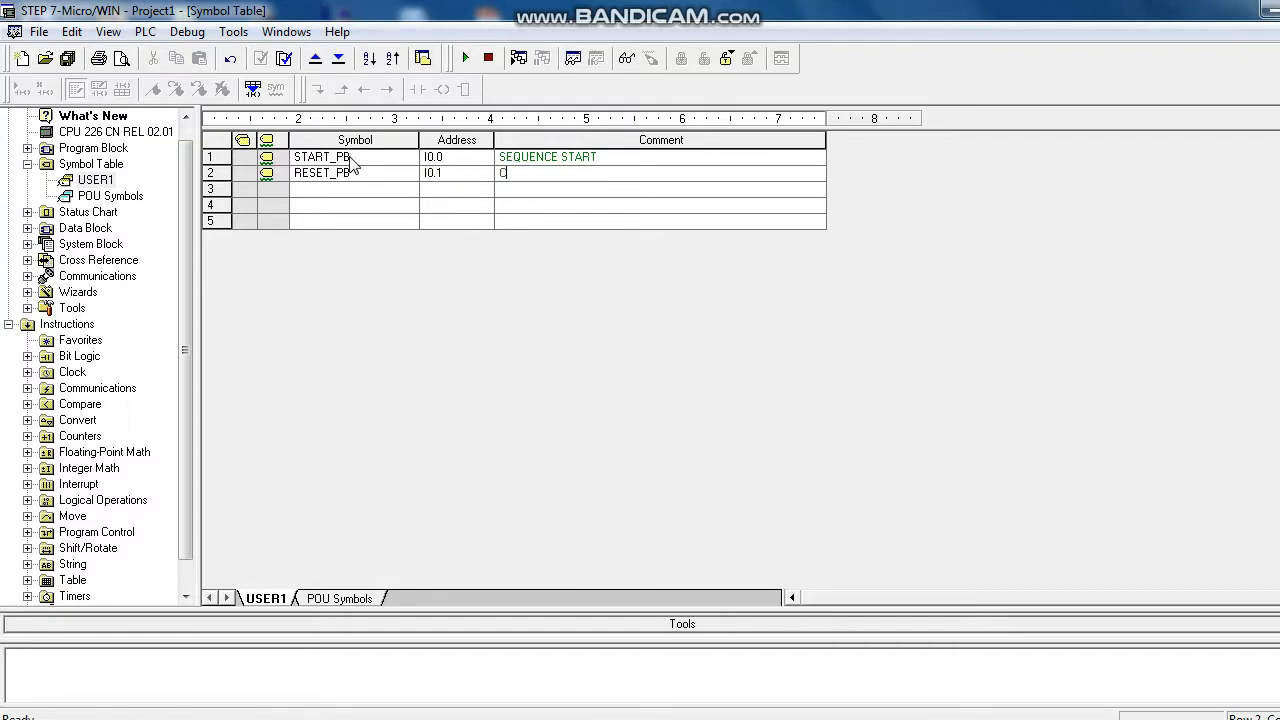
text(OUNTER RESE)
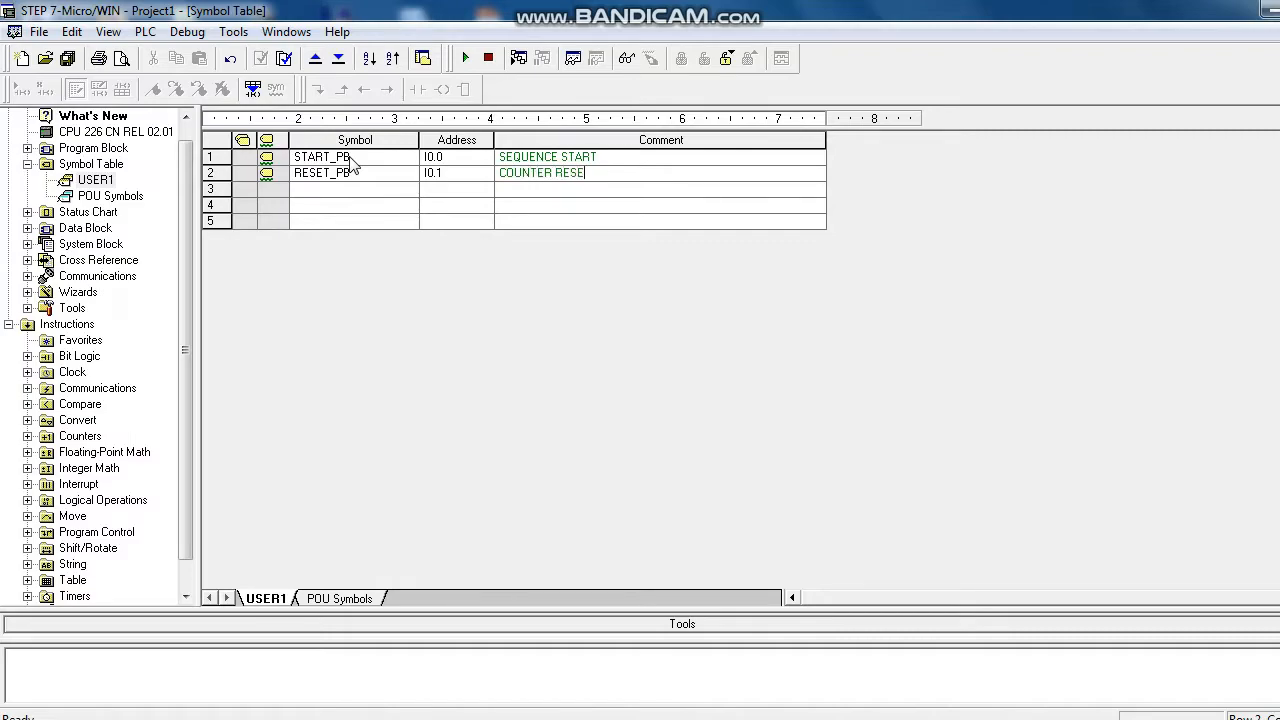
text(T)
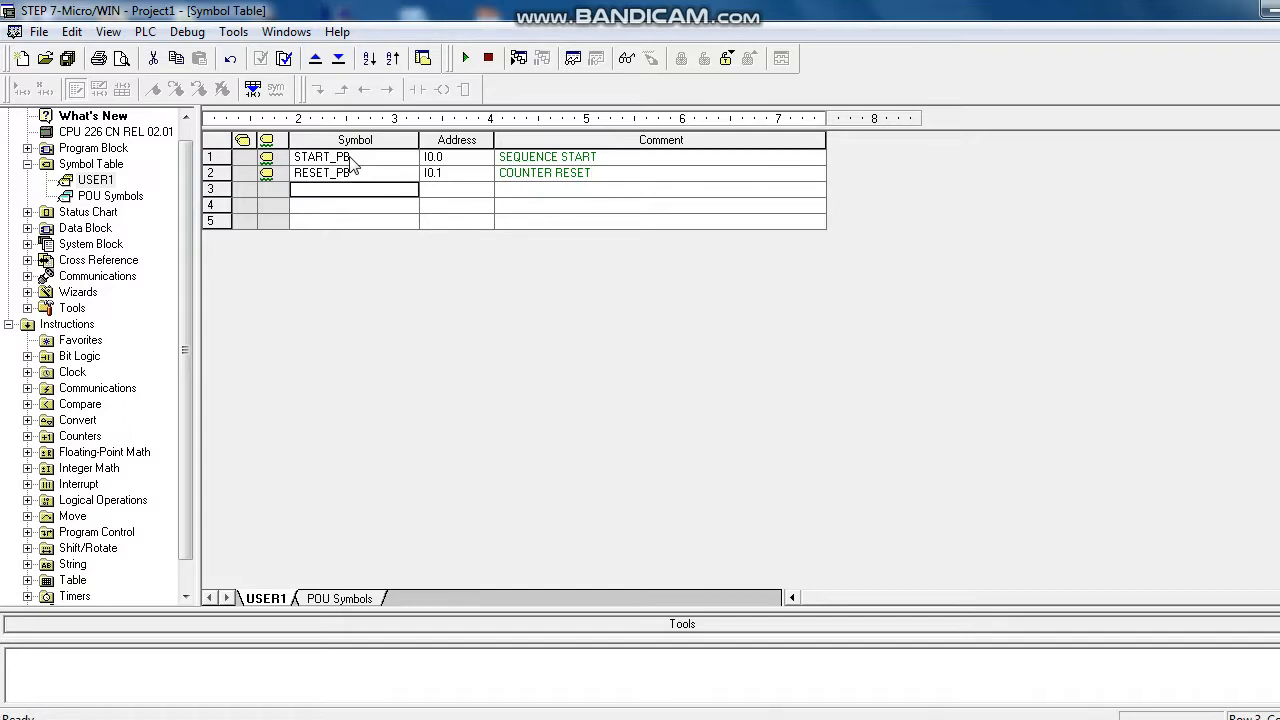
Step: Enter row 3 as TIMER1 at T37 with comment TIMER-01
text(TI)
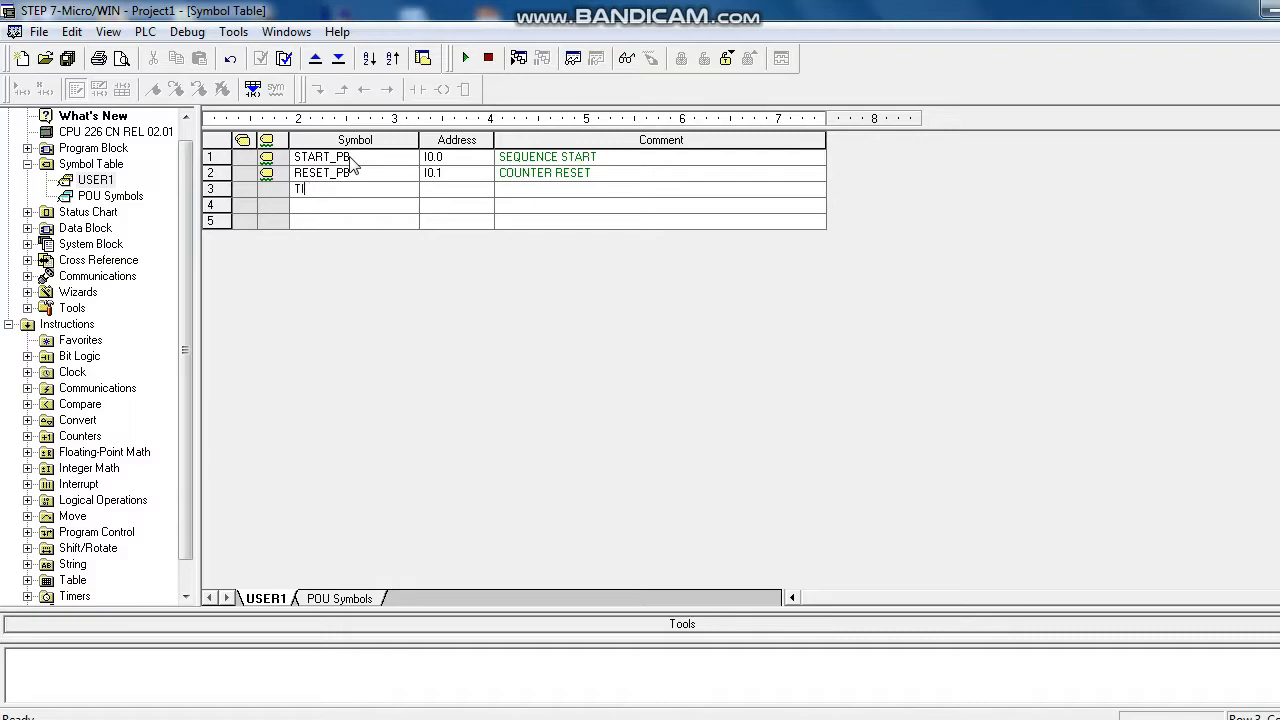
text(MER1)
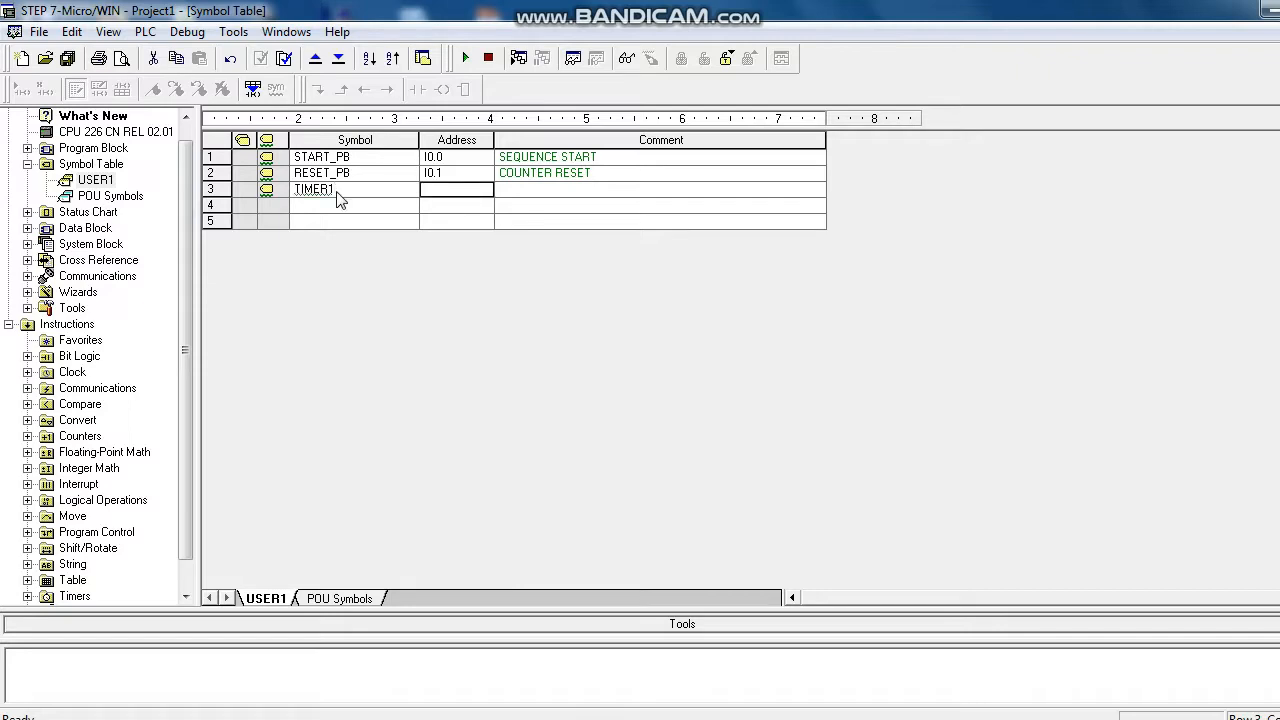
text(T3)
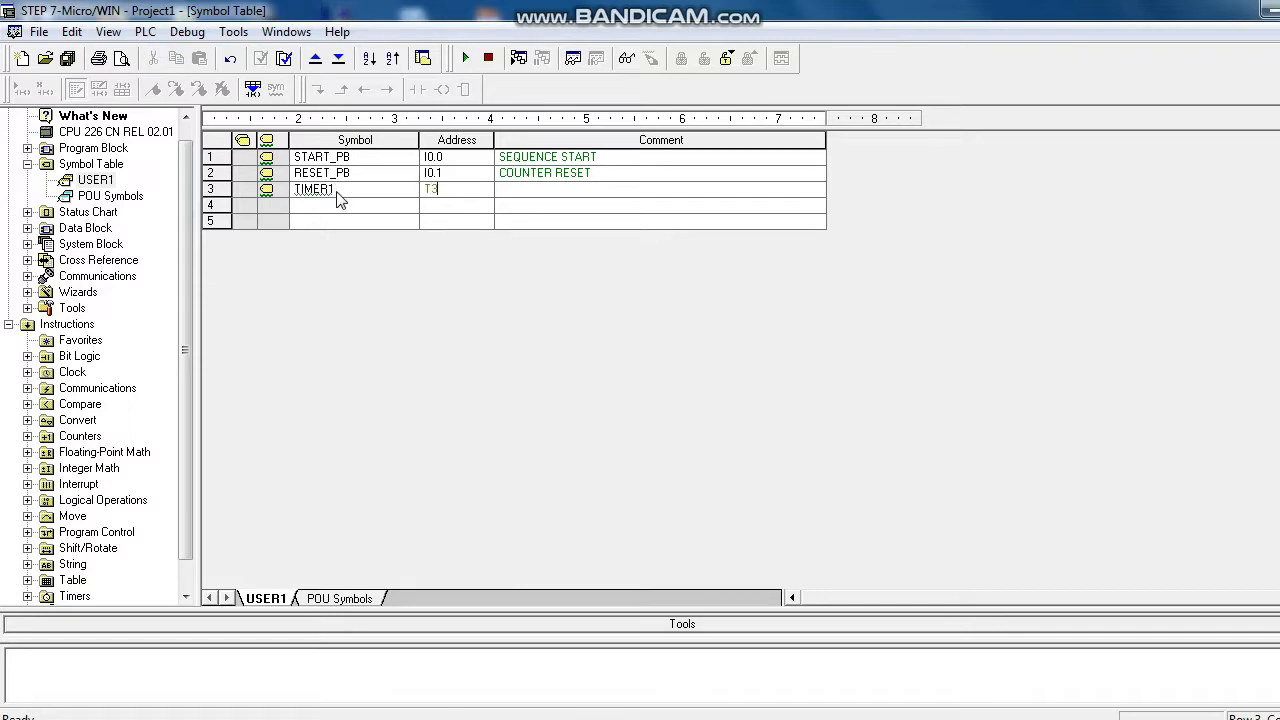
text(37)
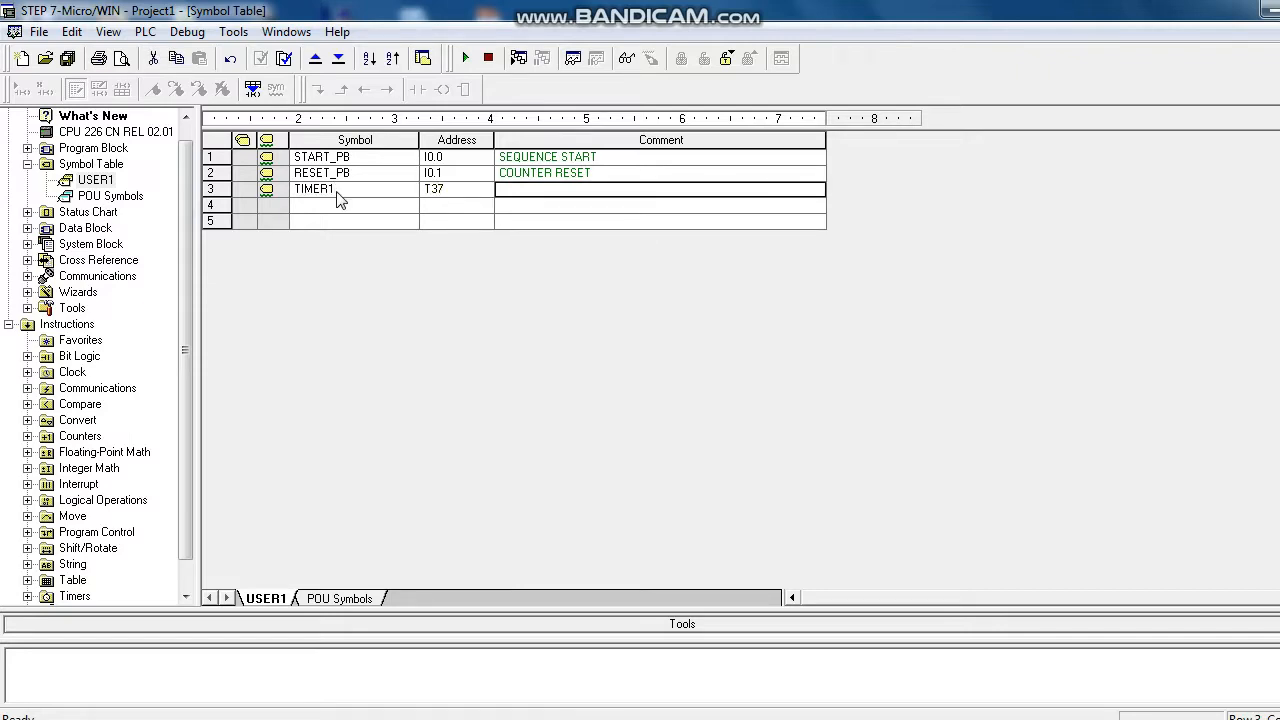
text(TIMER)
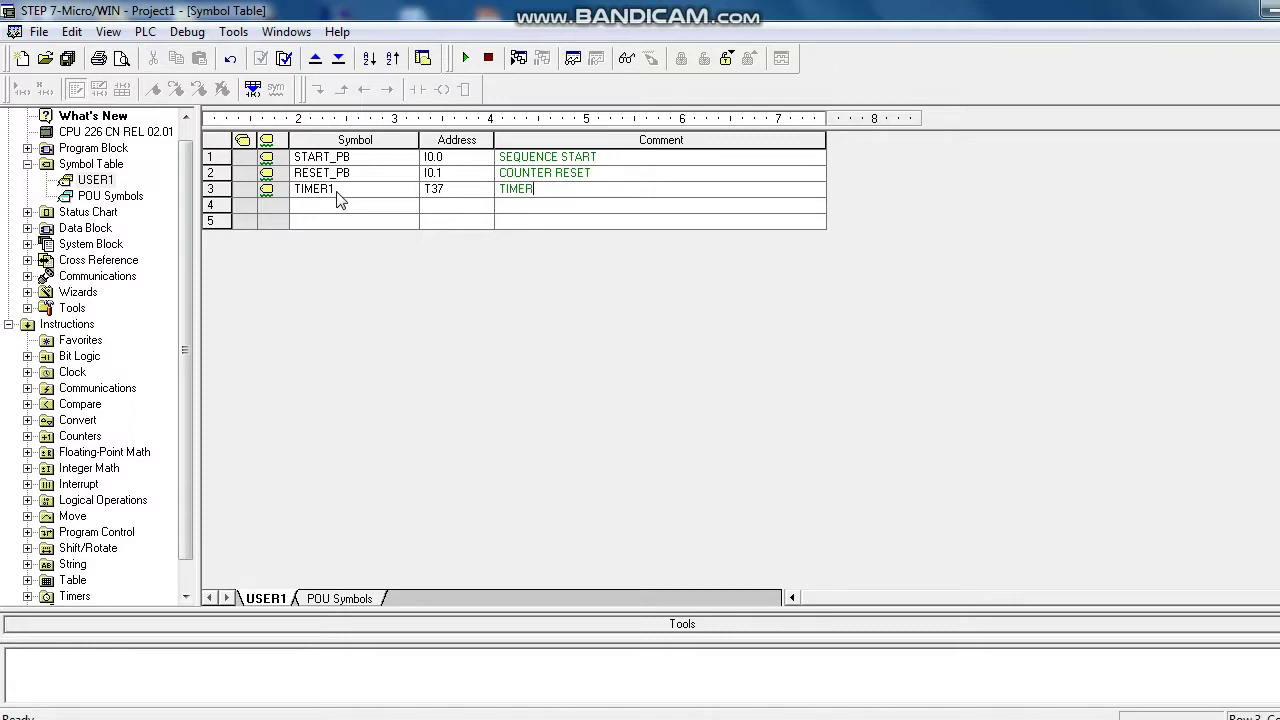
text(-01)
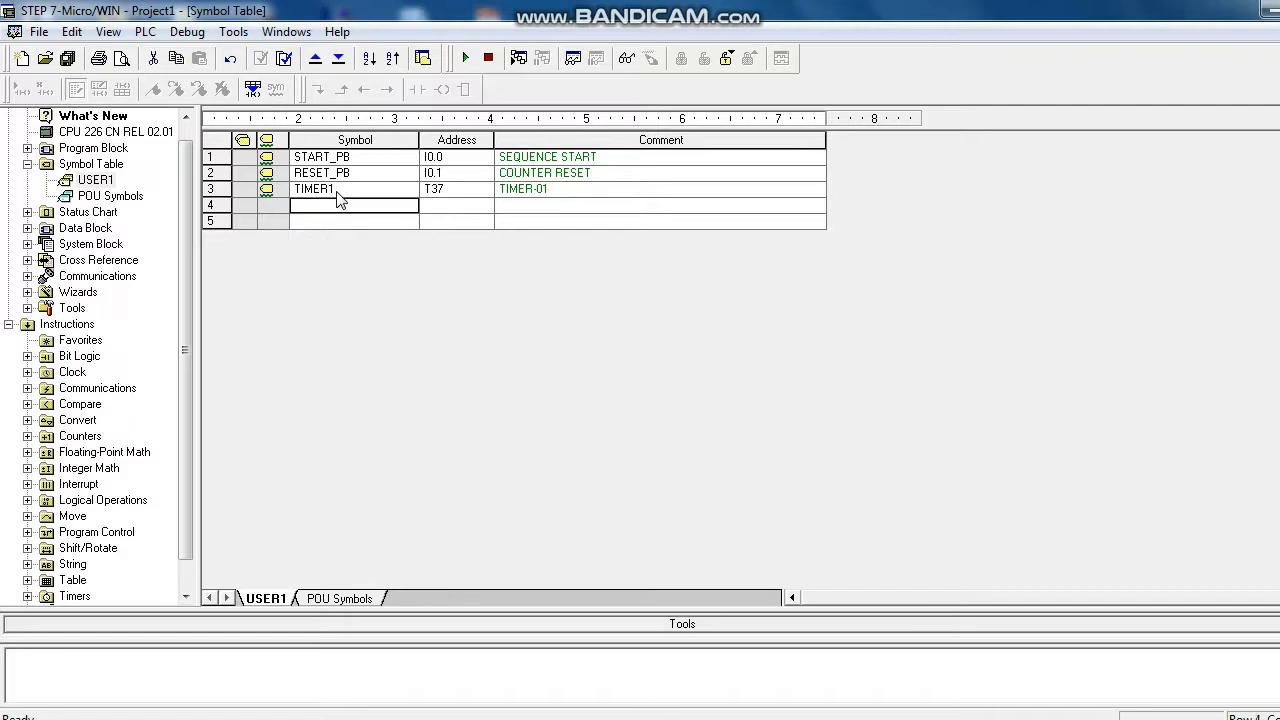
Step: Enter row 4 as TIMER2 at T38 with comment TIMER-02
text(TIMER2)
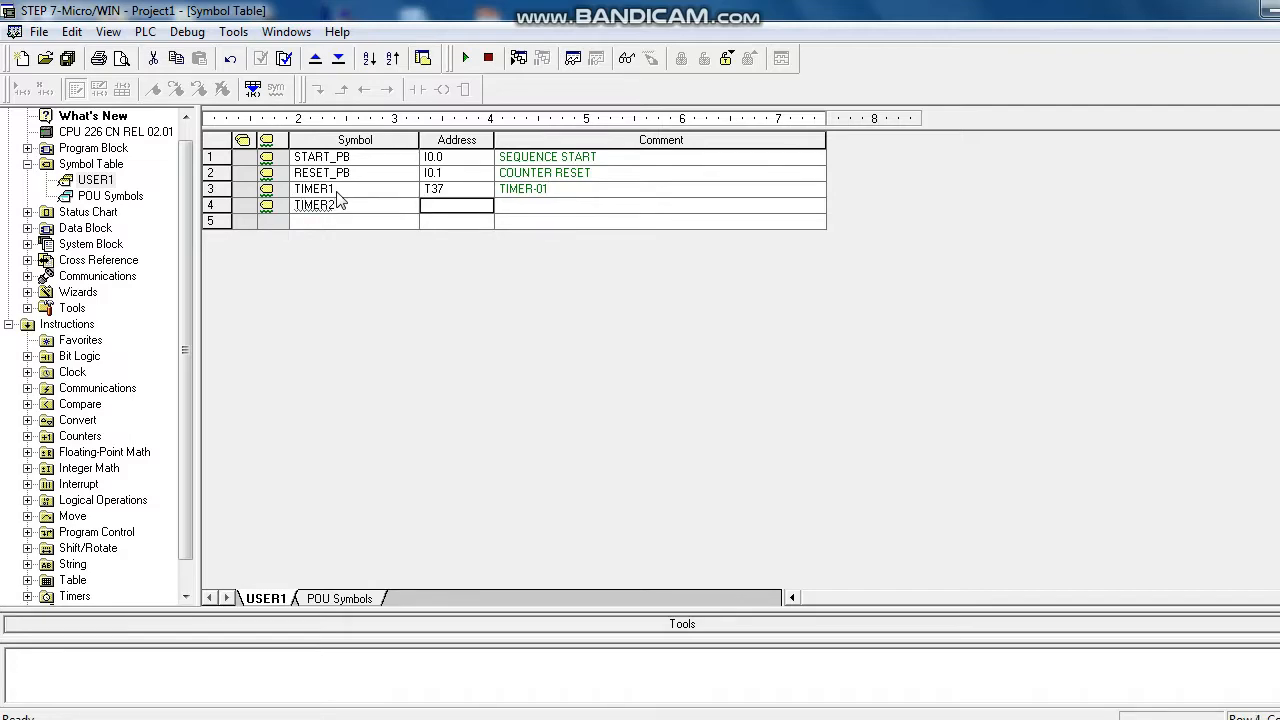
text(T38)
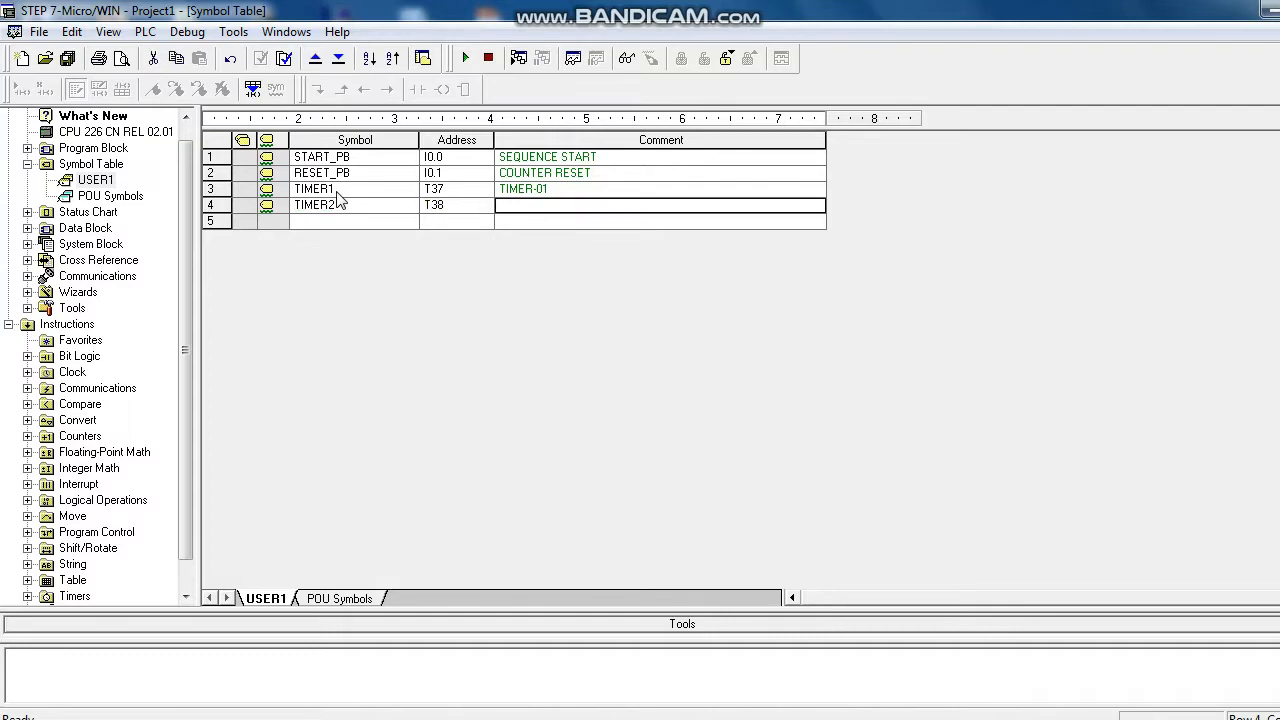
text(TIMER-02)
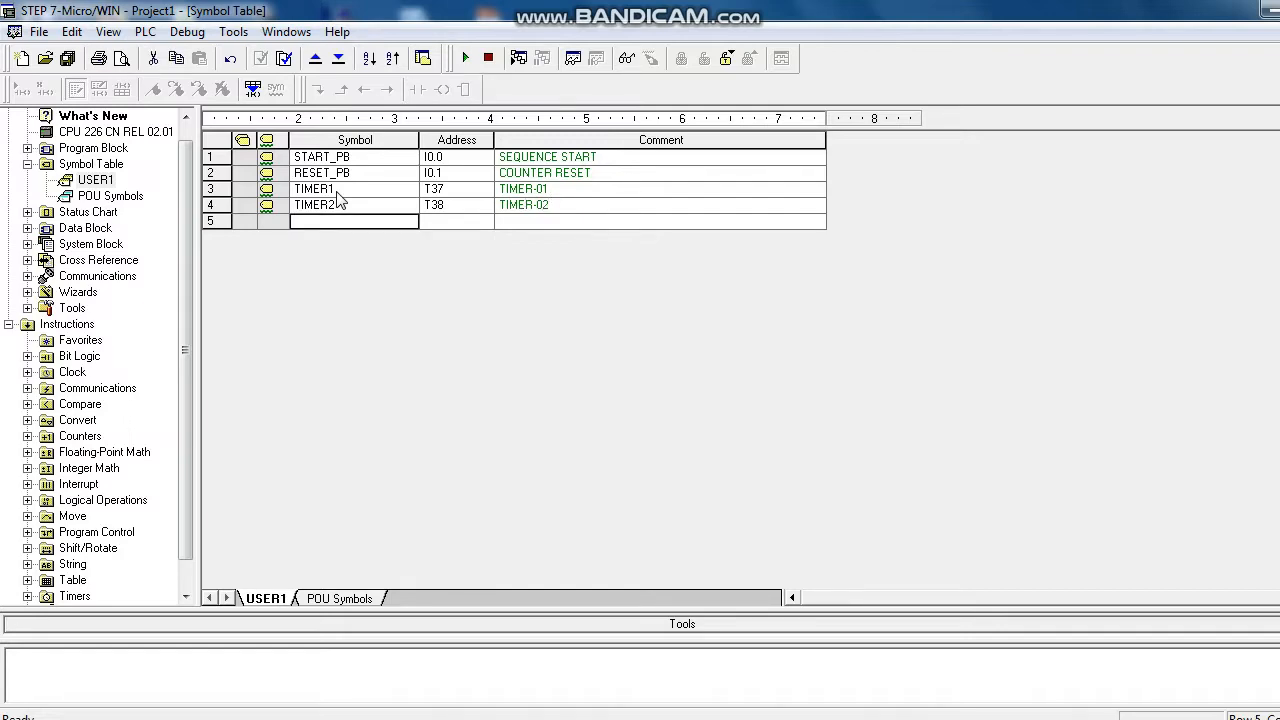
Step: Enter row 5 as UP_COUNTER at C1 with comment UP-COUNTER
text(U)
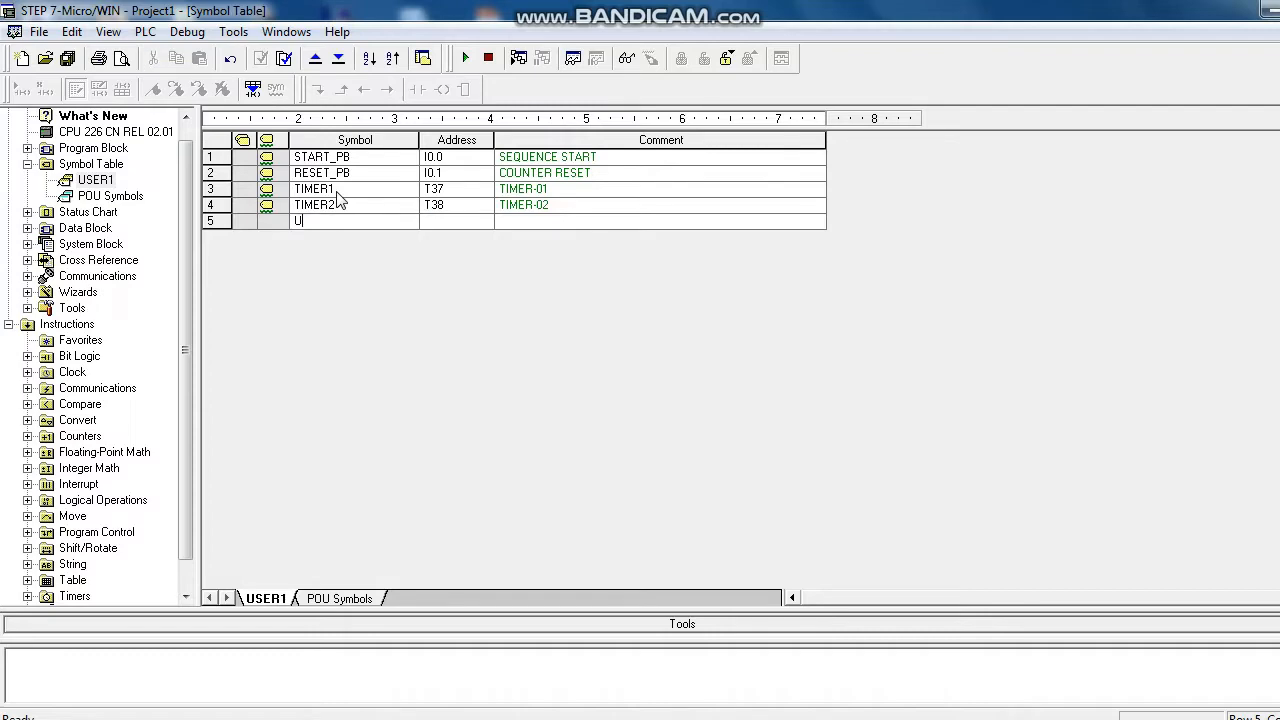
text(P-COUNTER)
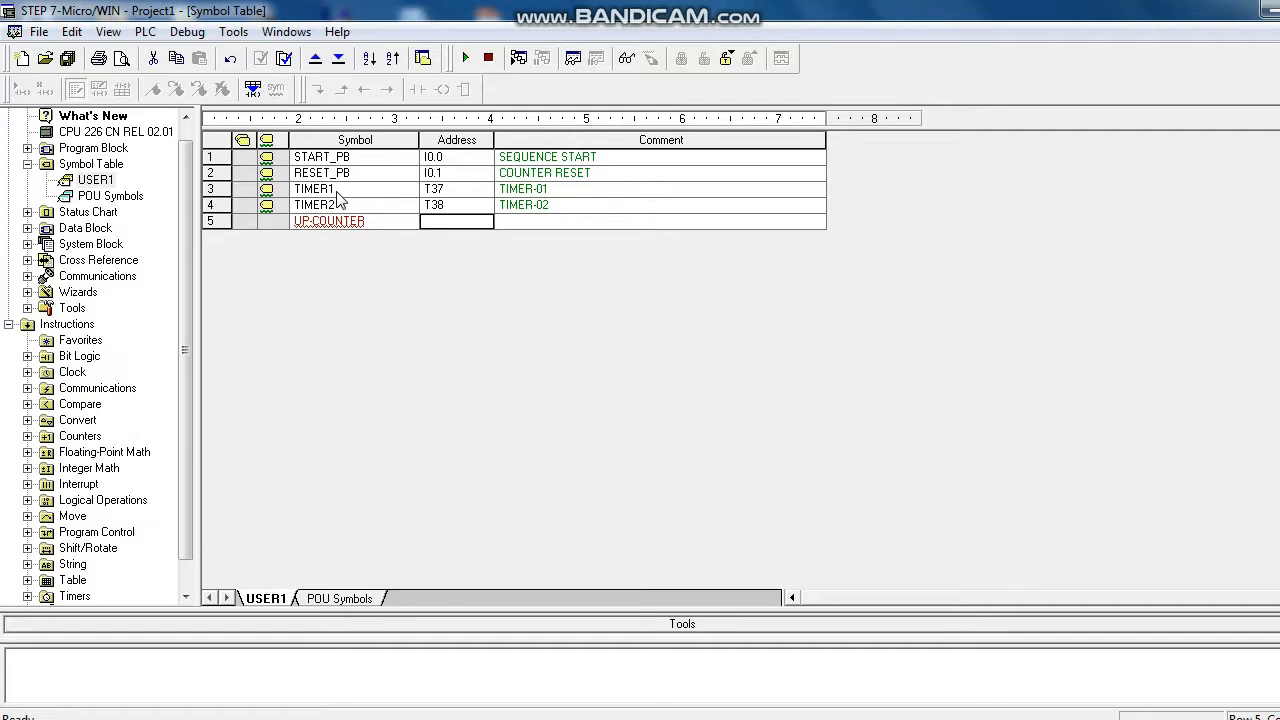
mouse_move(375, 228)
text(C)
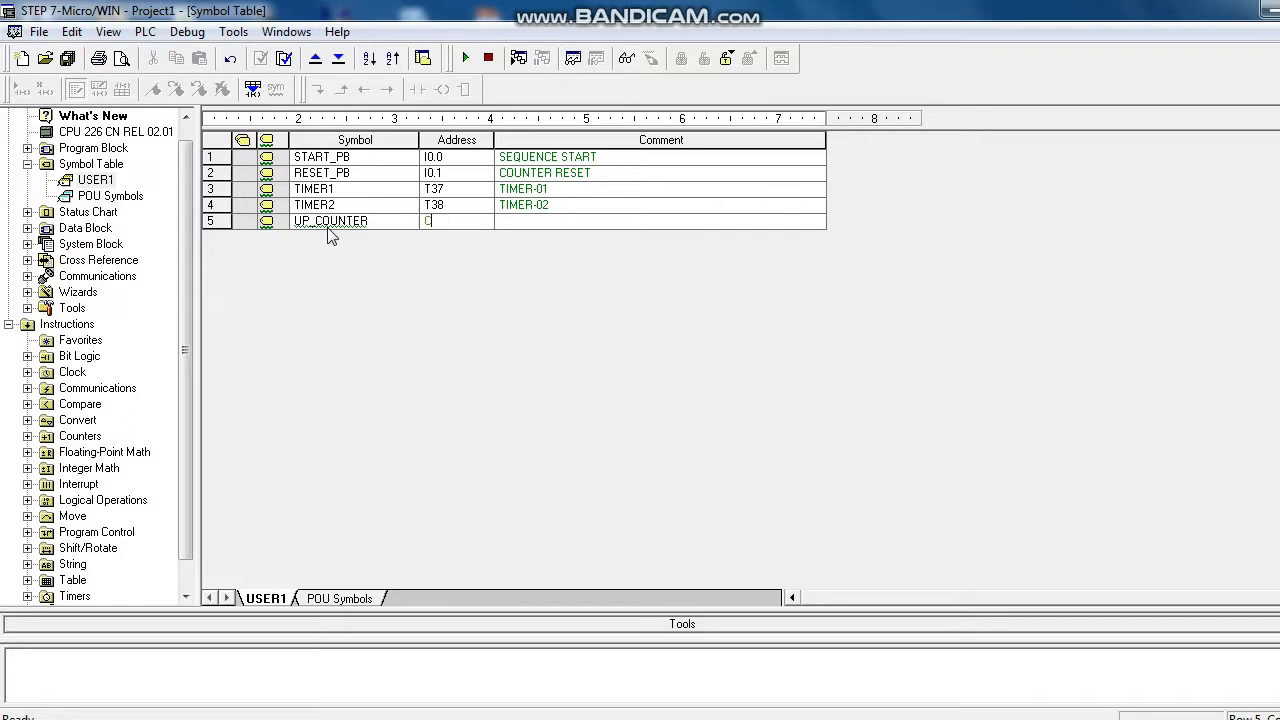
text(1)
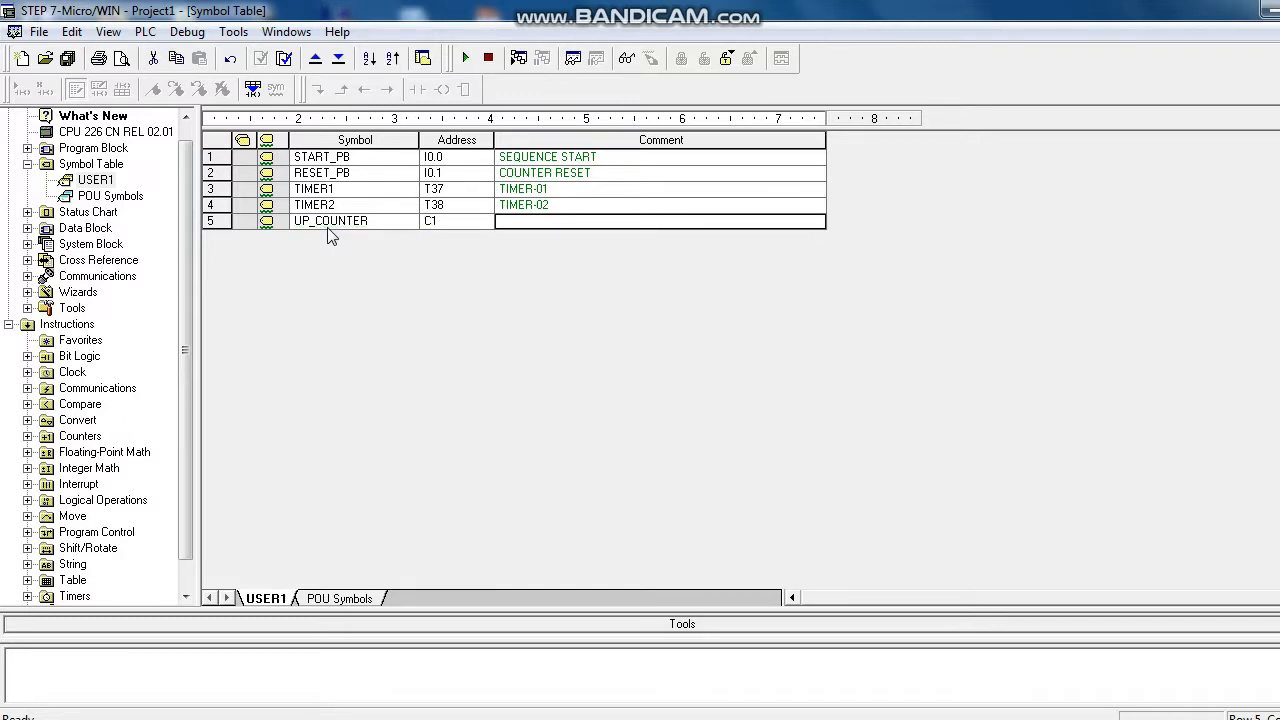
text(UP)
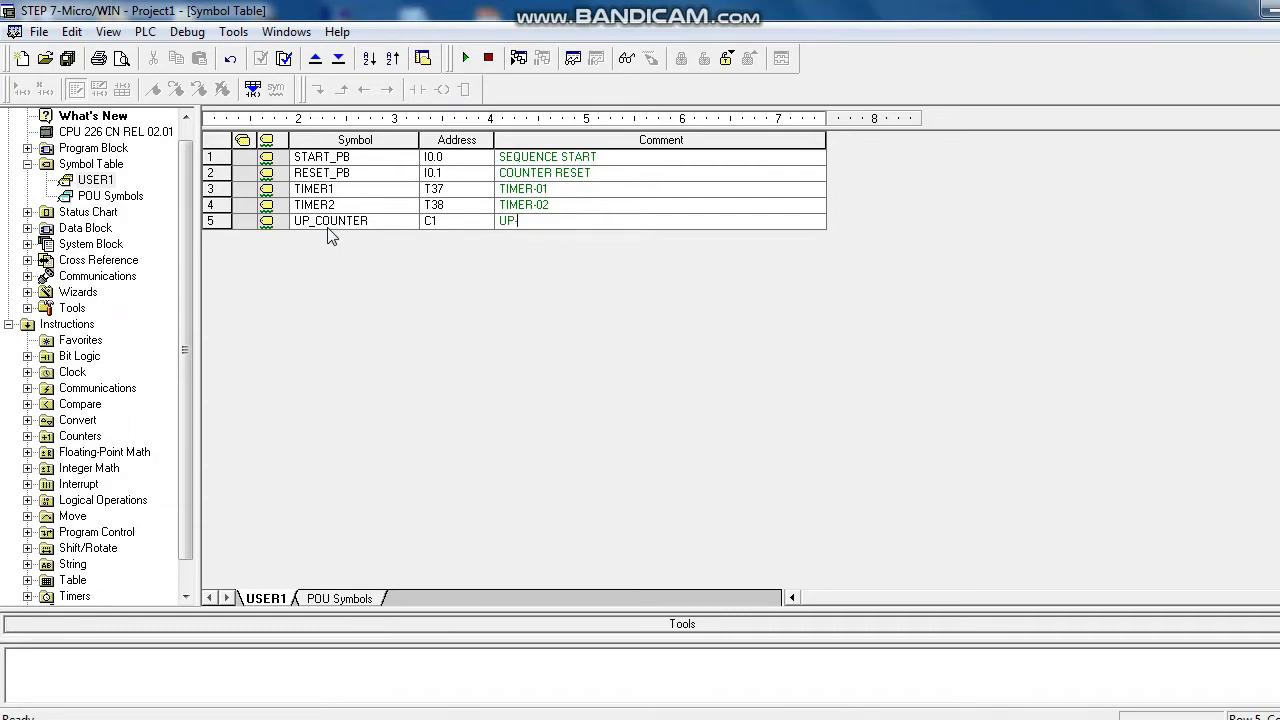
text(-COUNT)
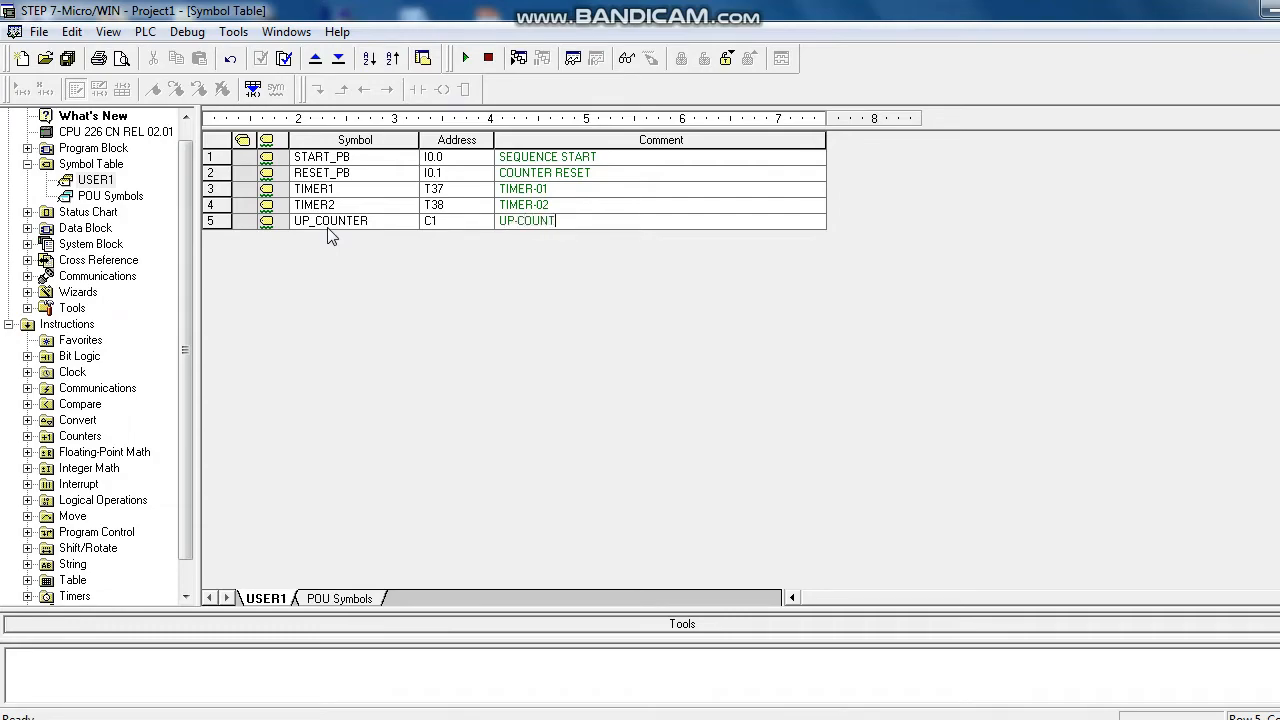
text(ER)
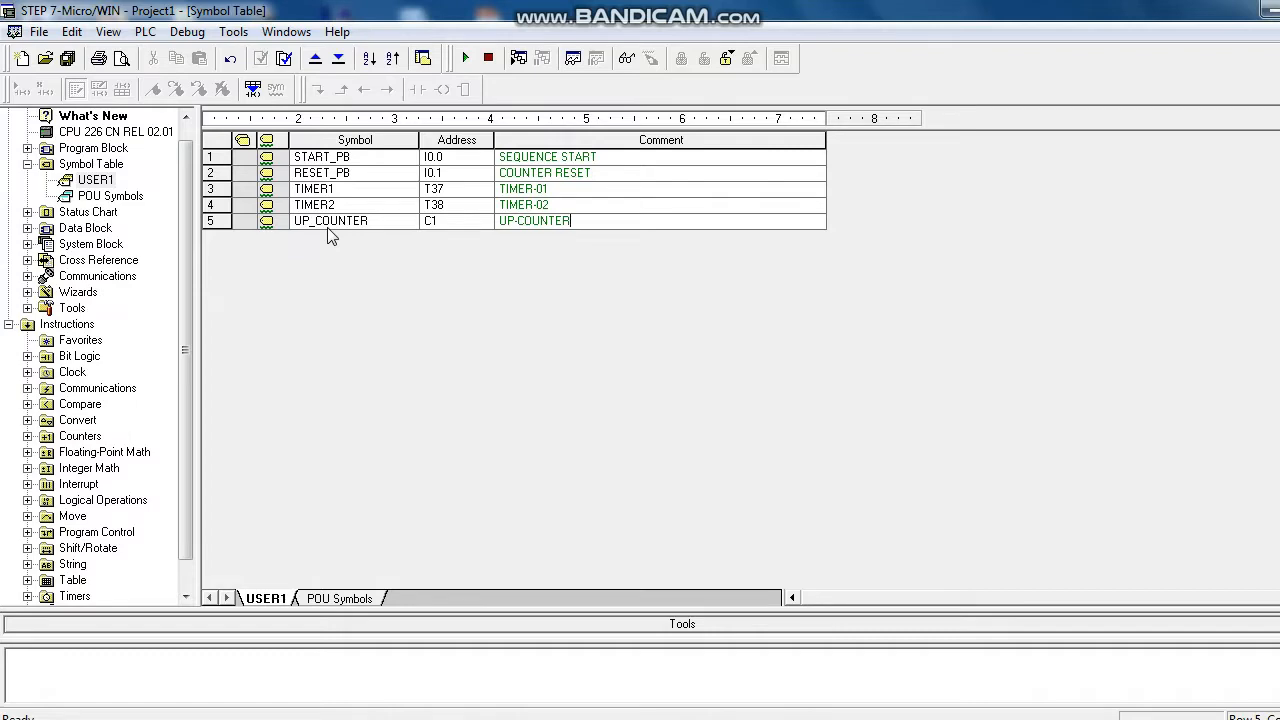
mouse_move(529, 336)
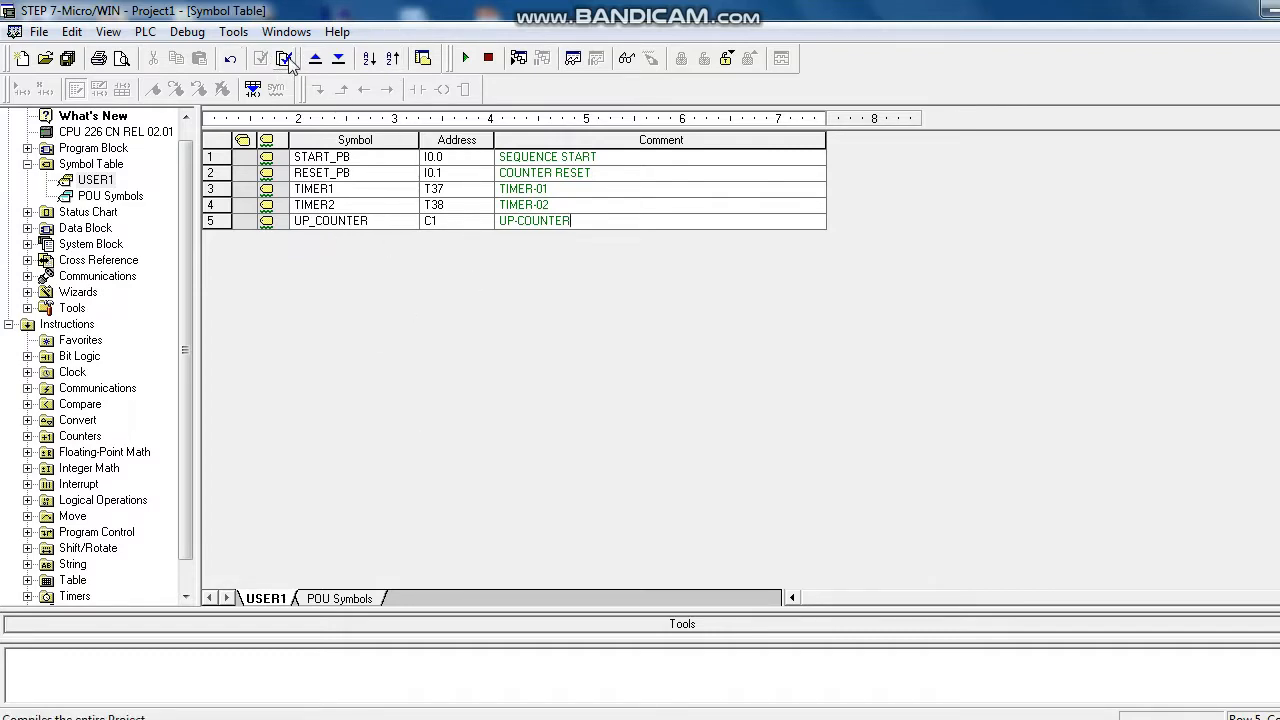
Step: Save the project as USE_COUNTER
click(287, 58)
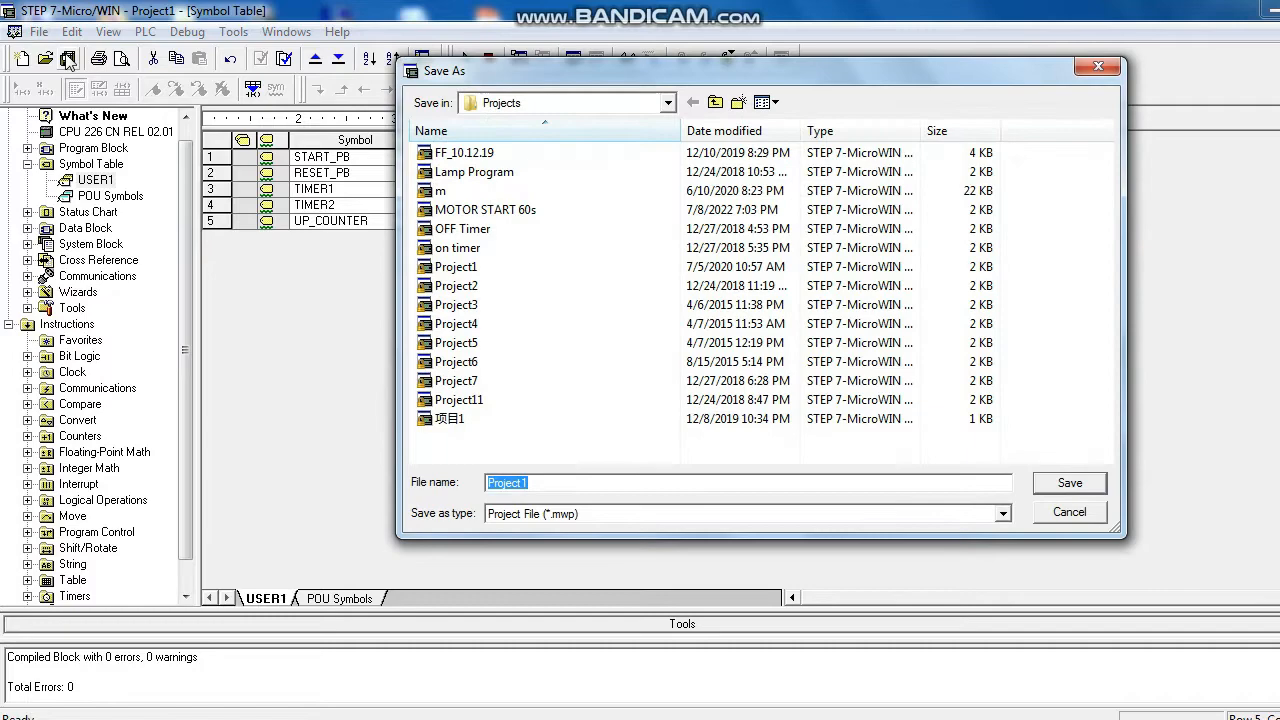
mouse_move(578, 510)
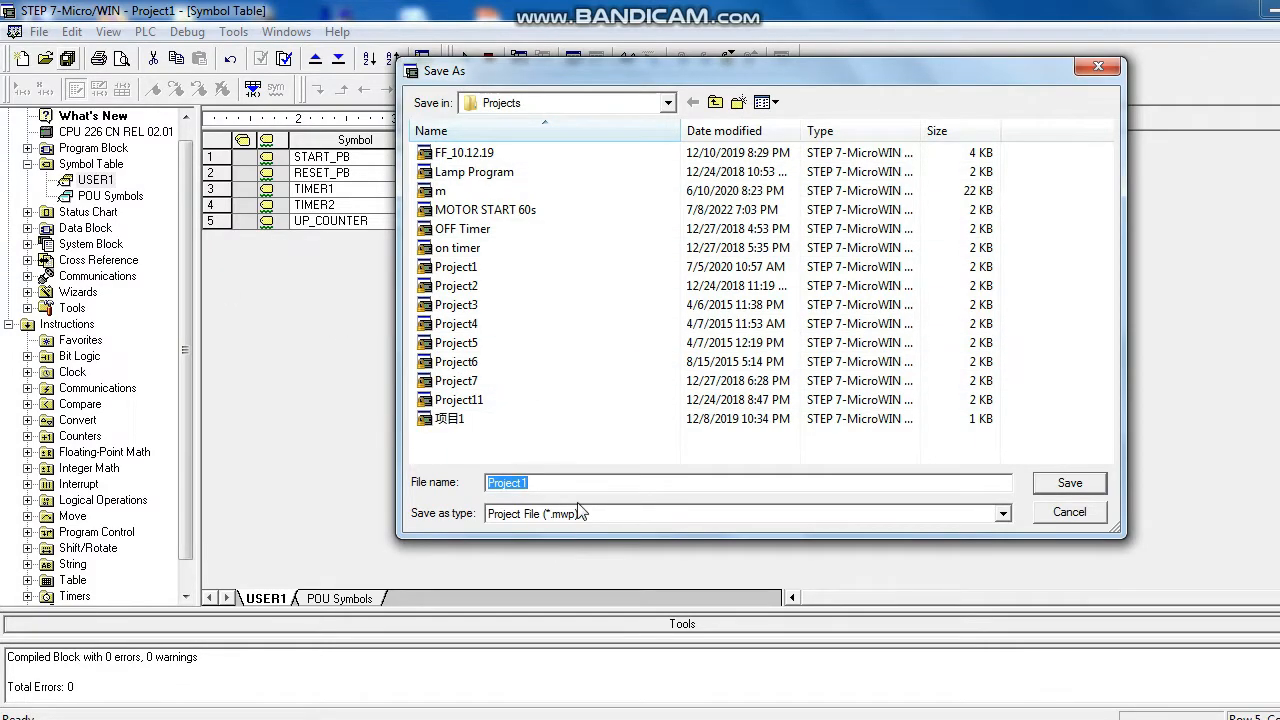
text(COUNTER)
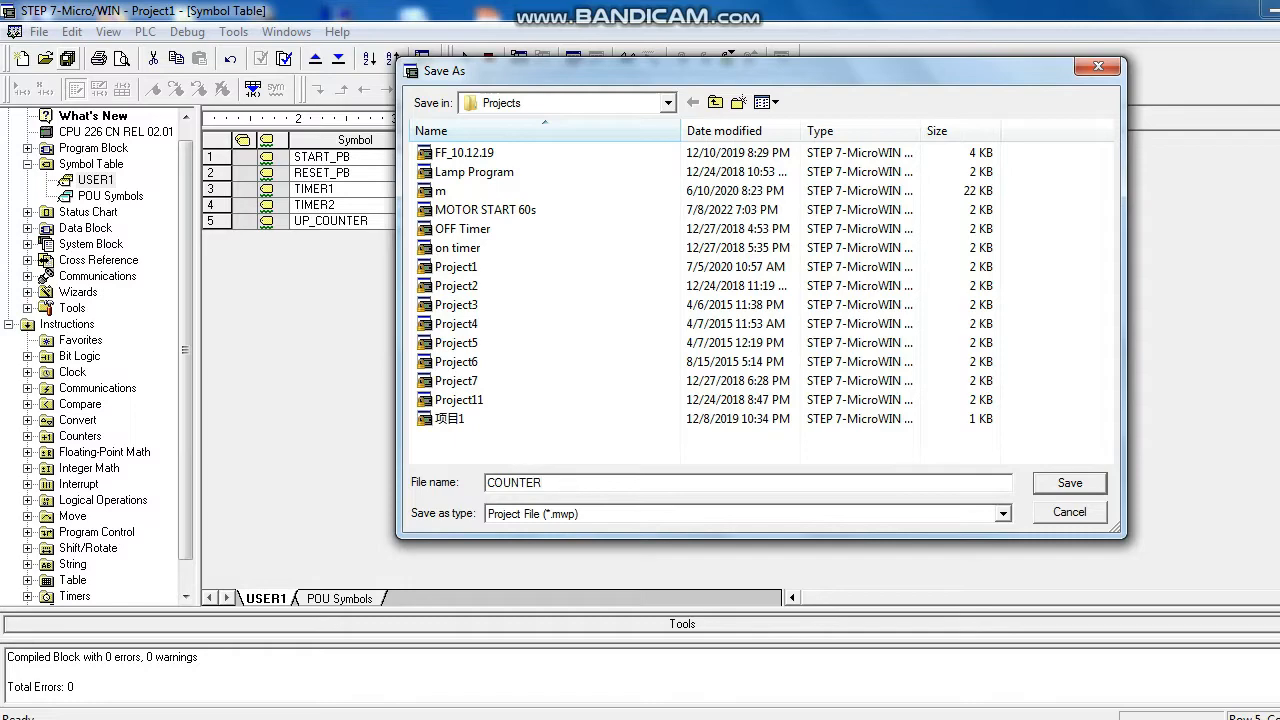
click(540, 482)
text(USE_)
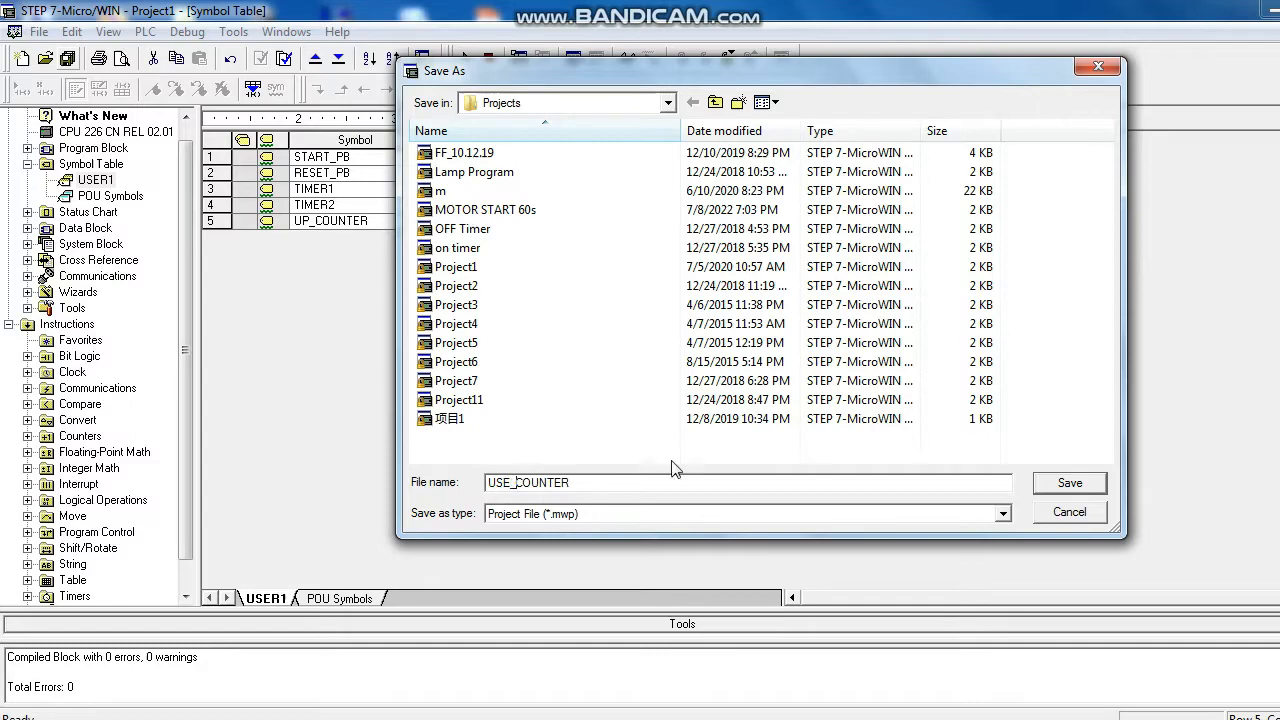
click(1069, 482)
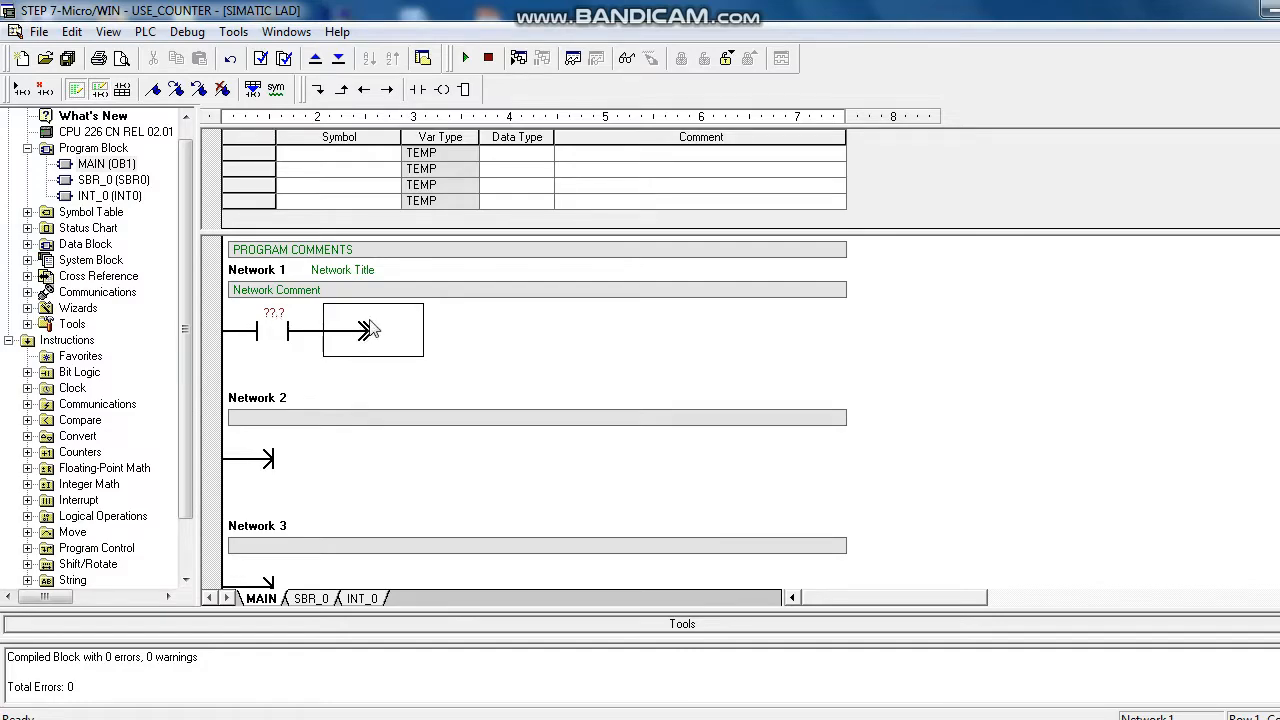
mouse_move(417, 89)
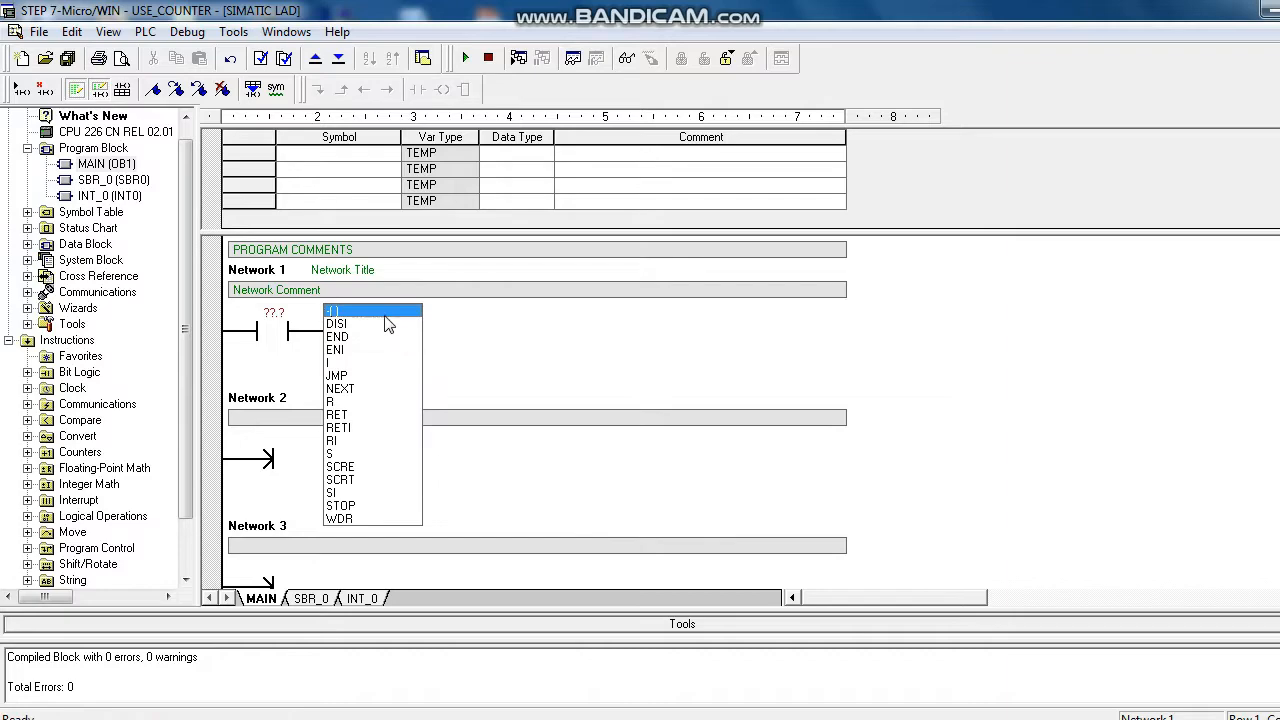
Step: Build Network 1 with START_PB contact driving coil Q0.0 and a parallel Q0.0 latch contact
click(333, 310)
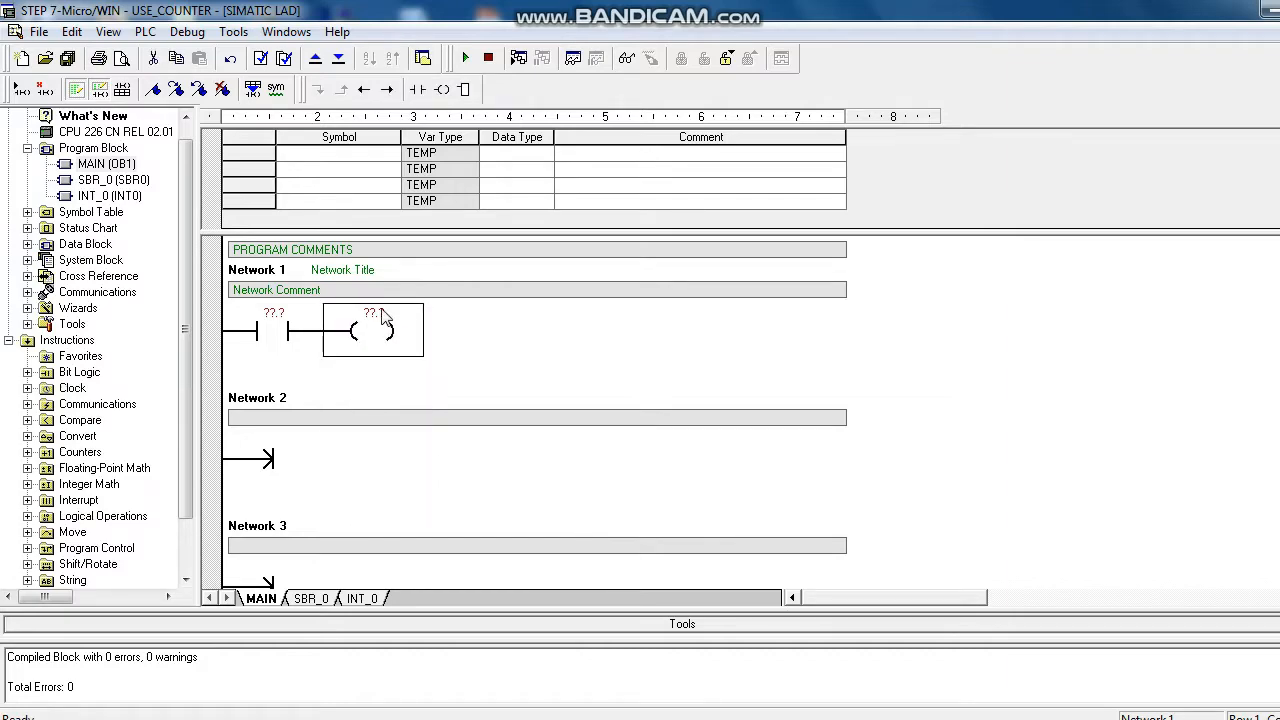
mouse_move(390, 320)
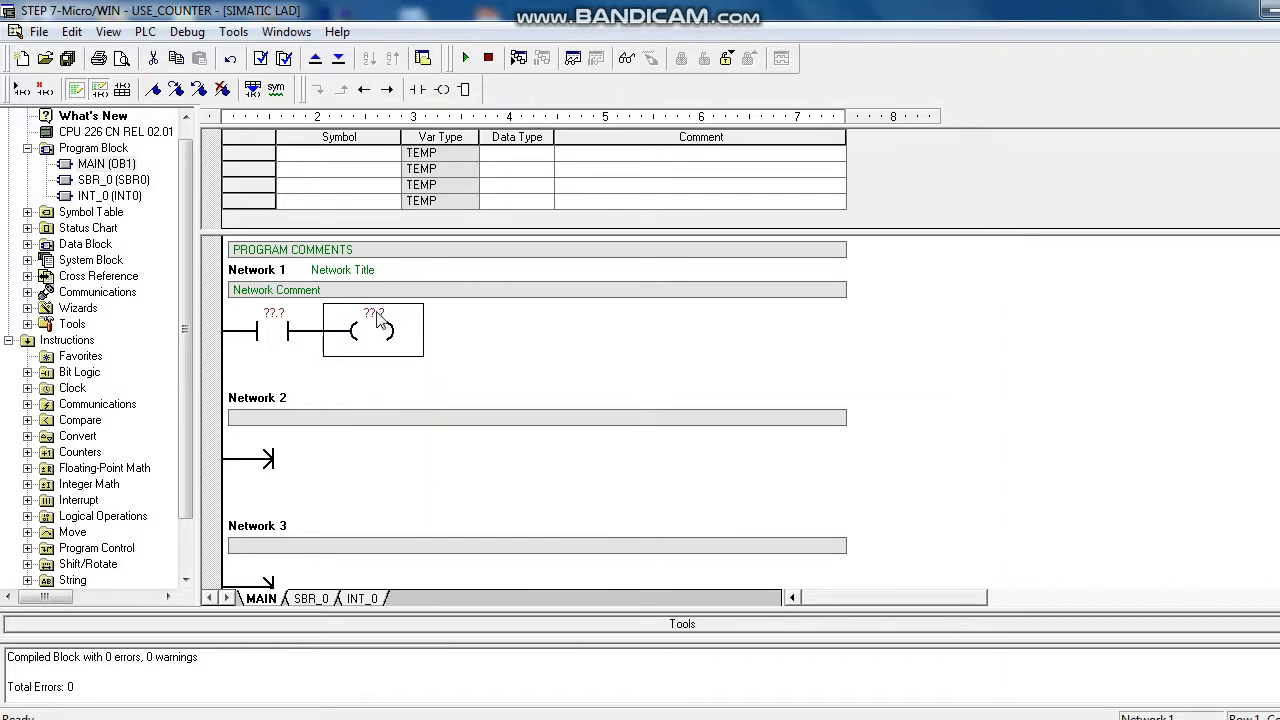
mouse_move(313, 332)
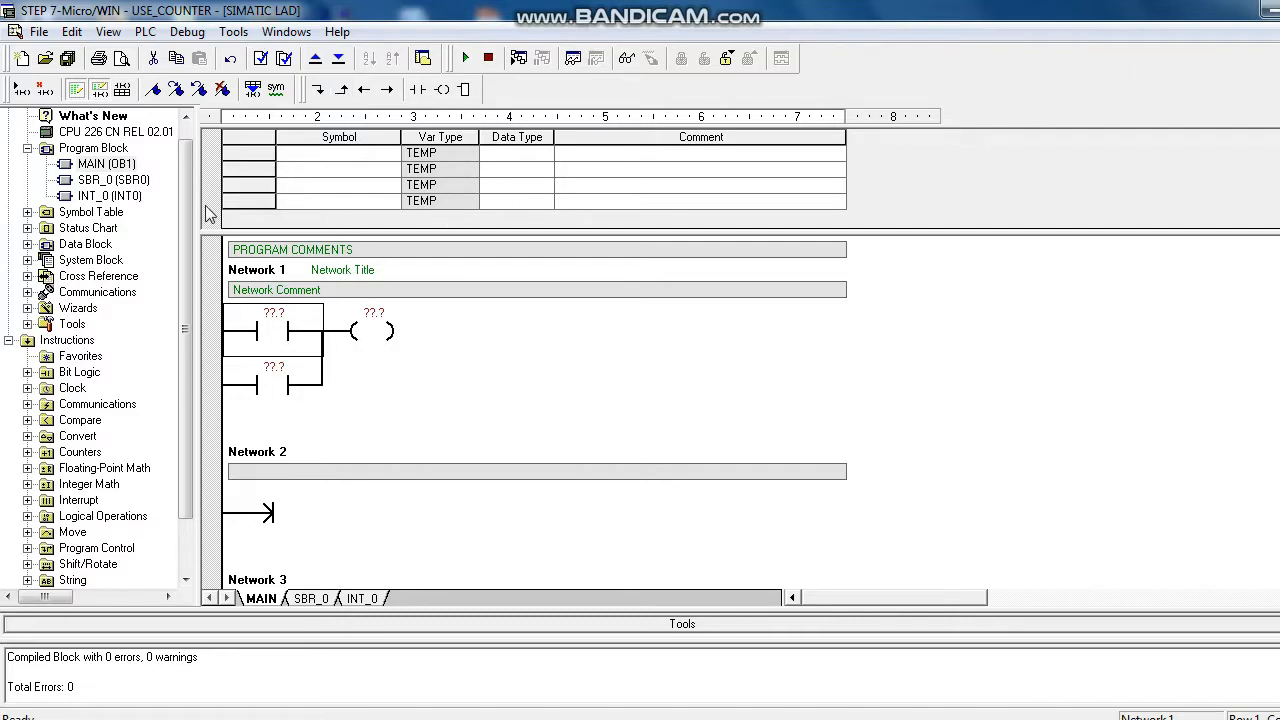
mouse_move(222, 227)
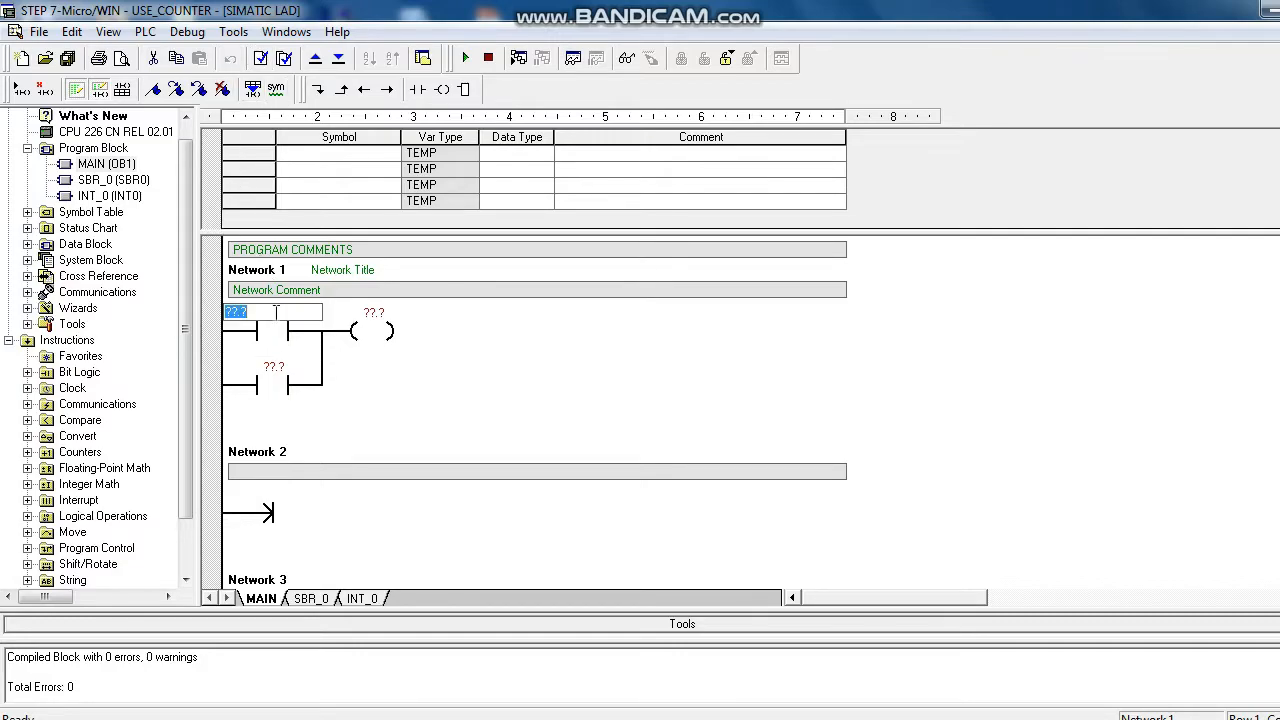
text(I0)
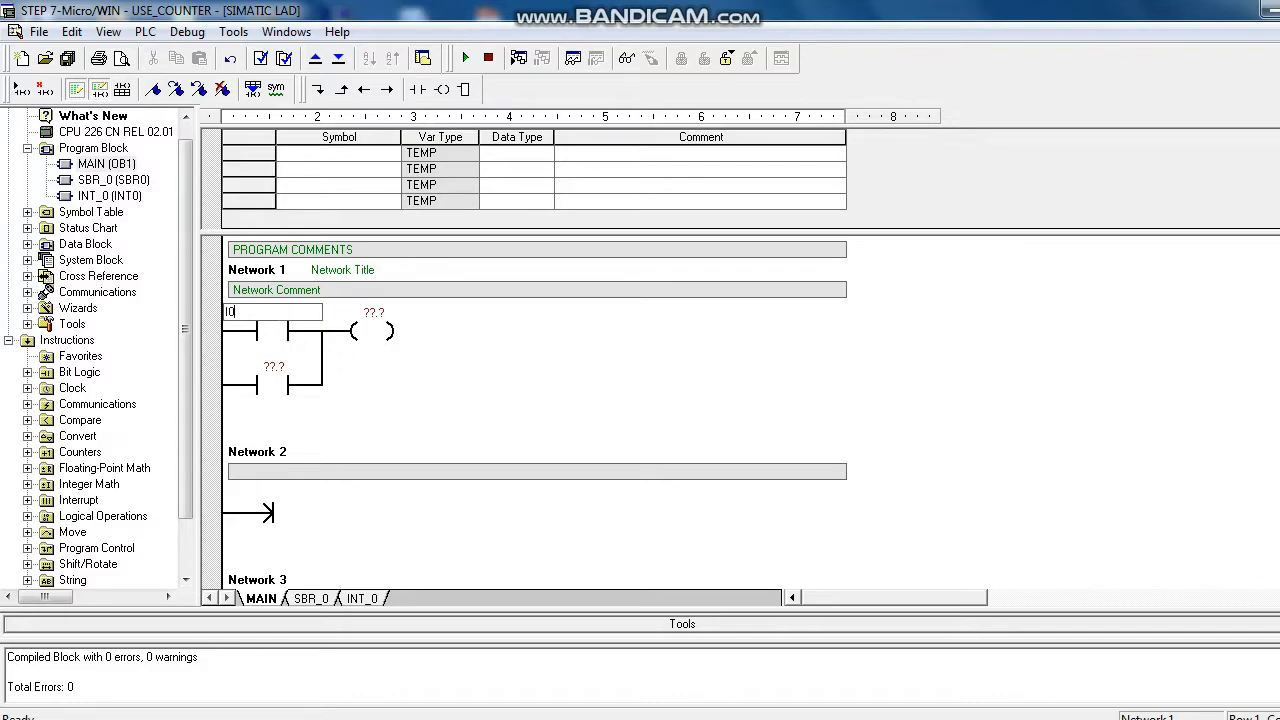
text(START_PB)
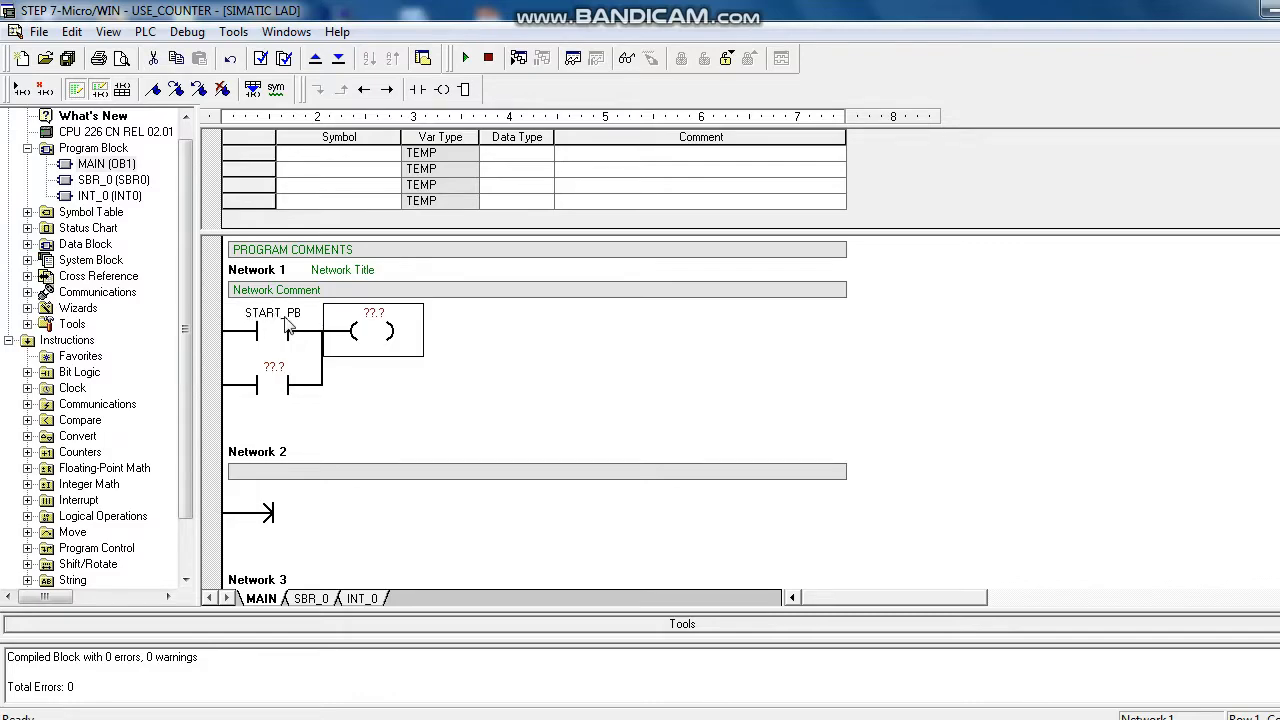
mouse_move(385, 328)
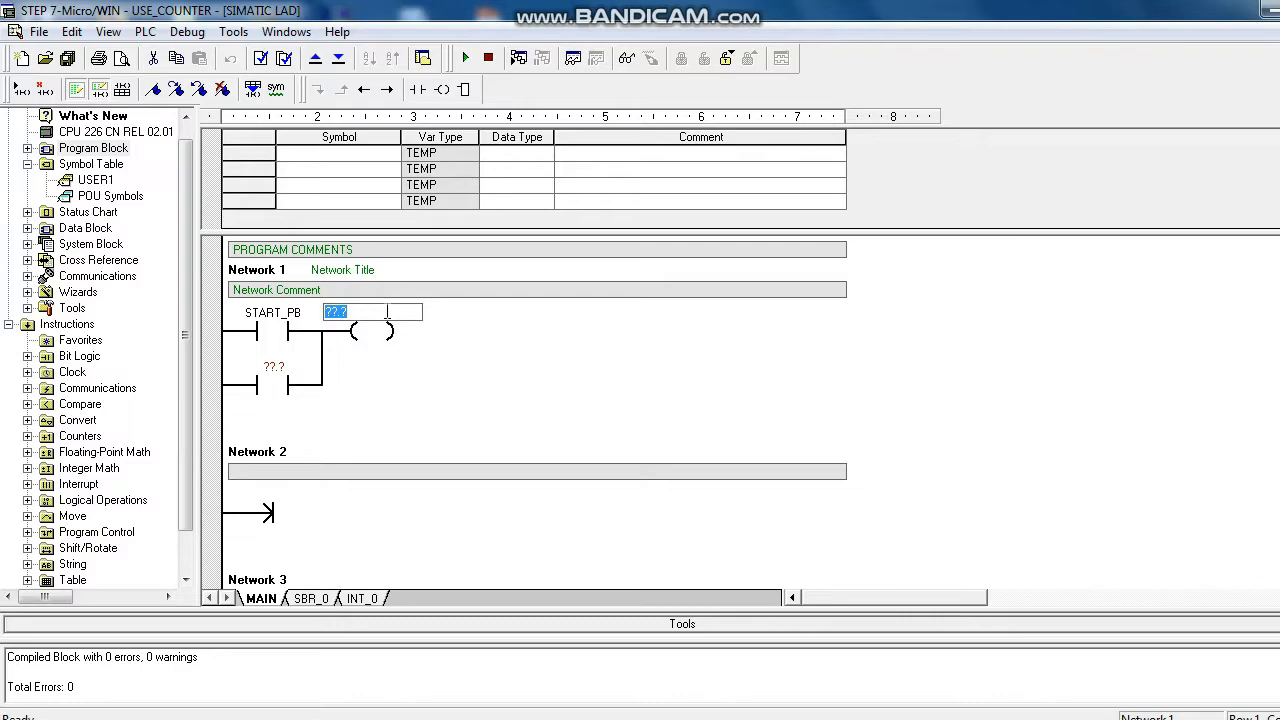
text(Q0.0)
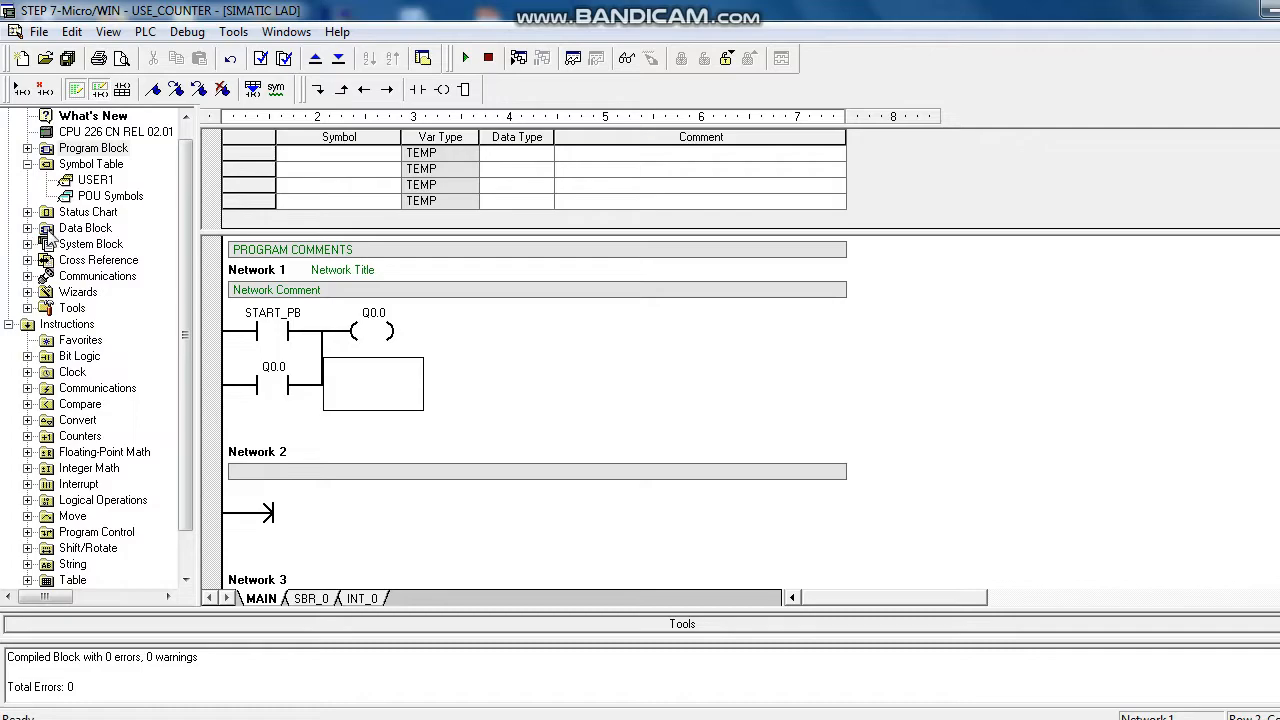
click(93, 148)
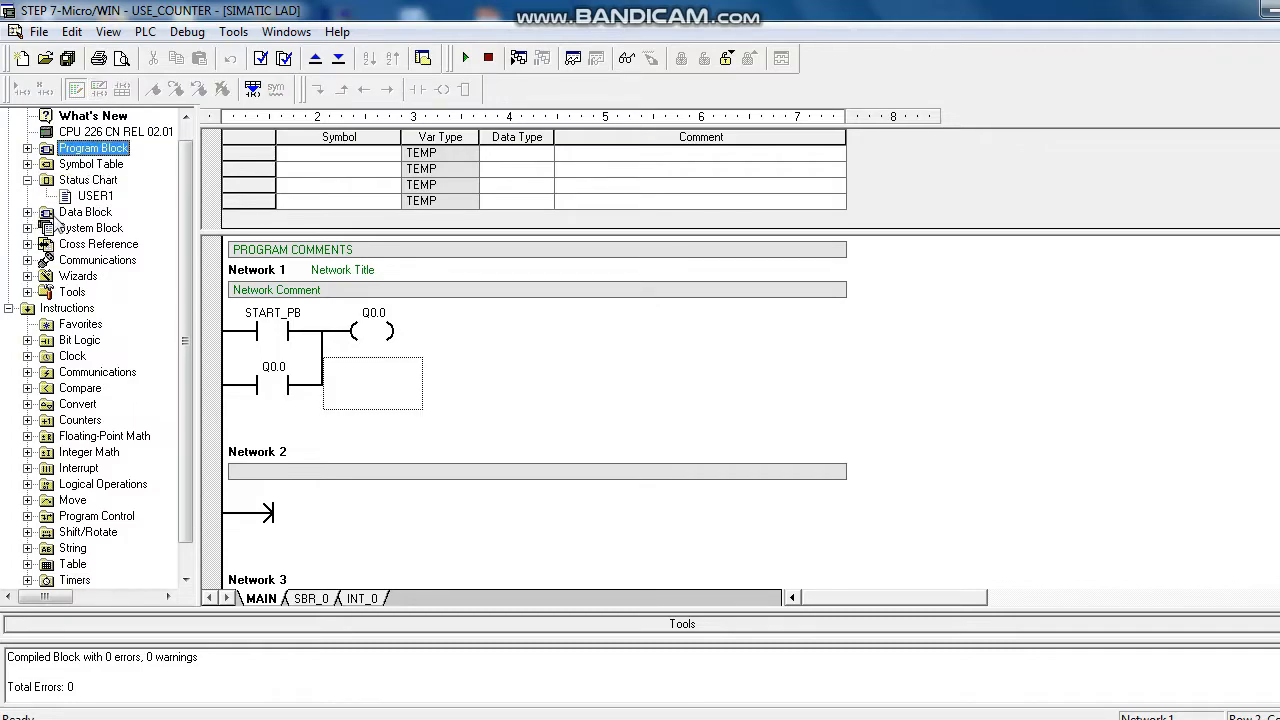
Step: Add symbol row 6 as MOTOR at Q0.0 with comment MOTOR STATUS
click(30, 164)
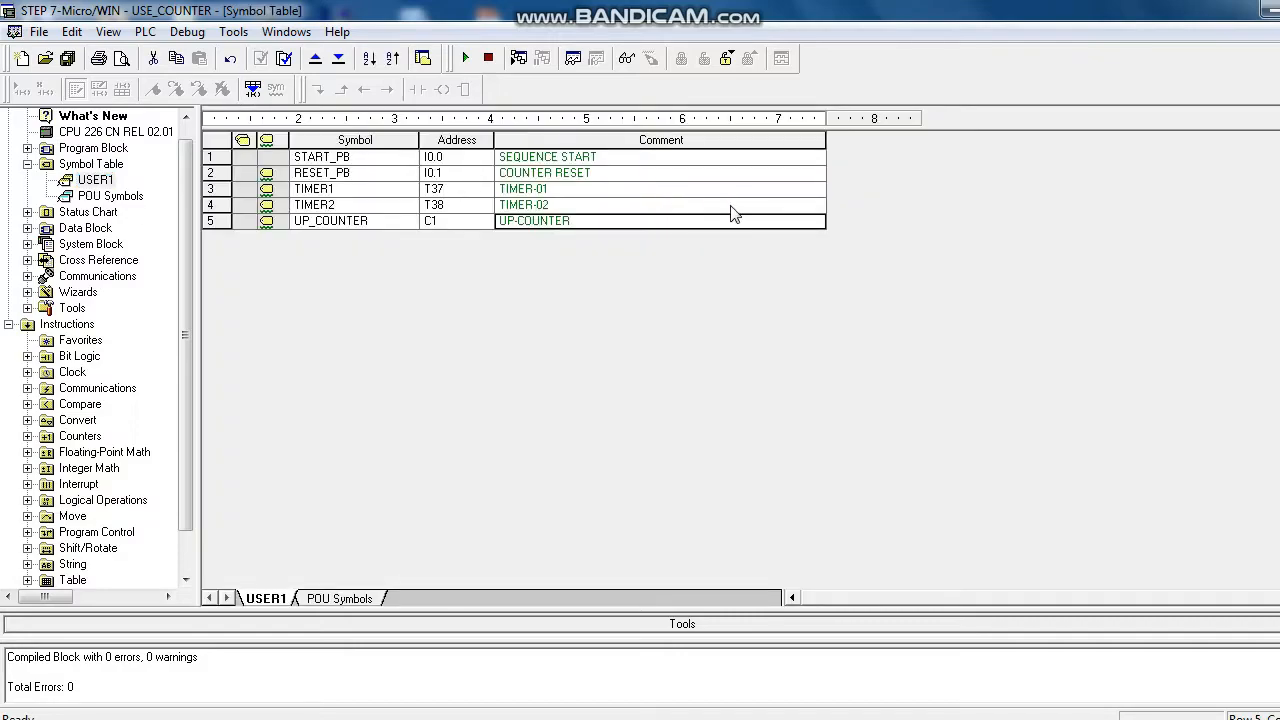
click(355, 237)
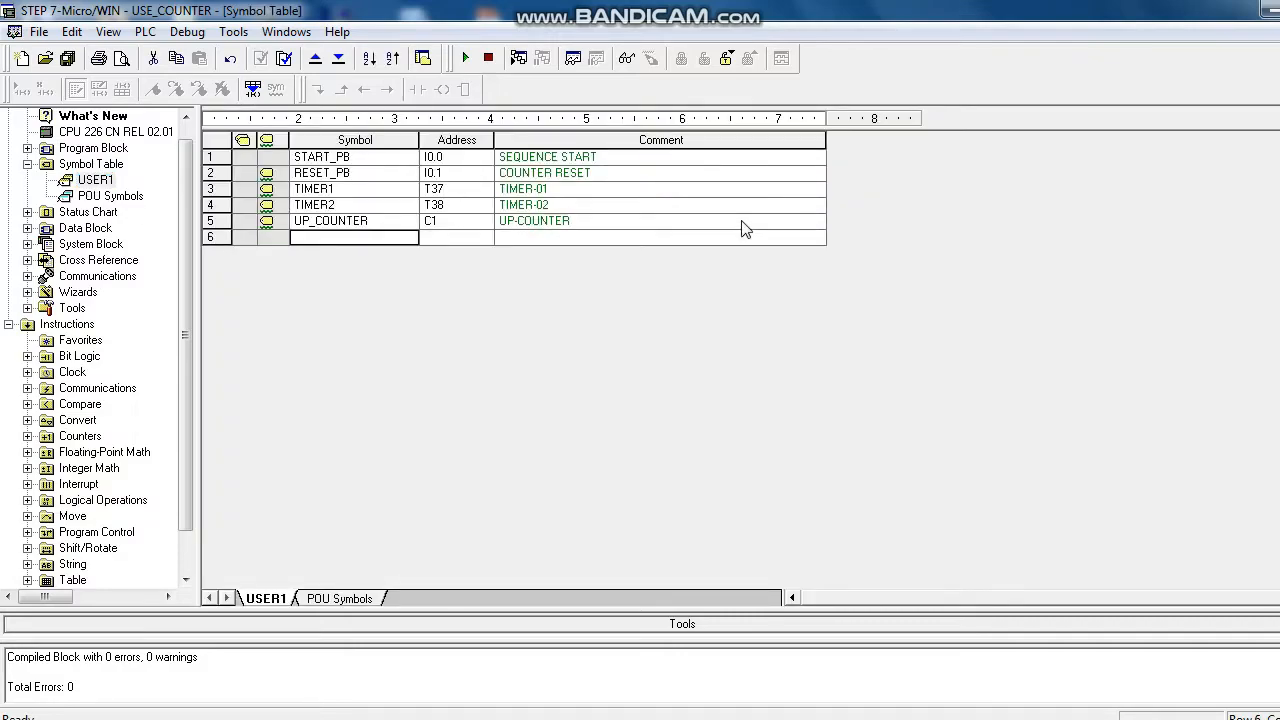
mouse_move(470, 263)
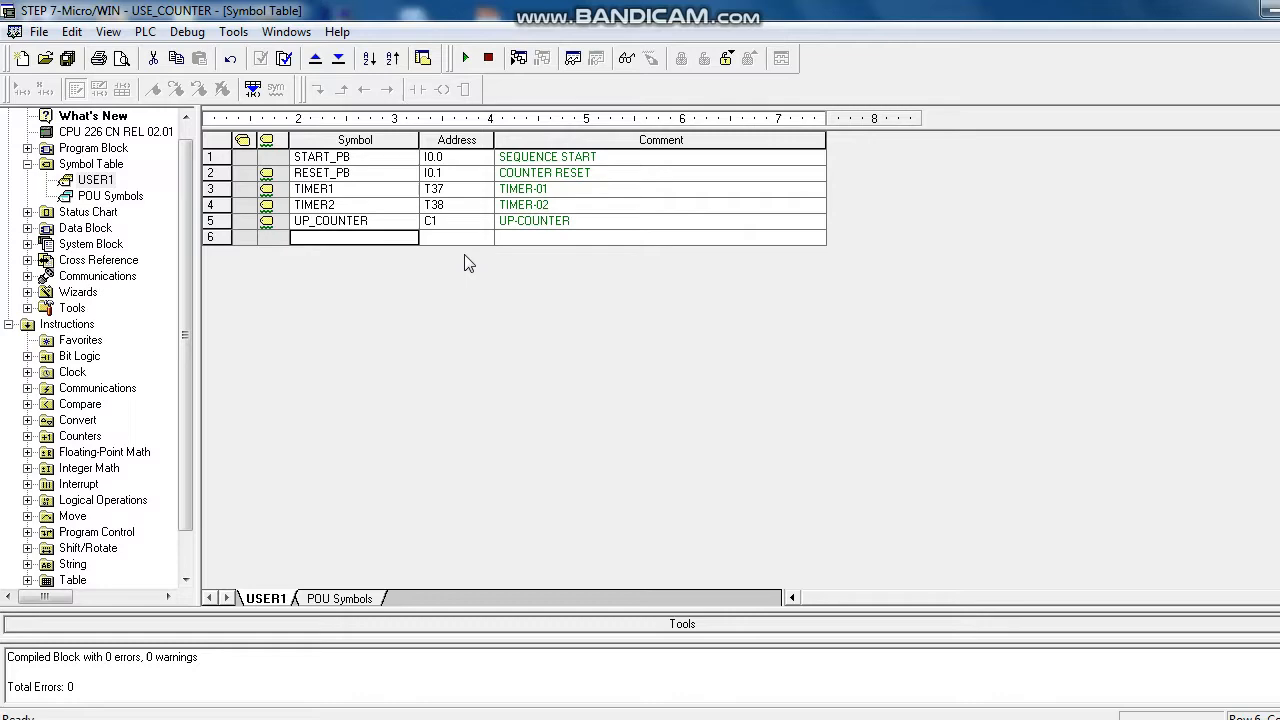
text(MORO)
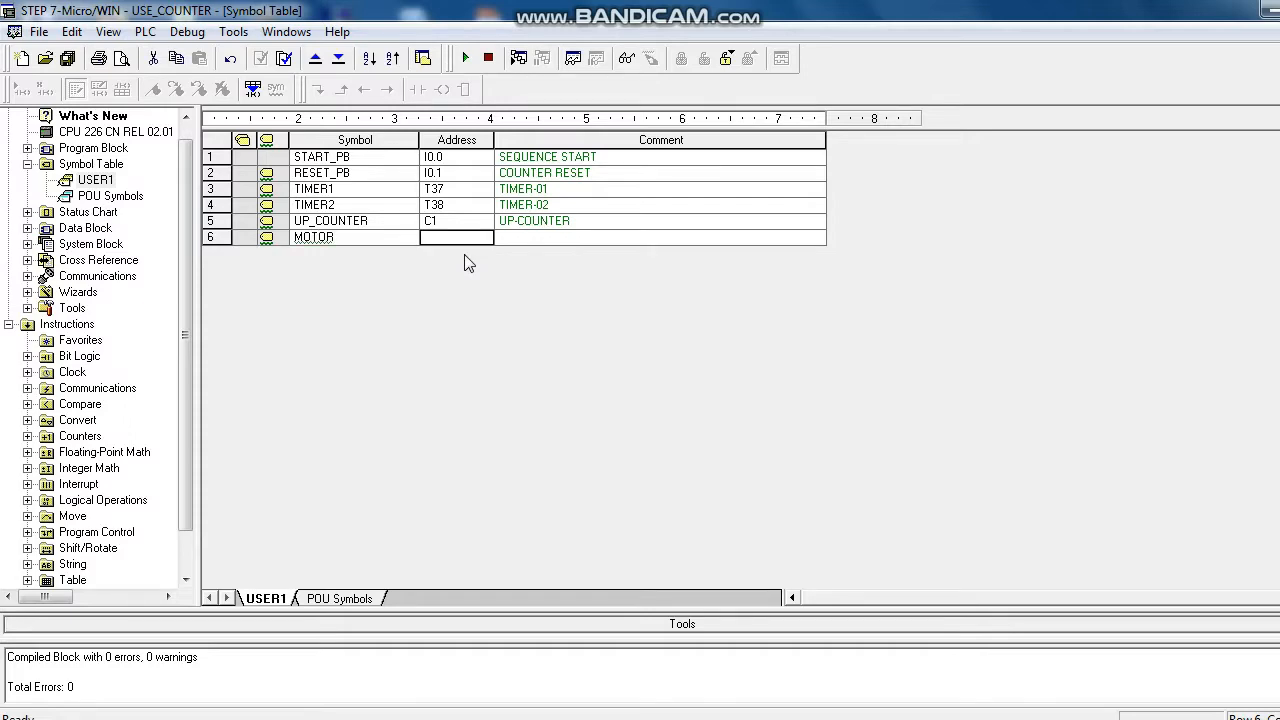
text(Q0.0)
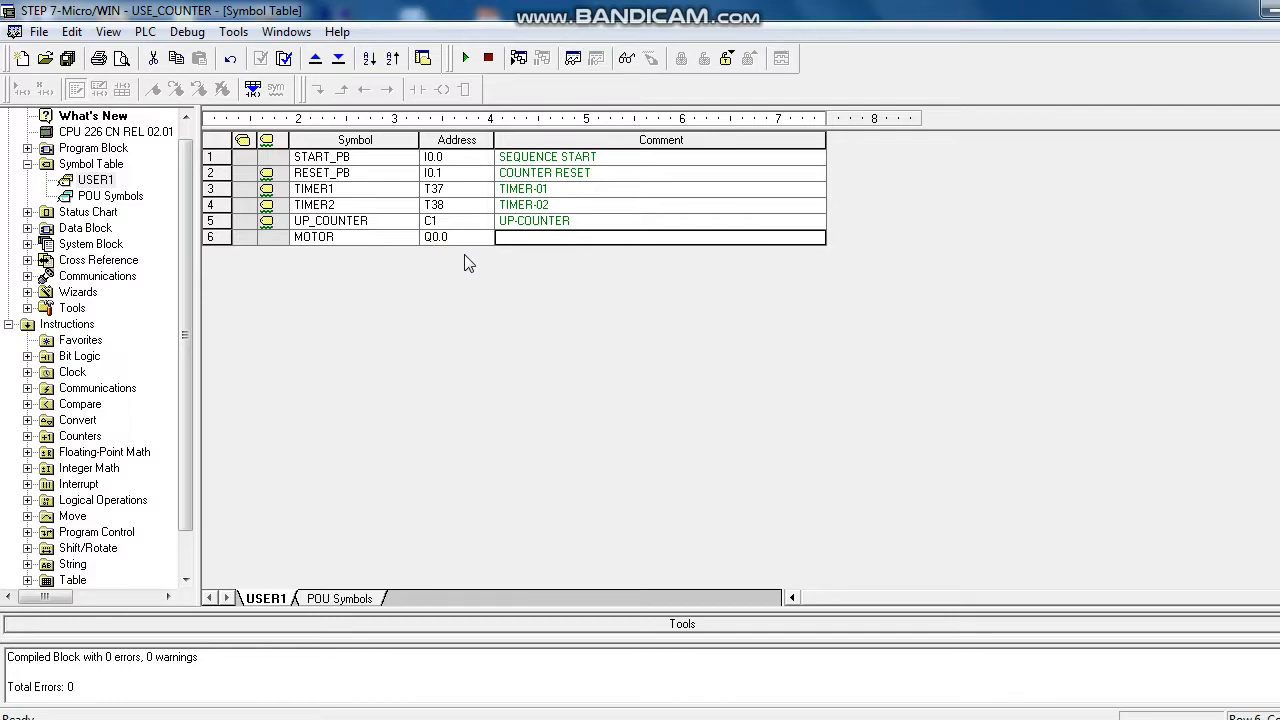
text(M)
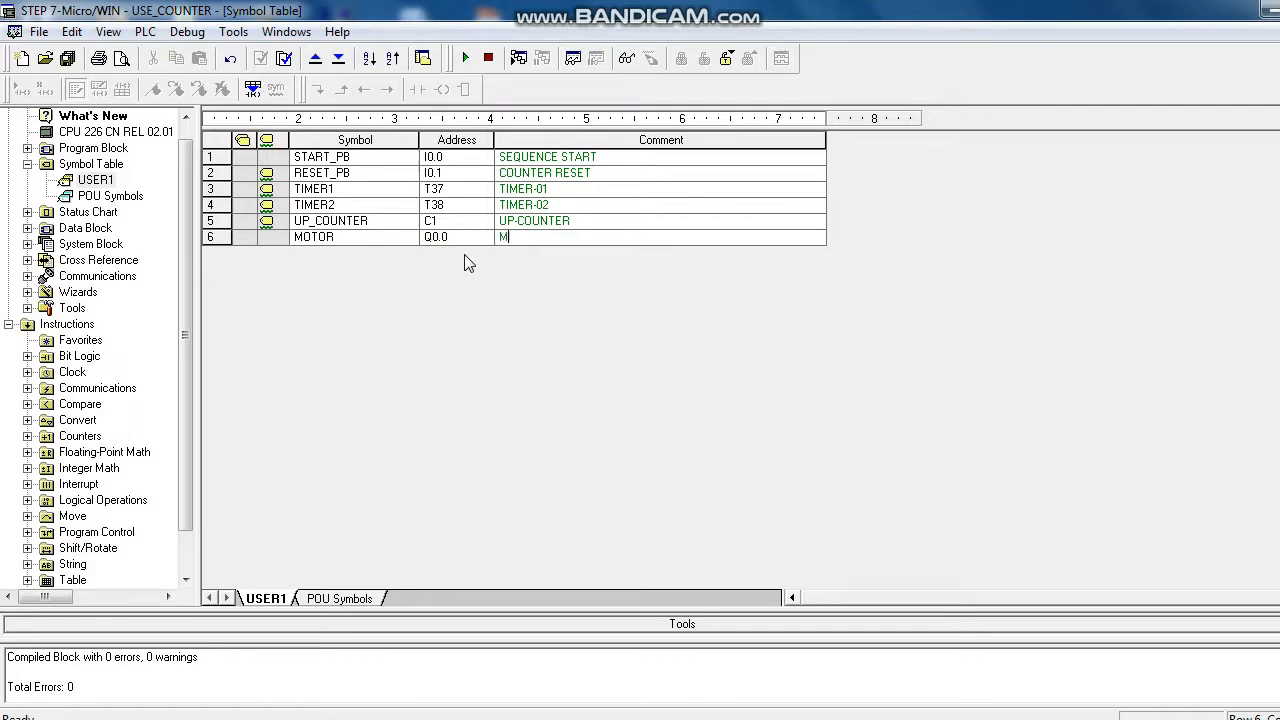
text(OTOR)
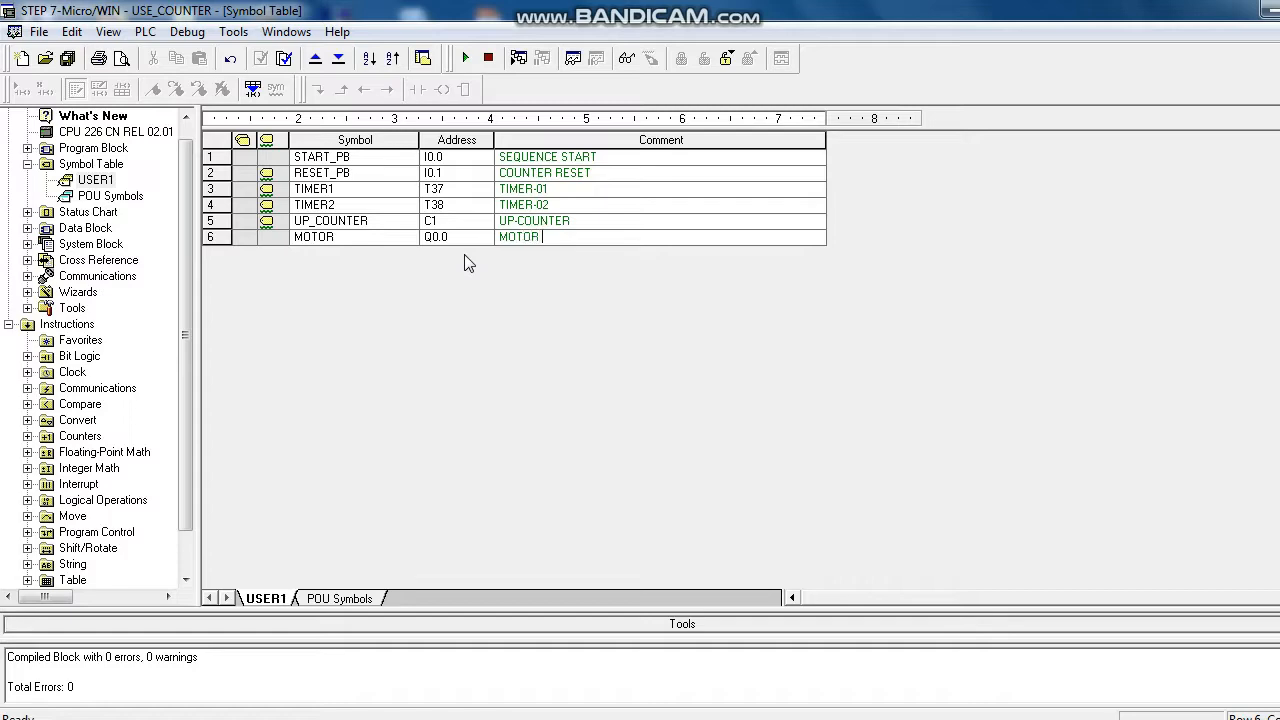
text(STATUS)
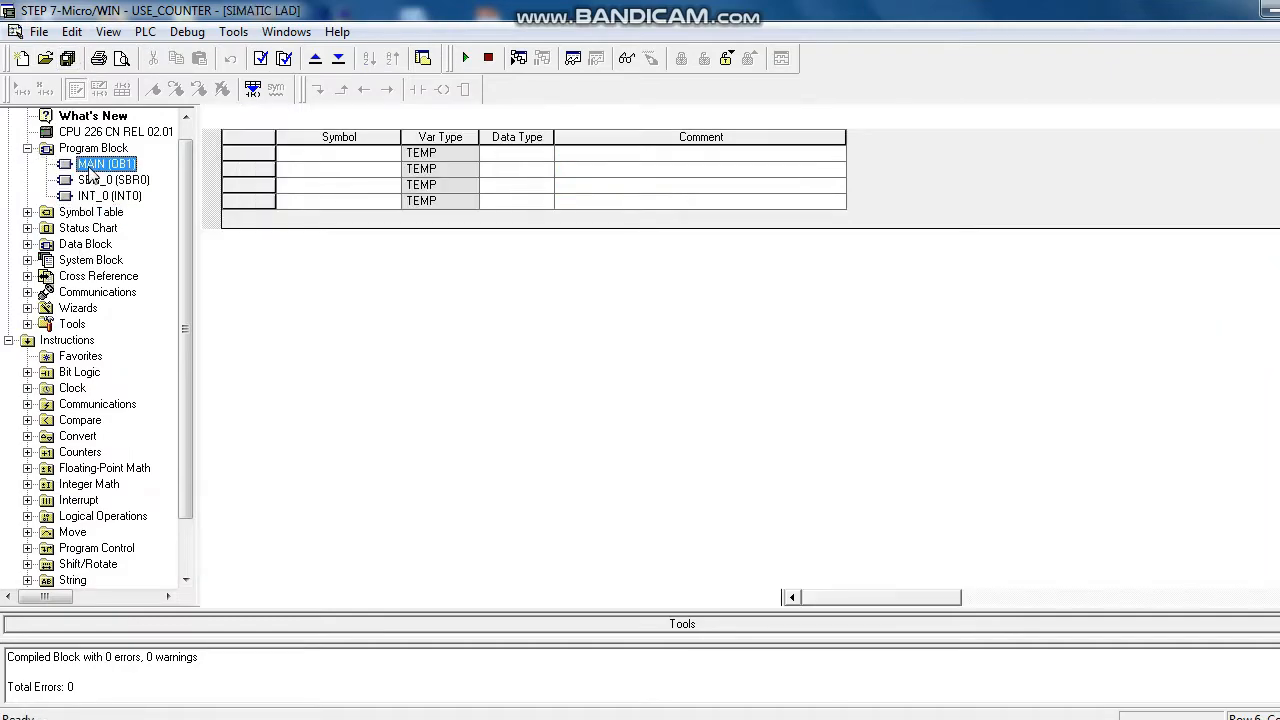
Step: Readdress Network 1's coil and latching contact from Q0.0 to MOTOR
double_click(105, 163)
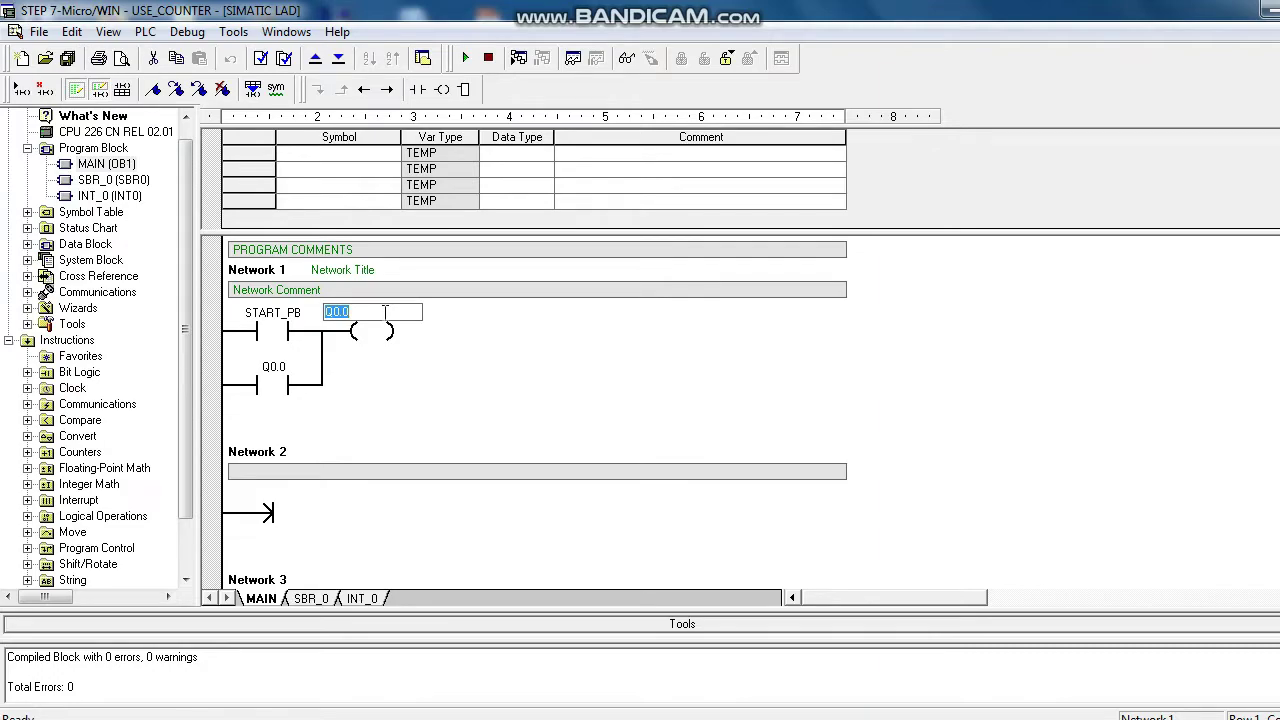
text(MOTOR)
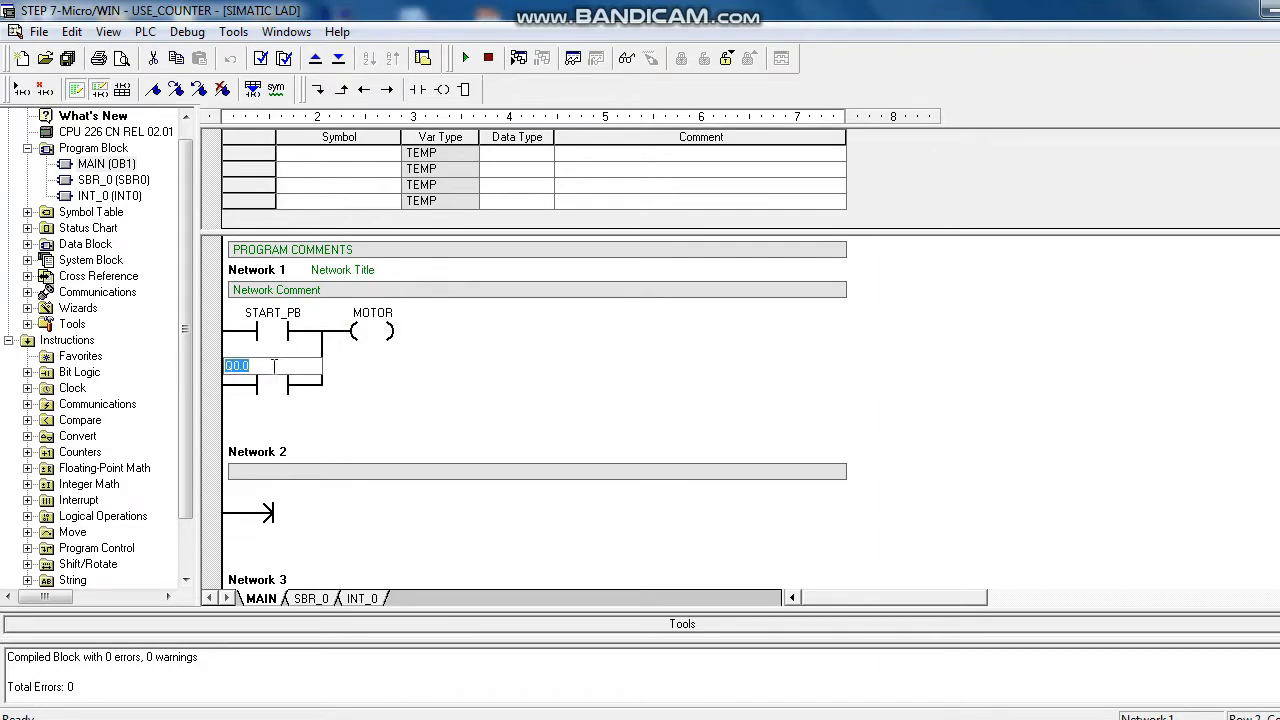
text(MOTOR)
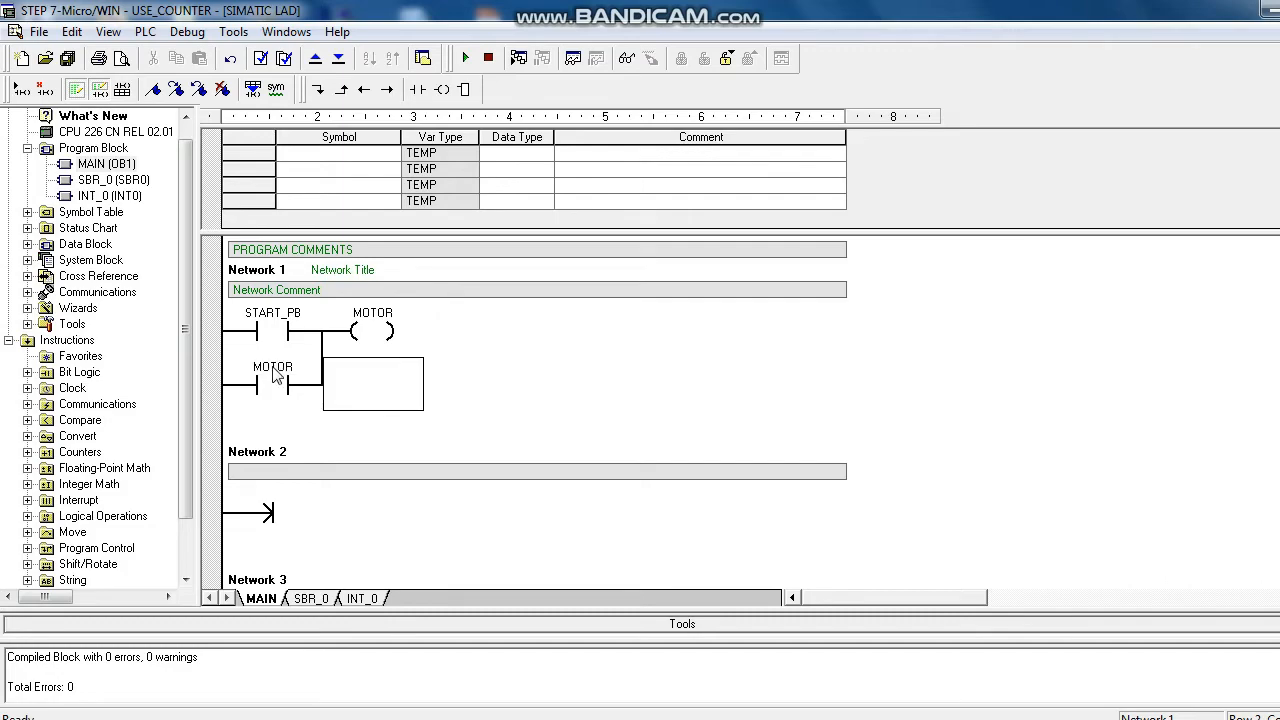
mouse_move(395, 482)
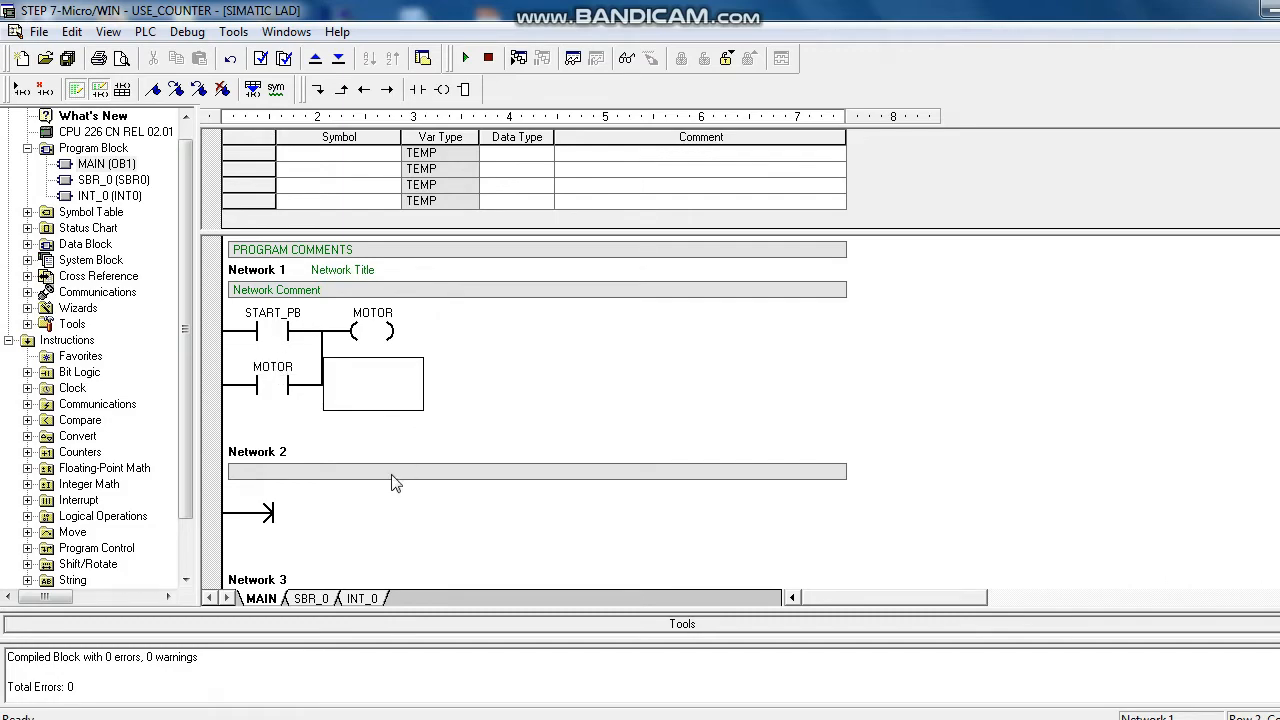
mouse_move(330, 456)
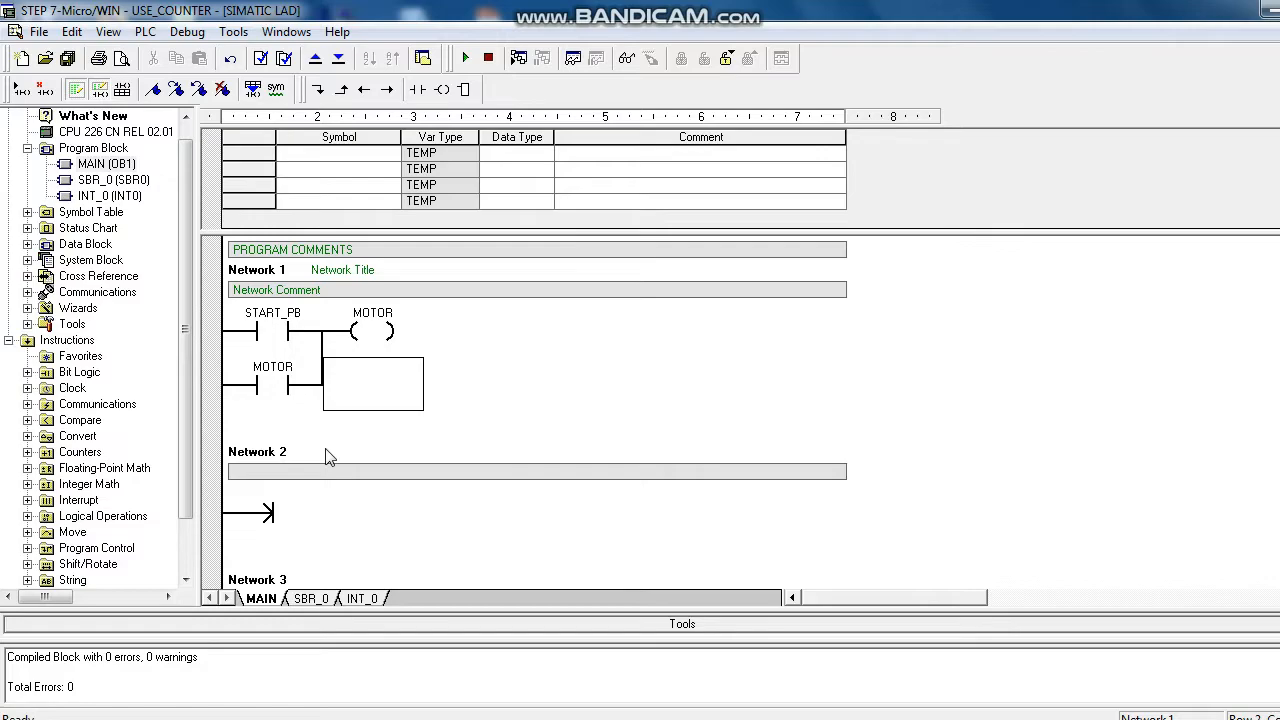
mouse_move(355, 432)
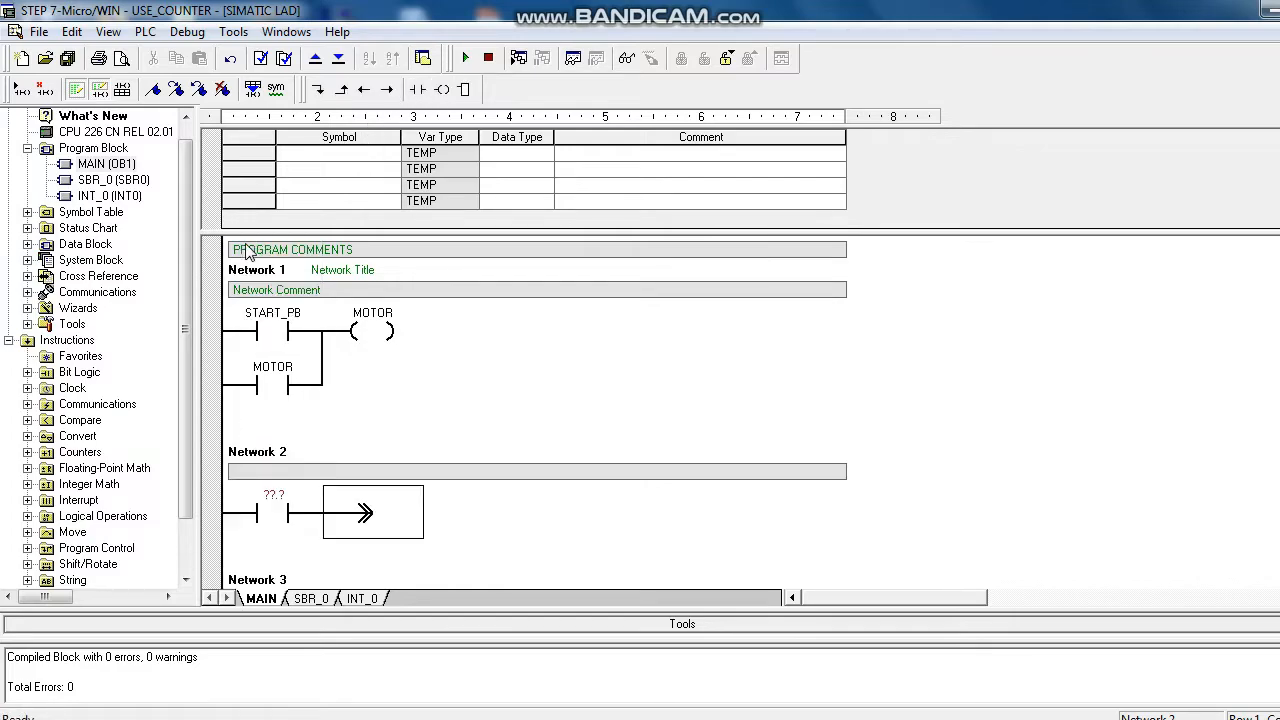
mouse_move(391, 527)
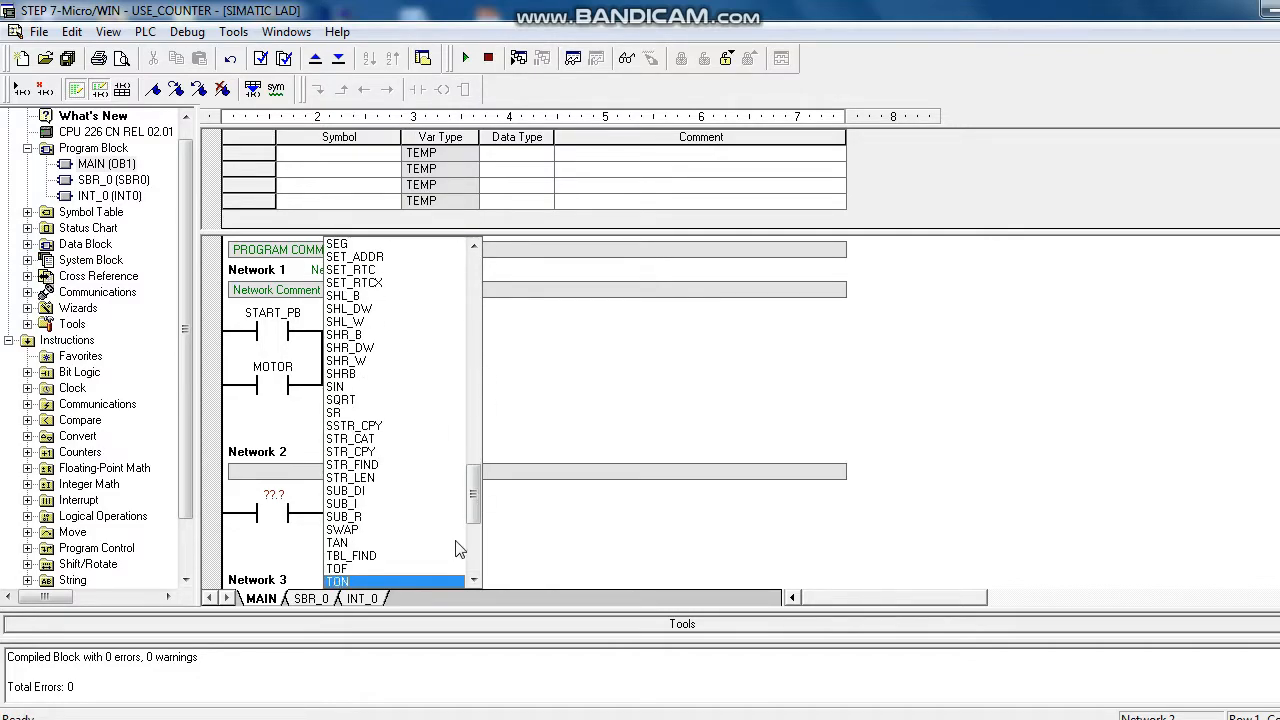
Step: Build Network 2 with a Q0.0 contact driving TON timer T37, preset 300
click(337, 580)
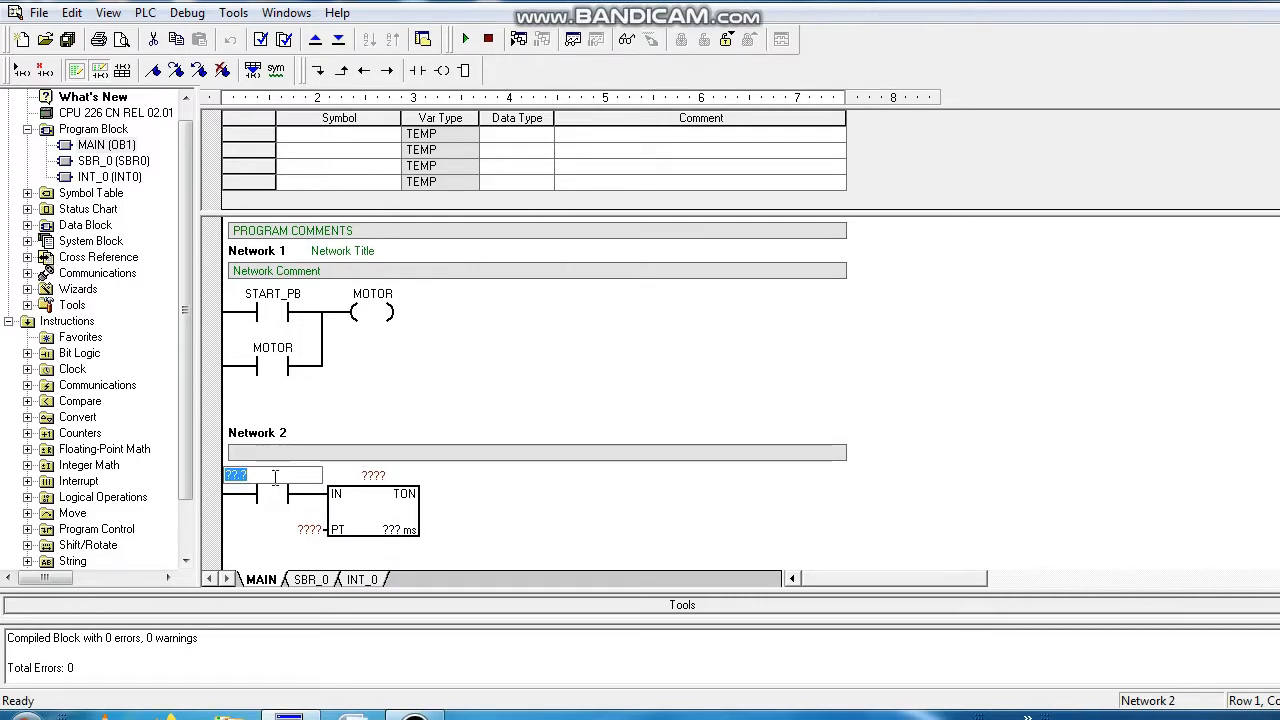
text(Q0.0)
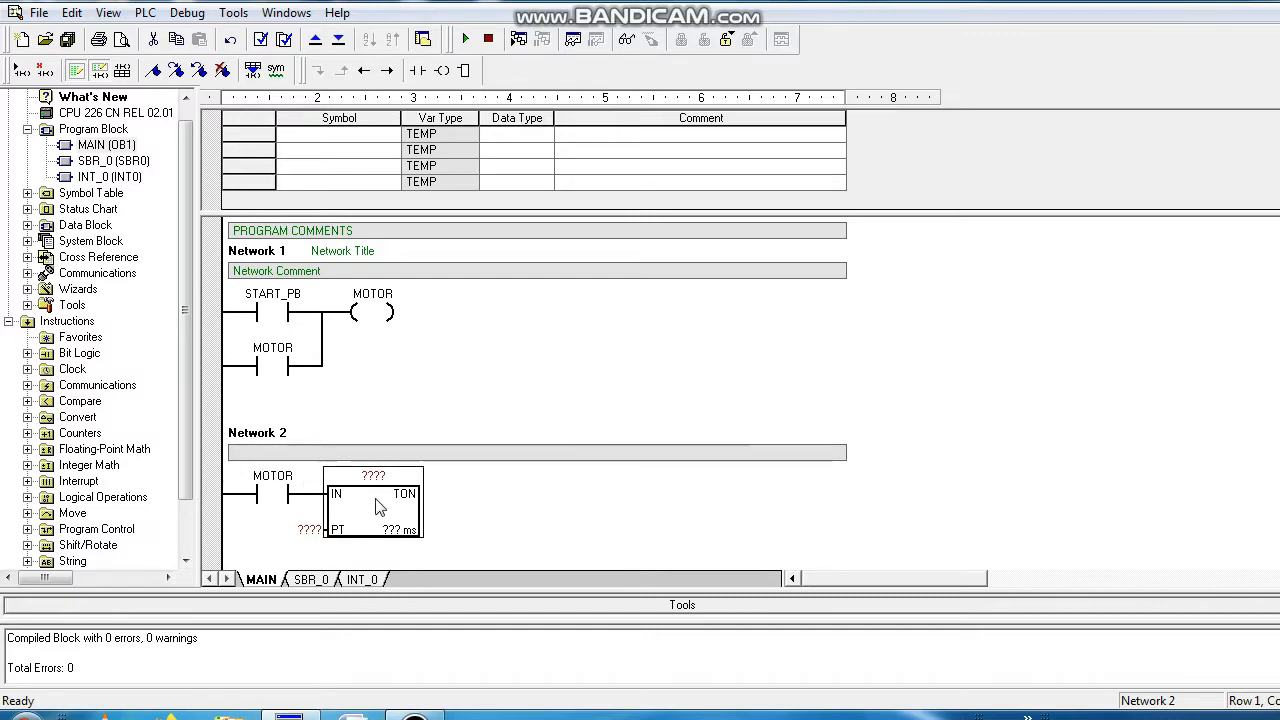
double_click(373, 475)
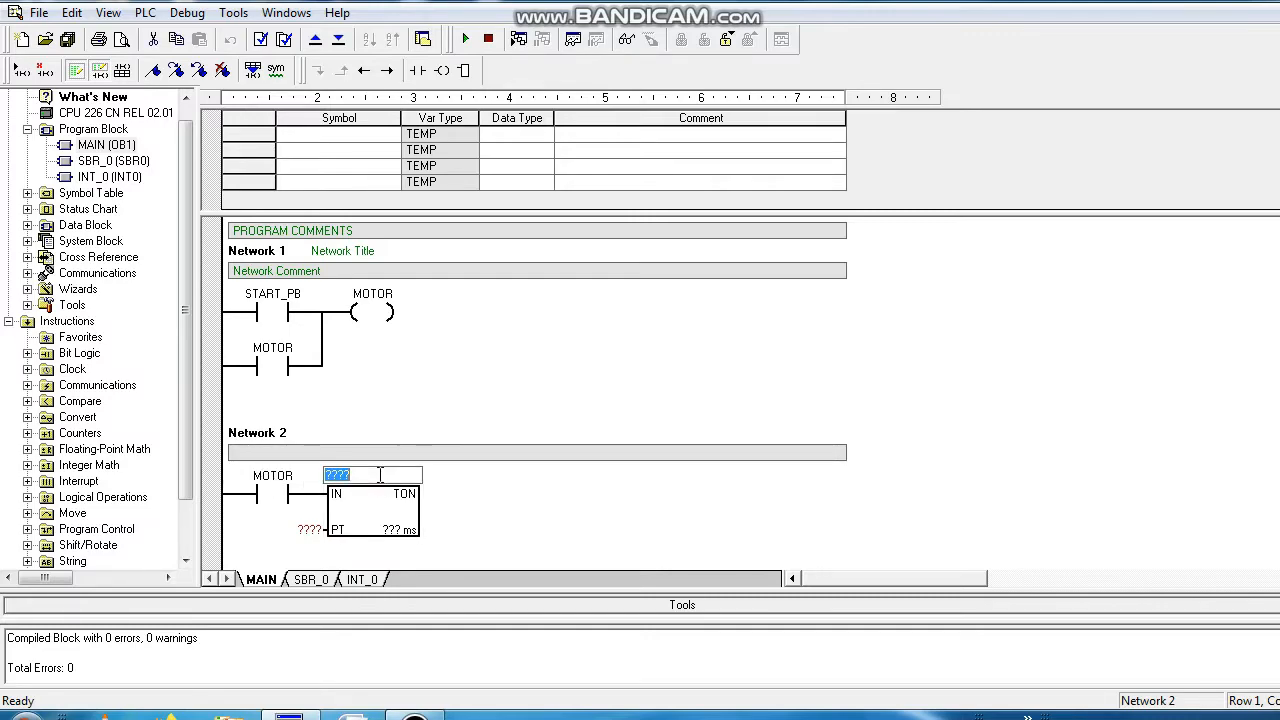
text(T3)
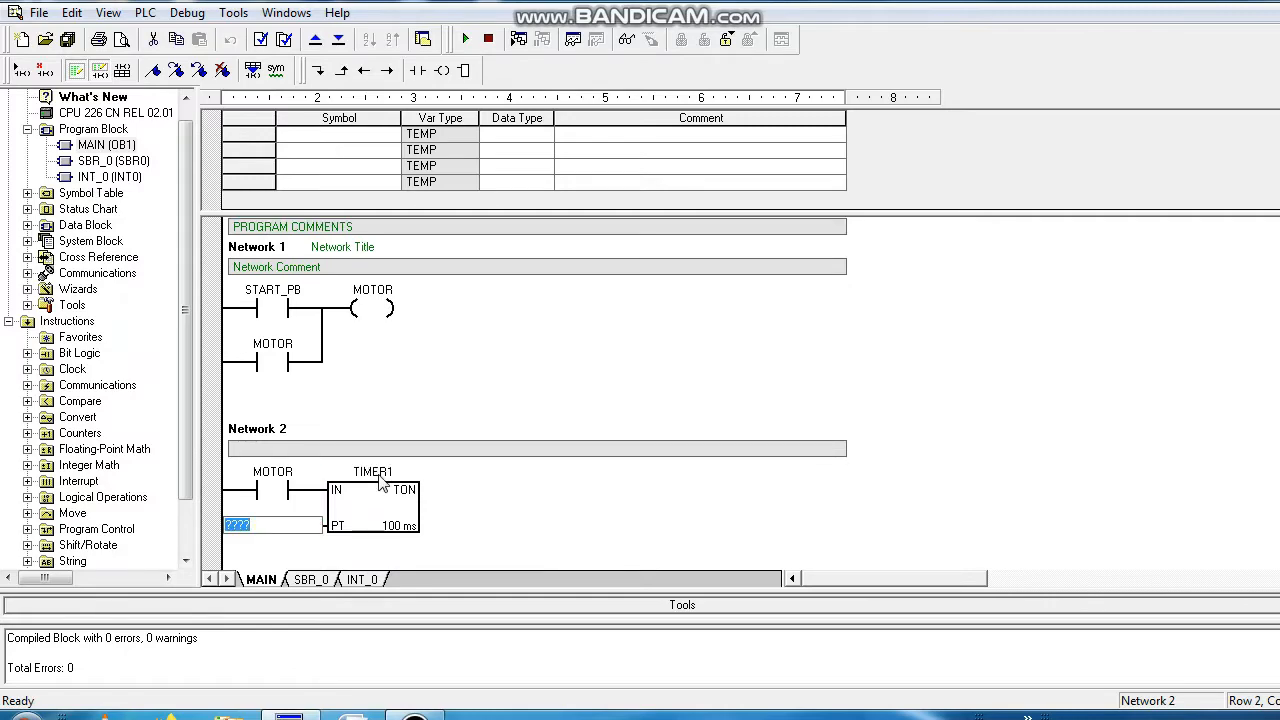
text(300)
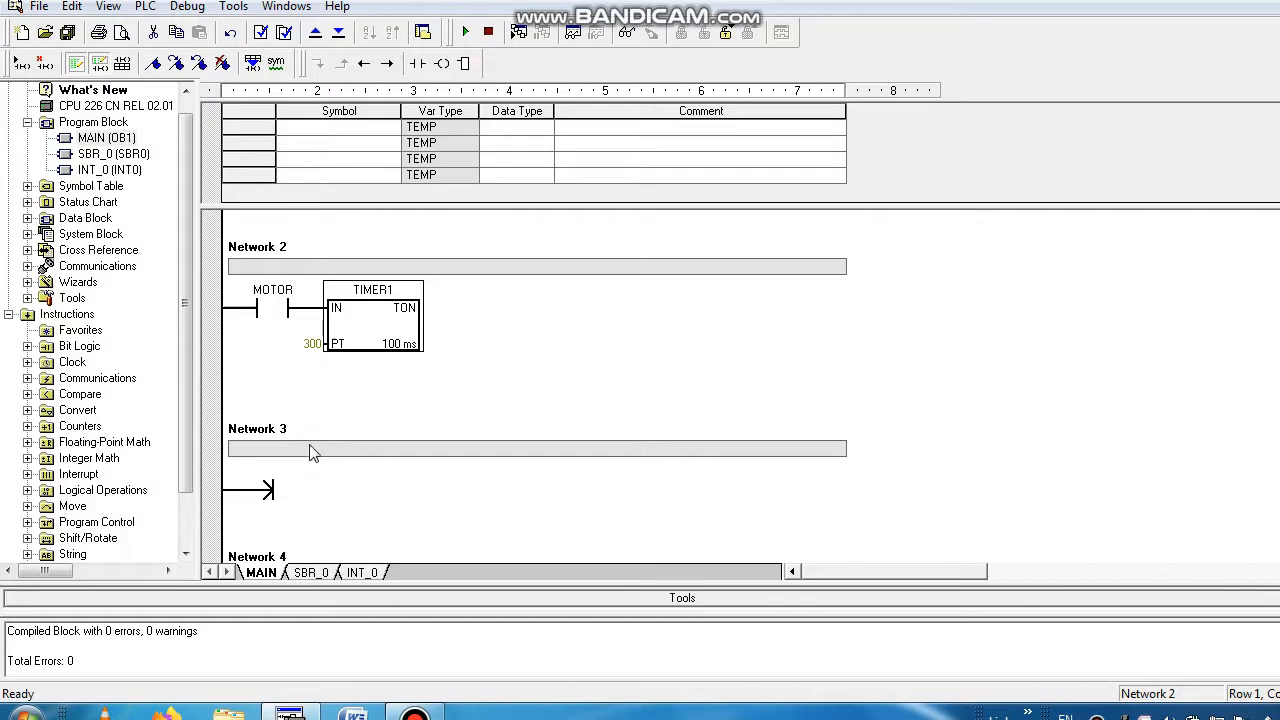
click(270, 490)
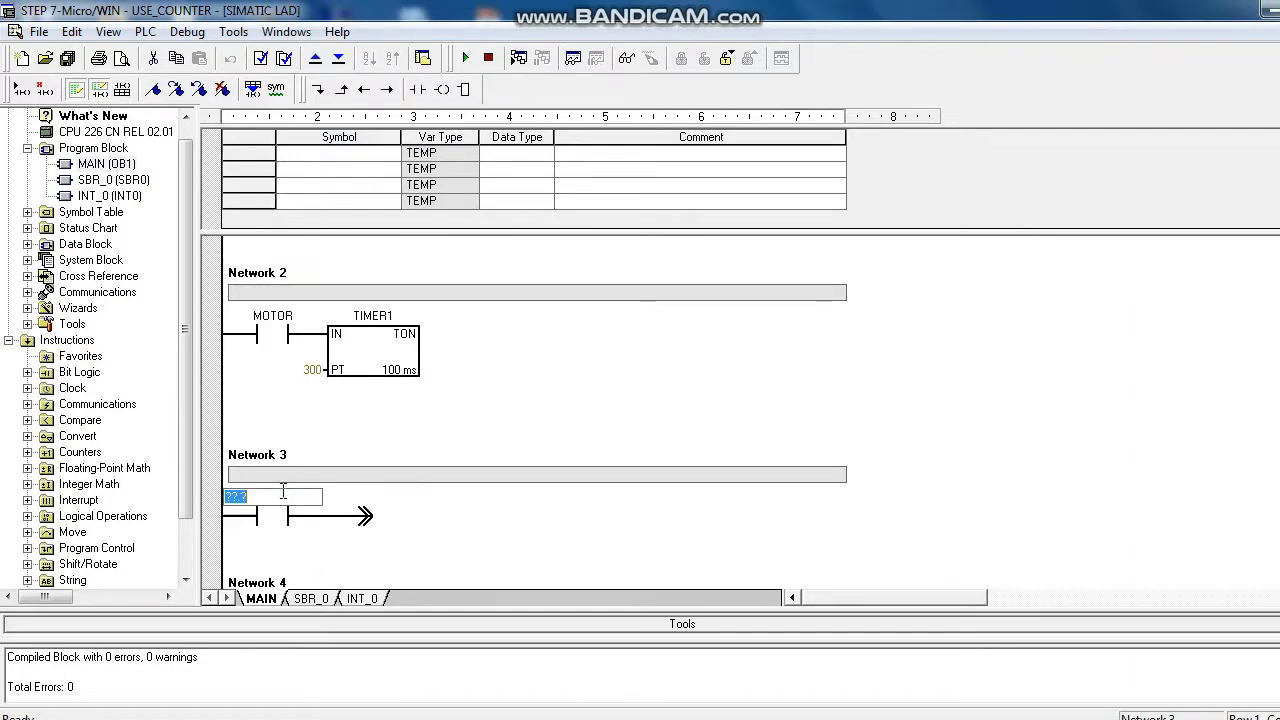
Step: Build Network 3 with a T37 contact driving TON timer T38, preset 300
text(T37)
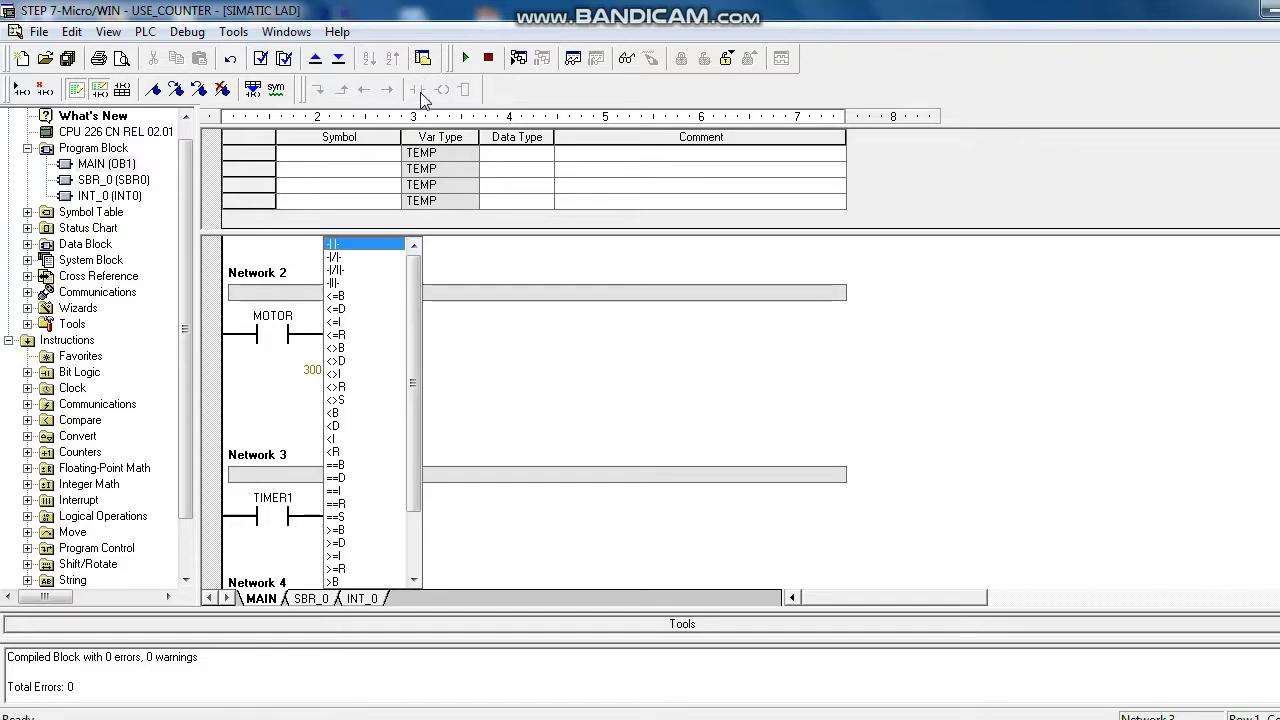
mouse_move(473, 137)
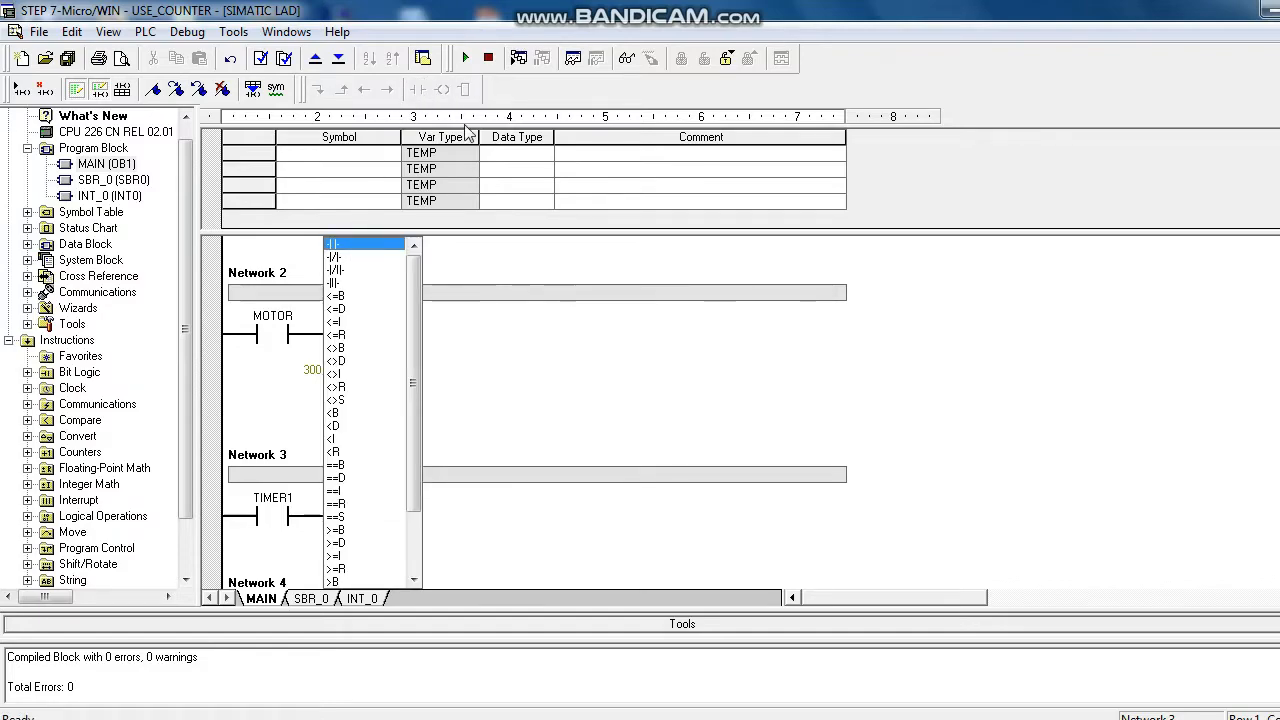
click(462, 89)
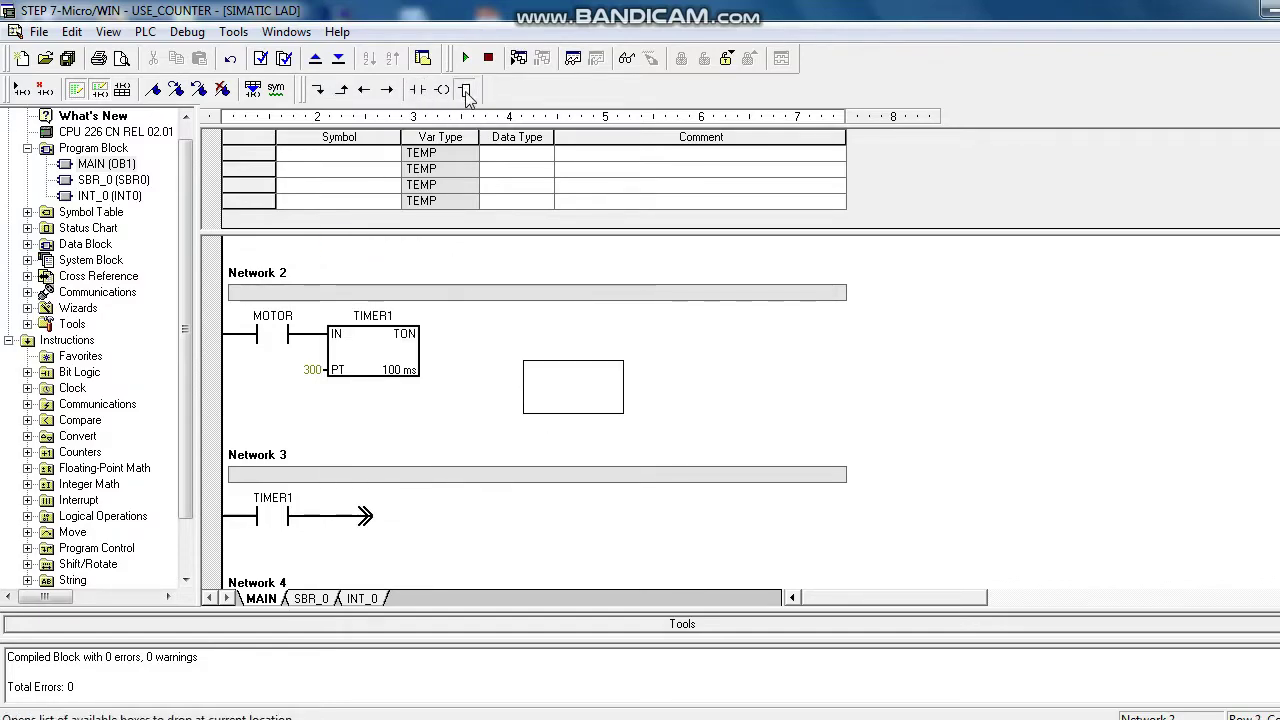
click(461, 87)
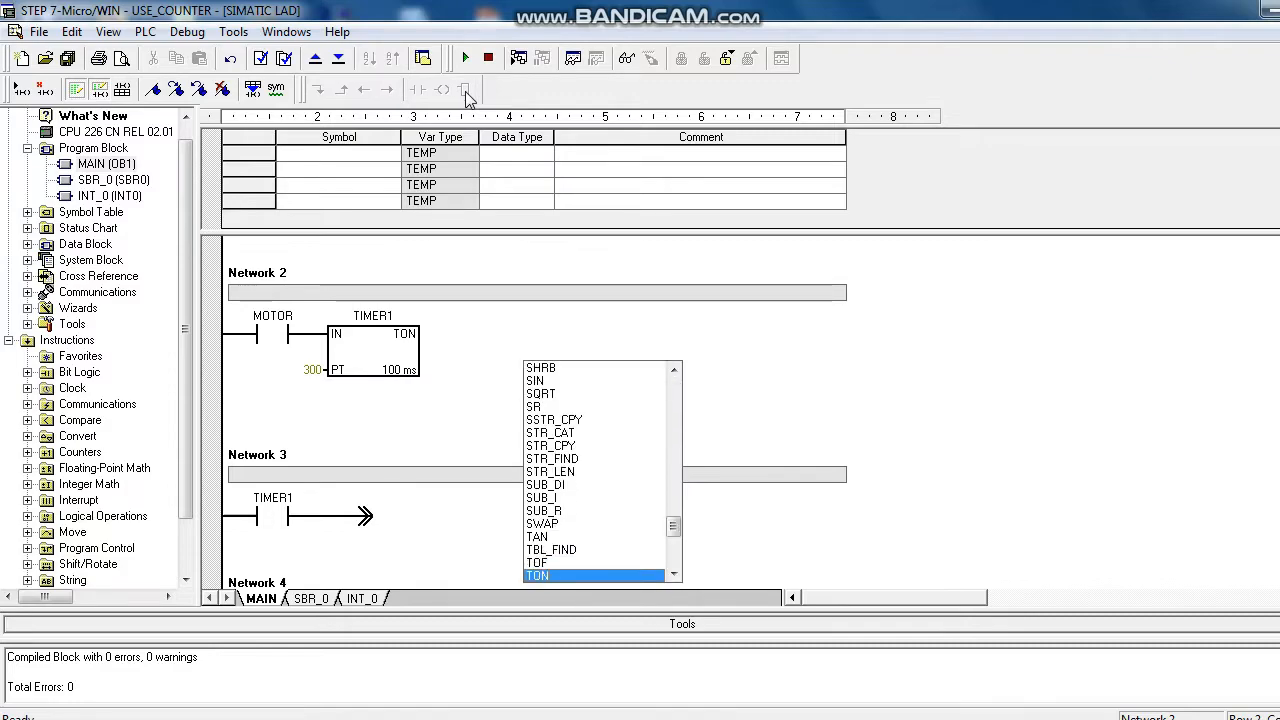
click(537, 575)
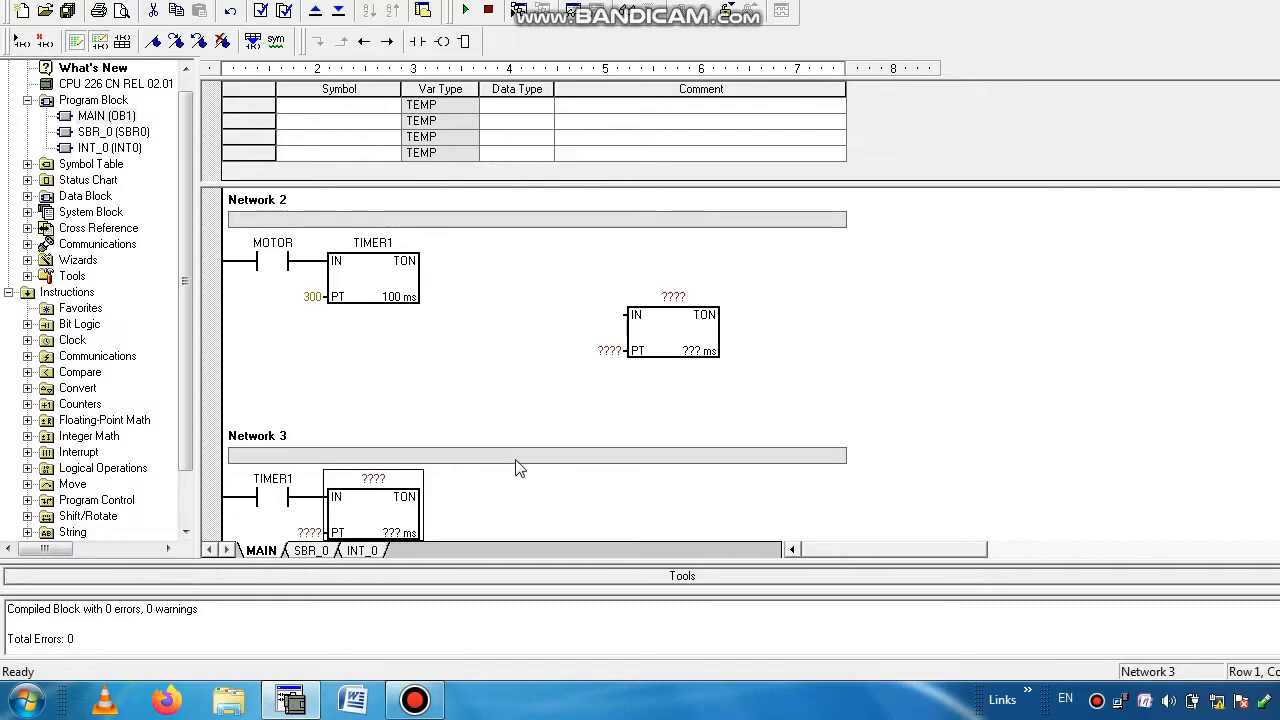
scroll(down, 3)
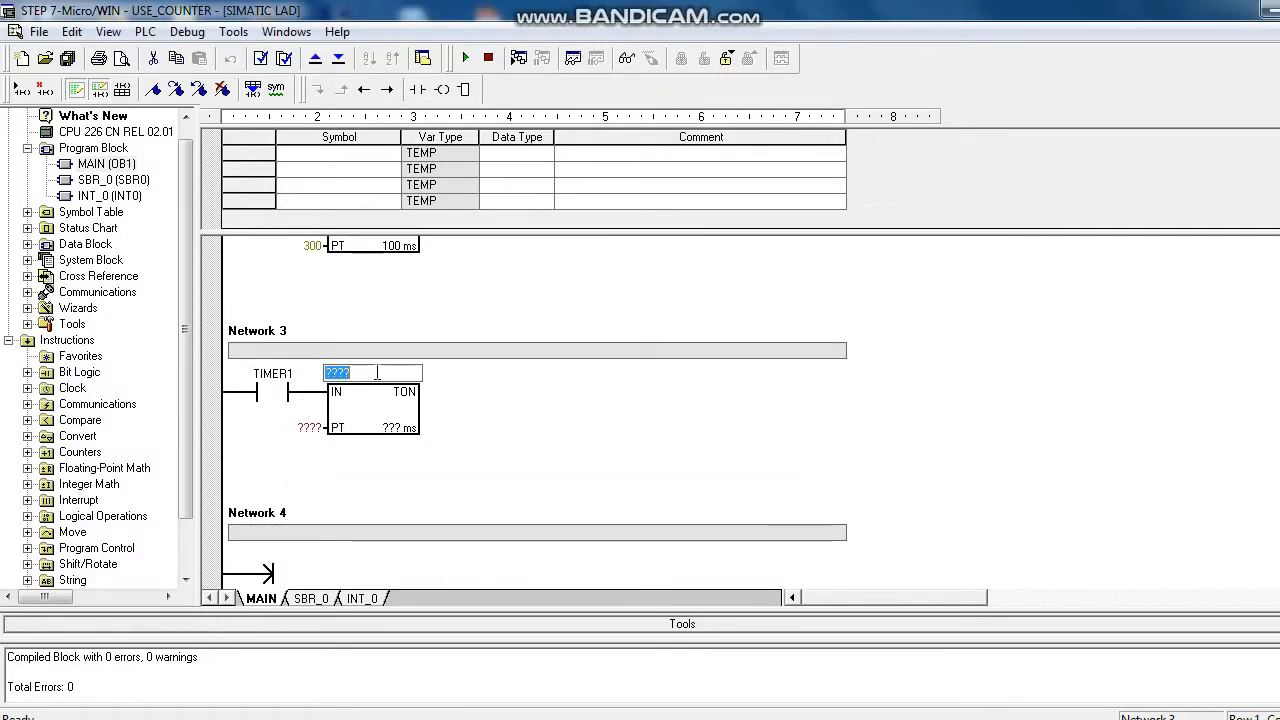
text(T3)
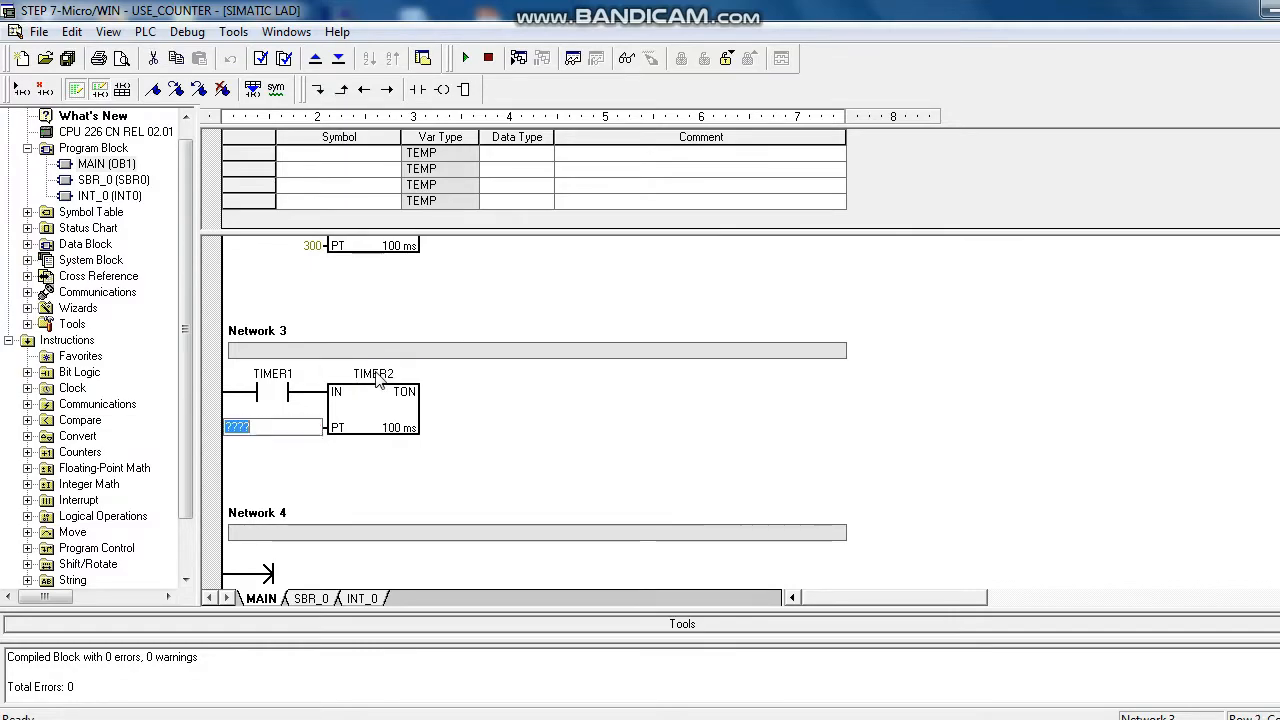
text(300)
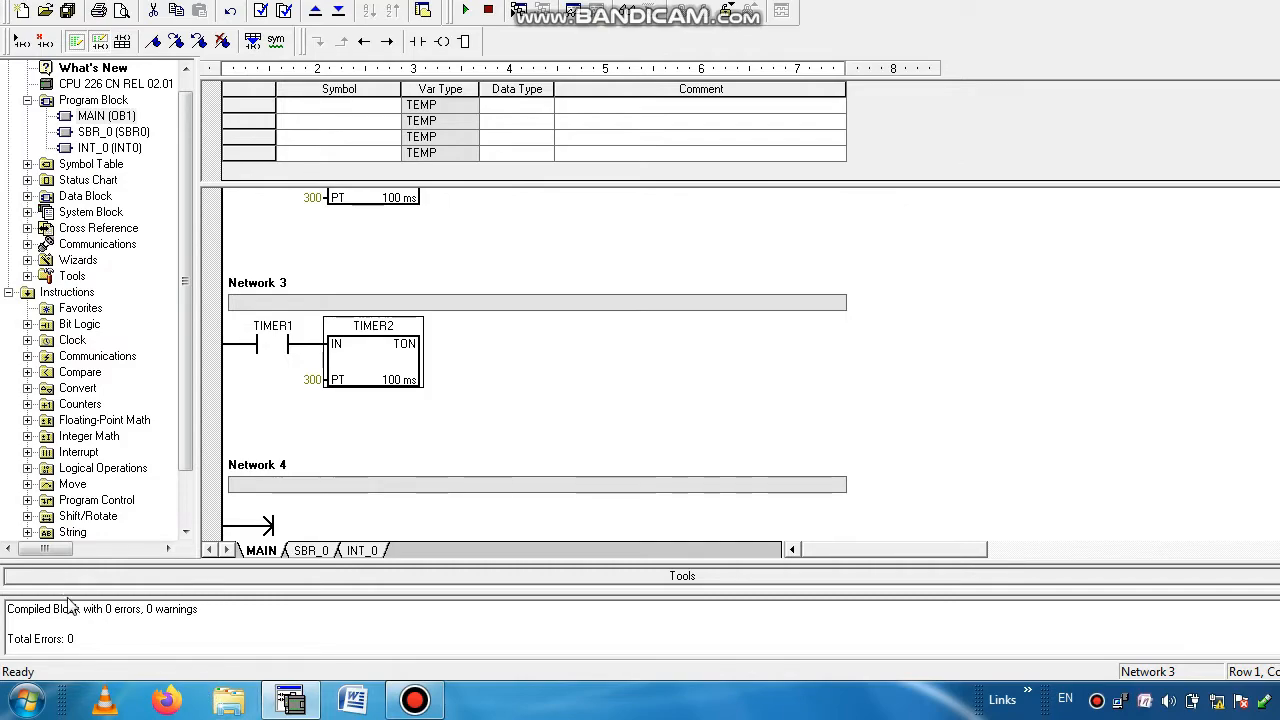
scroll(down, 3)
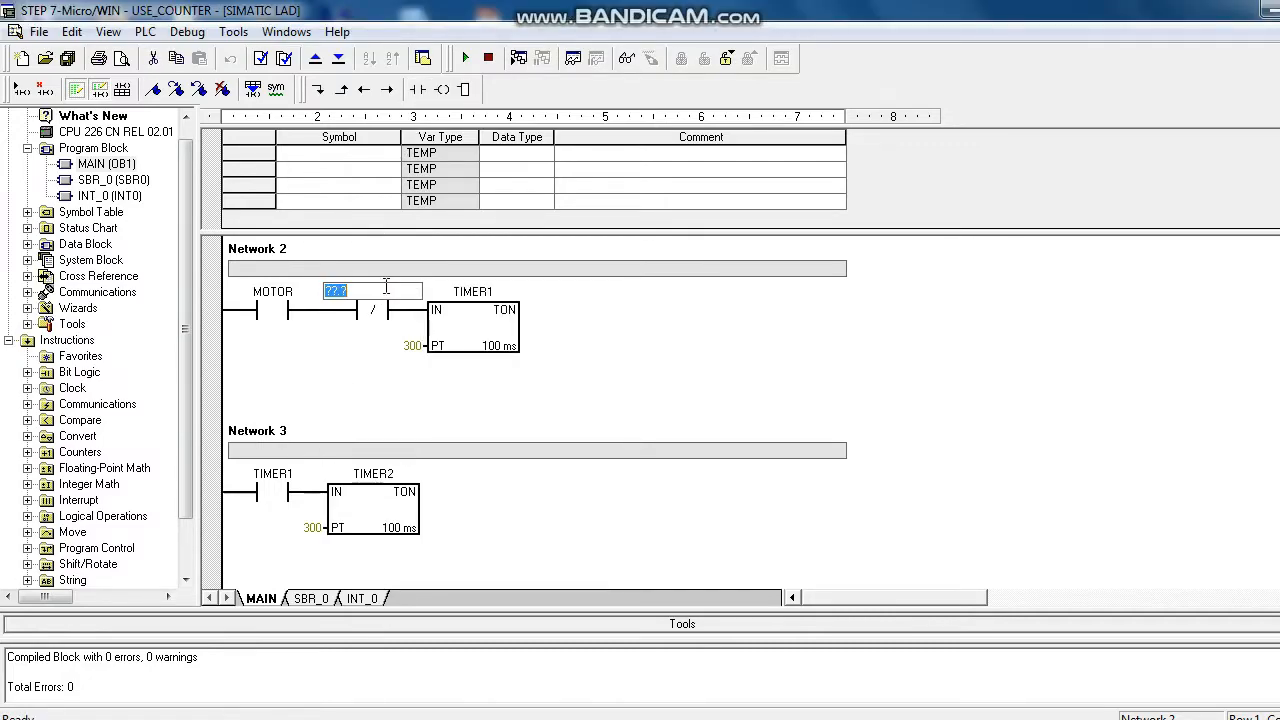
Step: Interlock the timers with normally closed contacts: T38 ahead of TIMER1, Q0.0 ahead of TIMER2
text(T3)
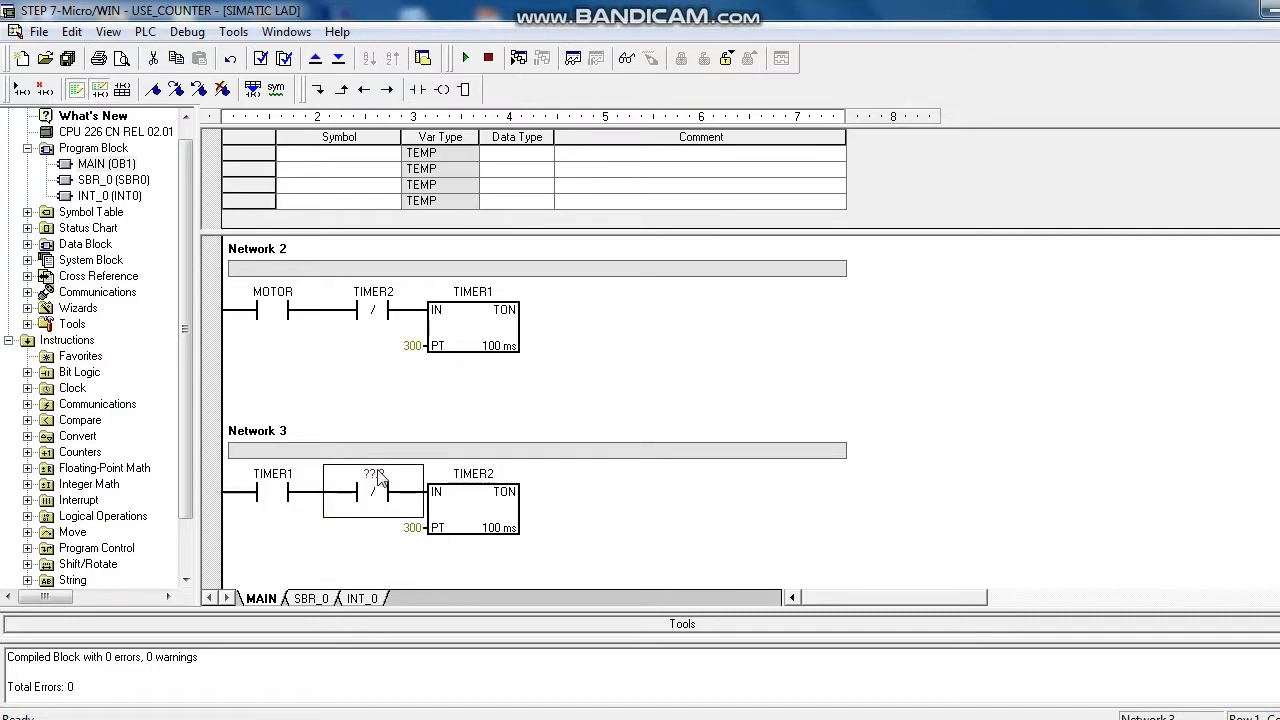
text(Q0)
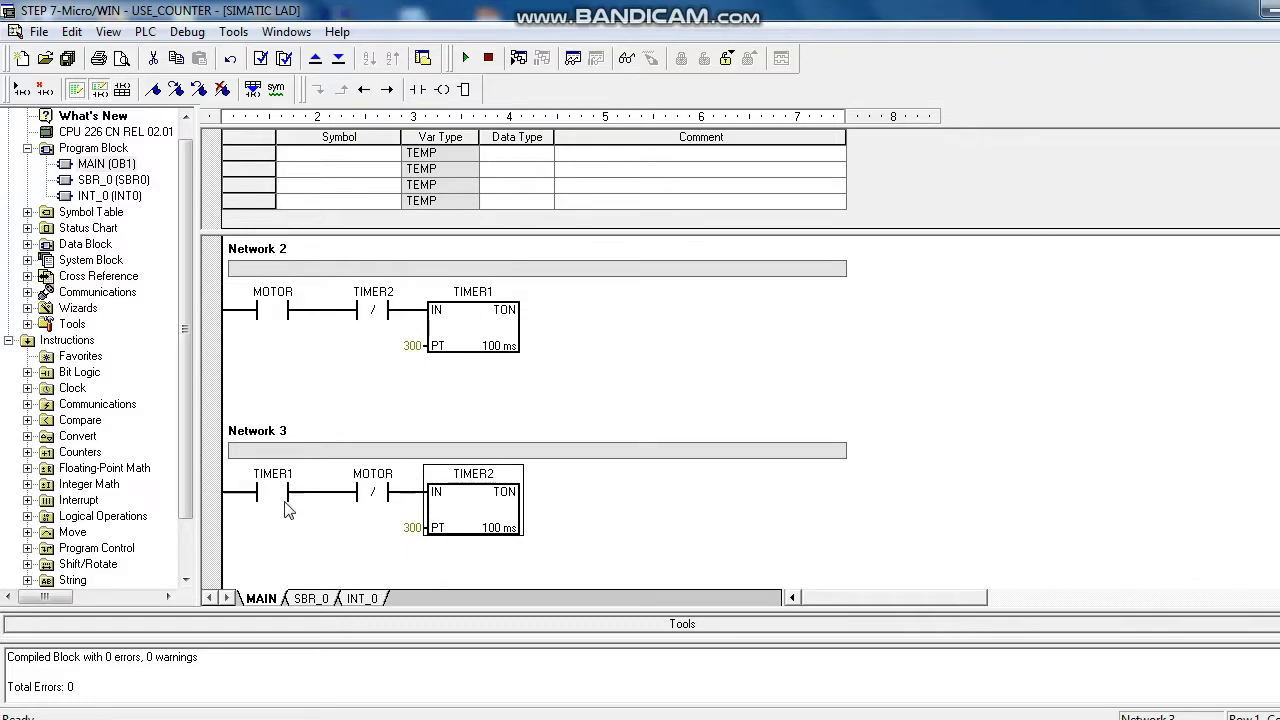
mouse_move(408, 132)
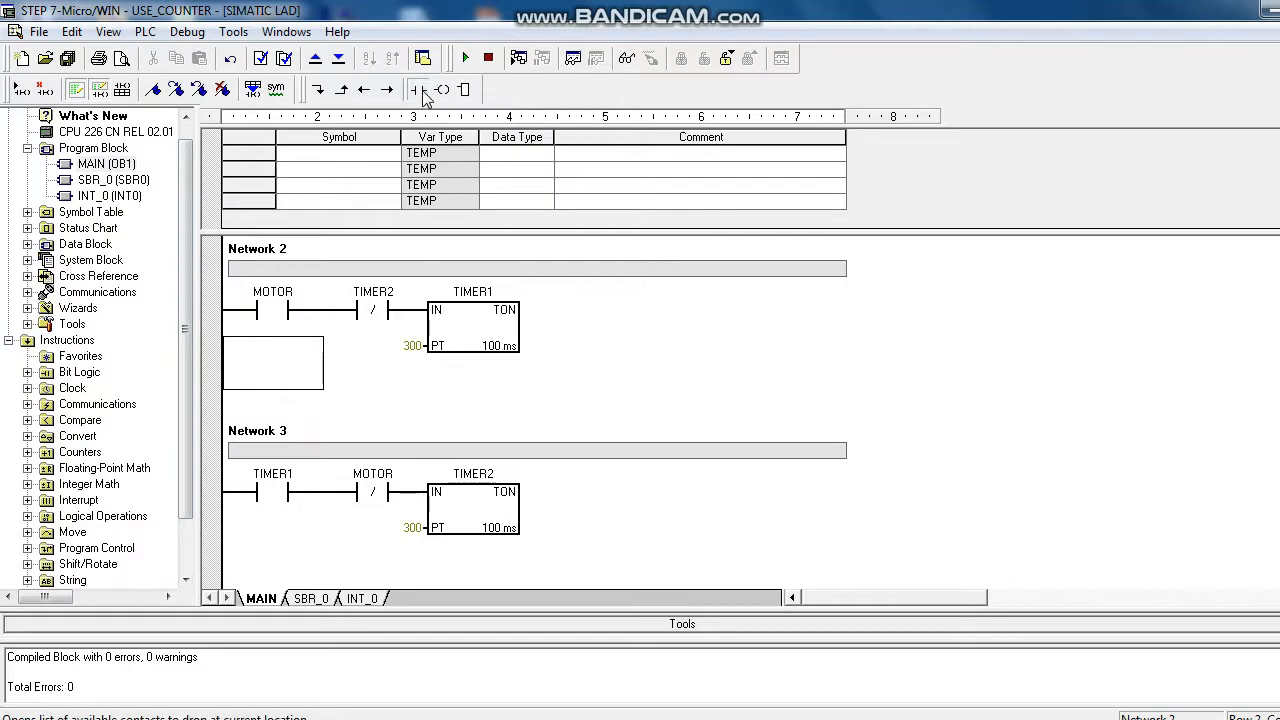
Step: Add seal-in branches: TIMER1 contact under MOTOR in Network 2, T38 under TIMER1 in Network 3
click(415, 89)
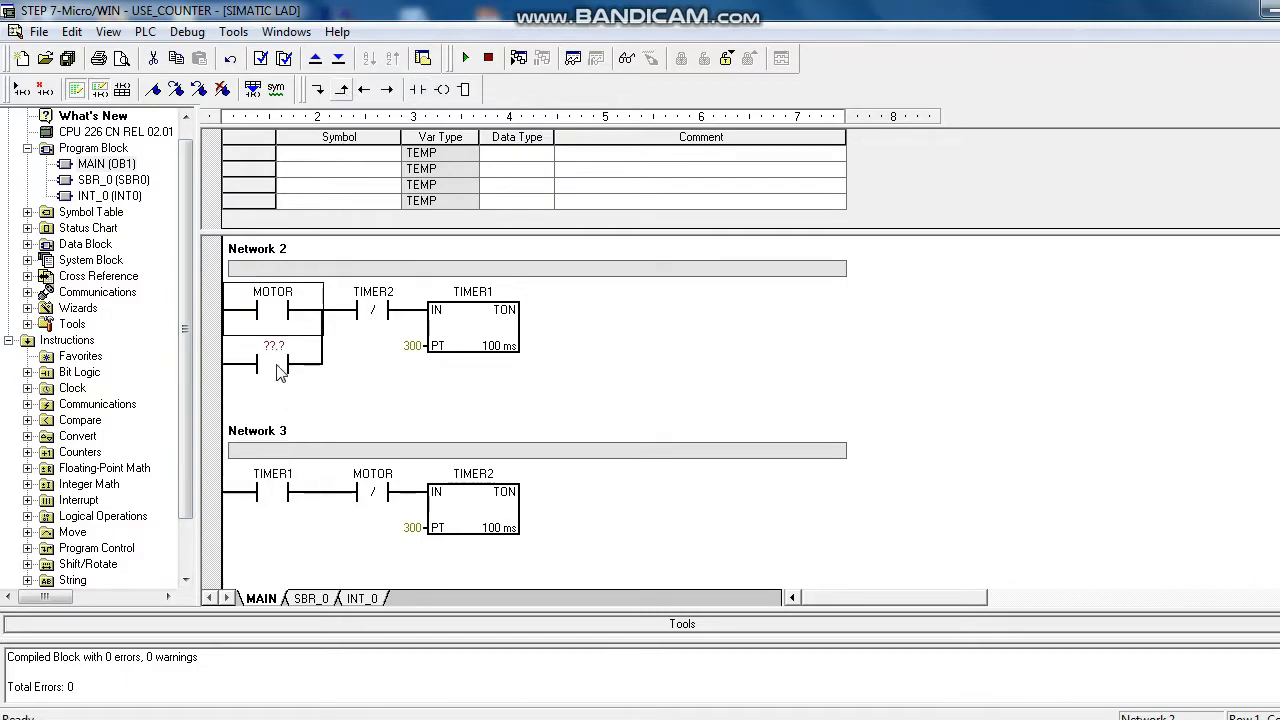
text(T)
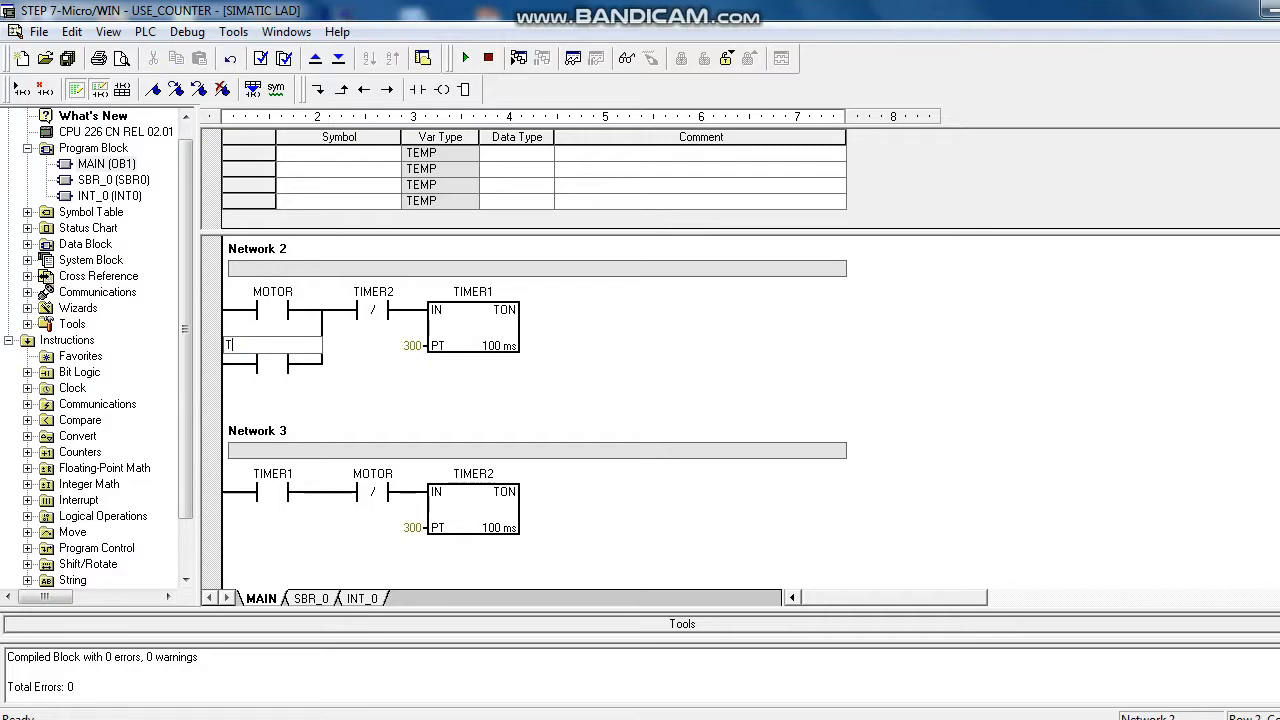
text(TIMER1)
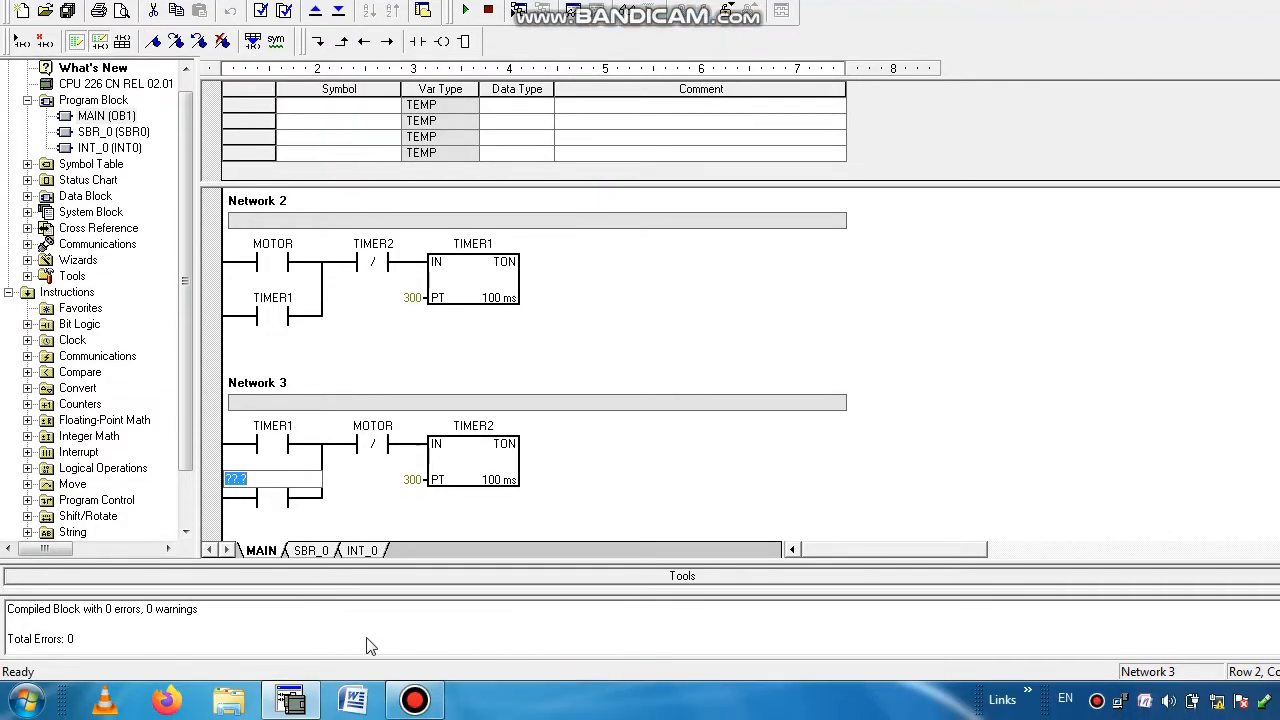
text(T38)
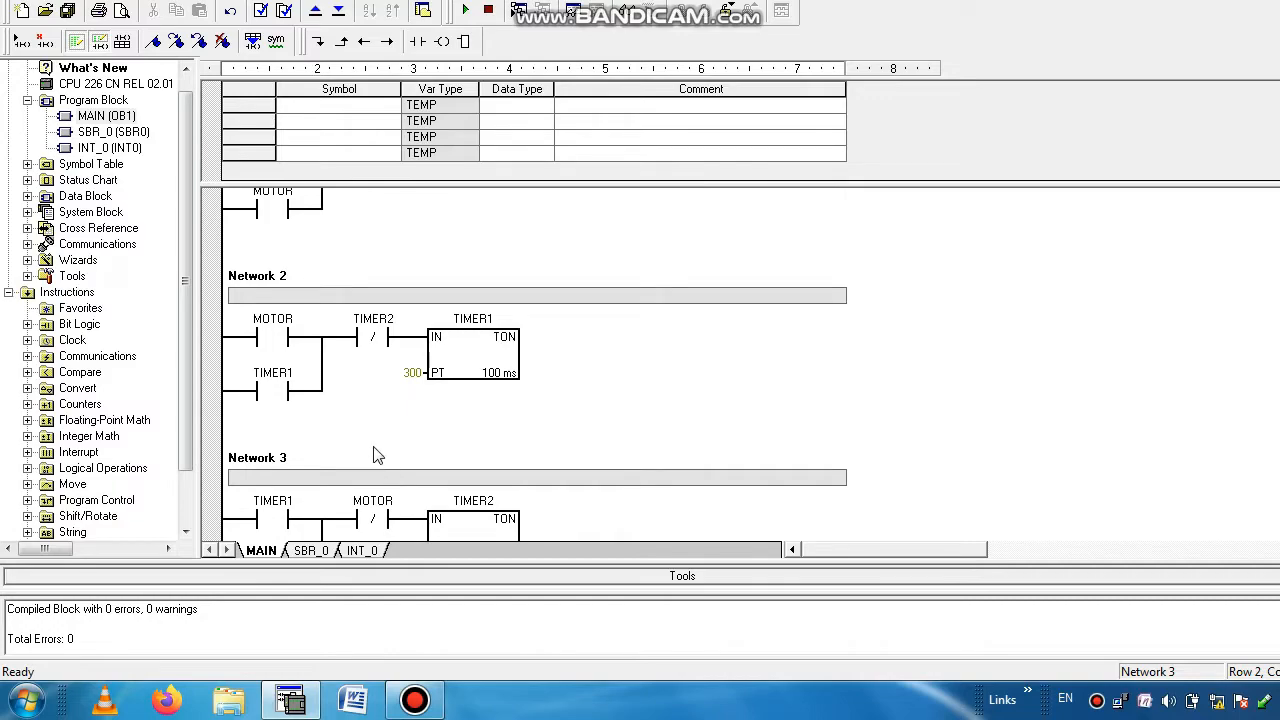
scroll(down, 3)
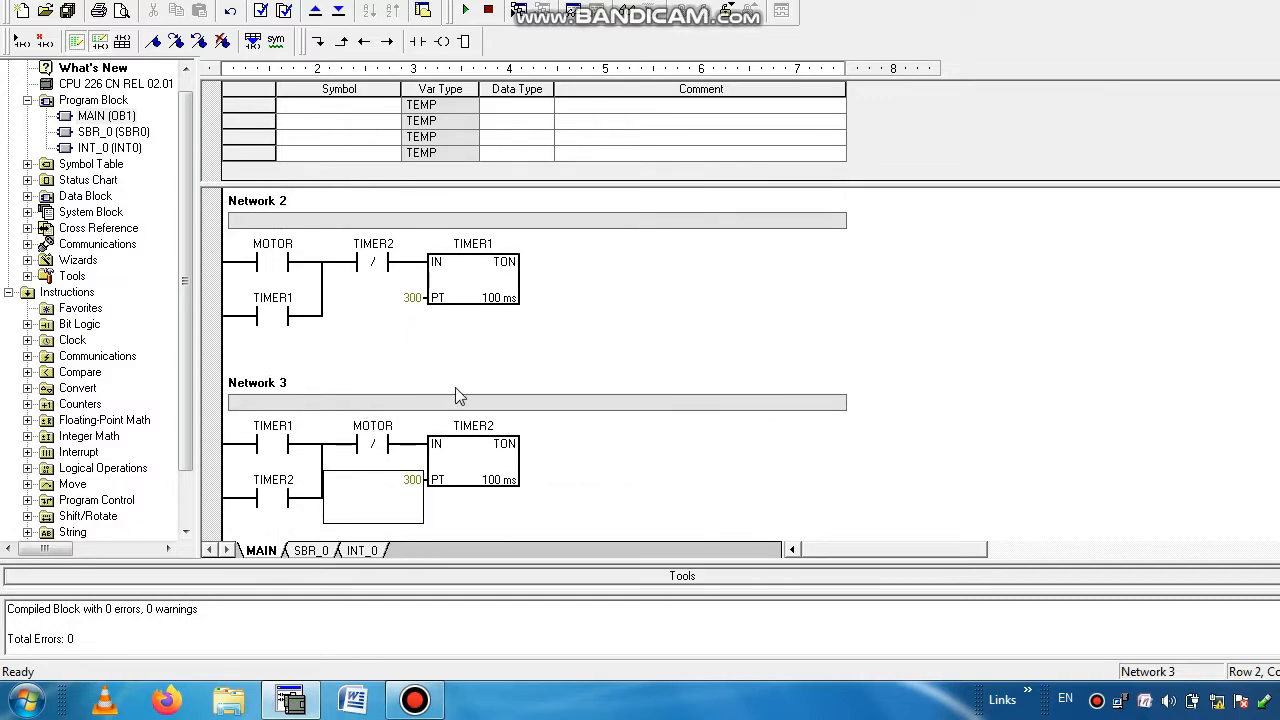
scroll(down, 3)
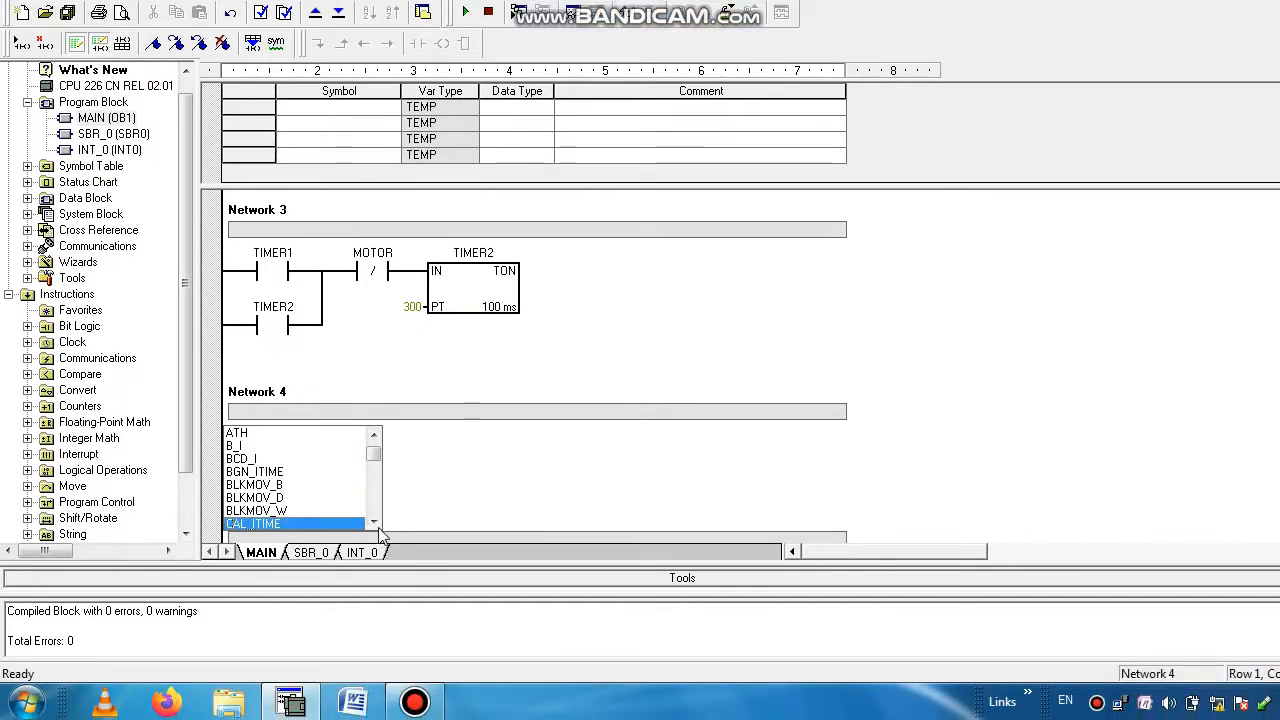
Step: Place up-counter C1 in Network 4 with preset 5 and an I0 contact on the reset input
click(373, 523)
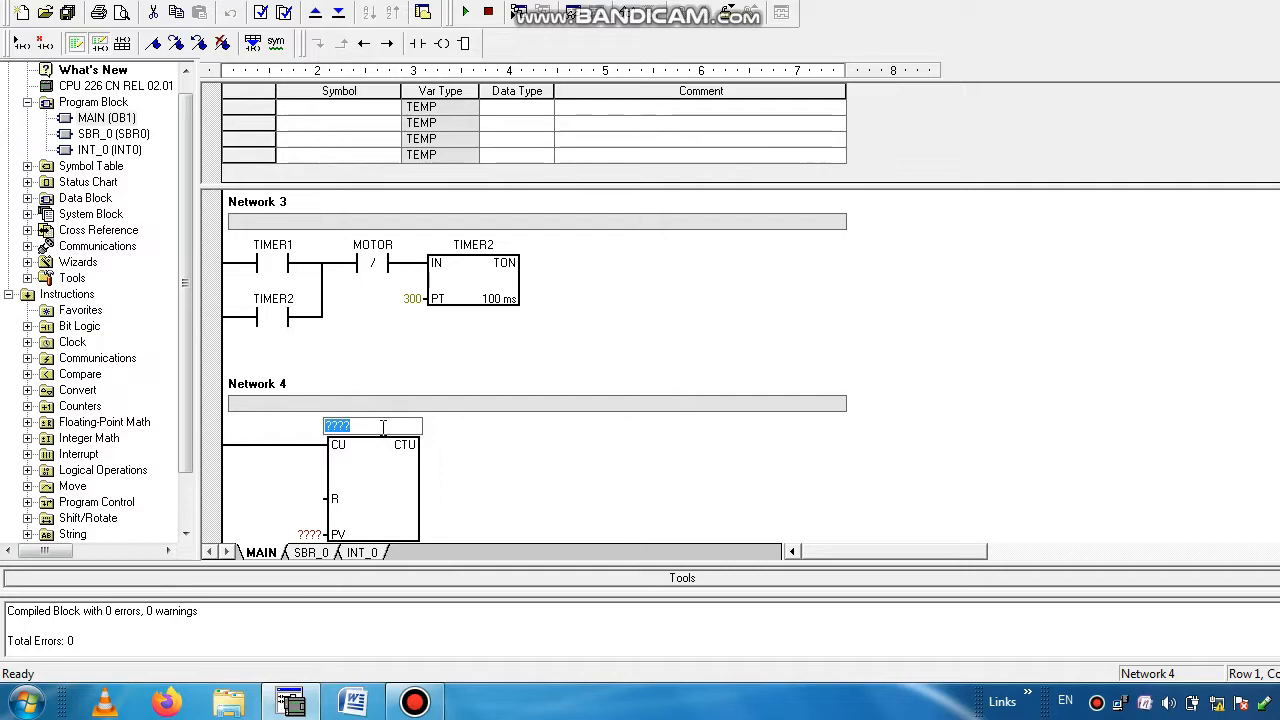
text(C1)
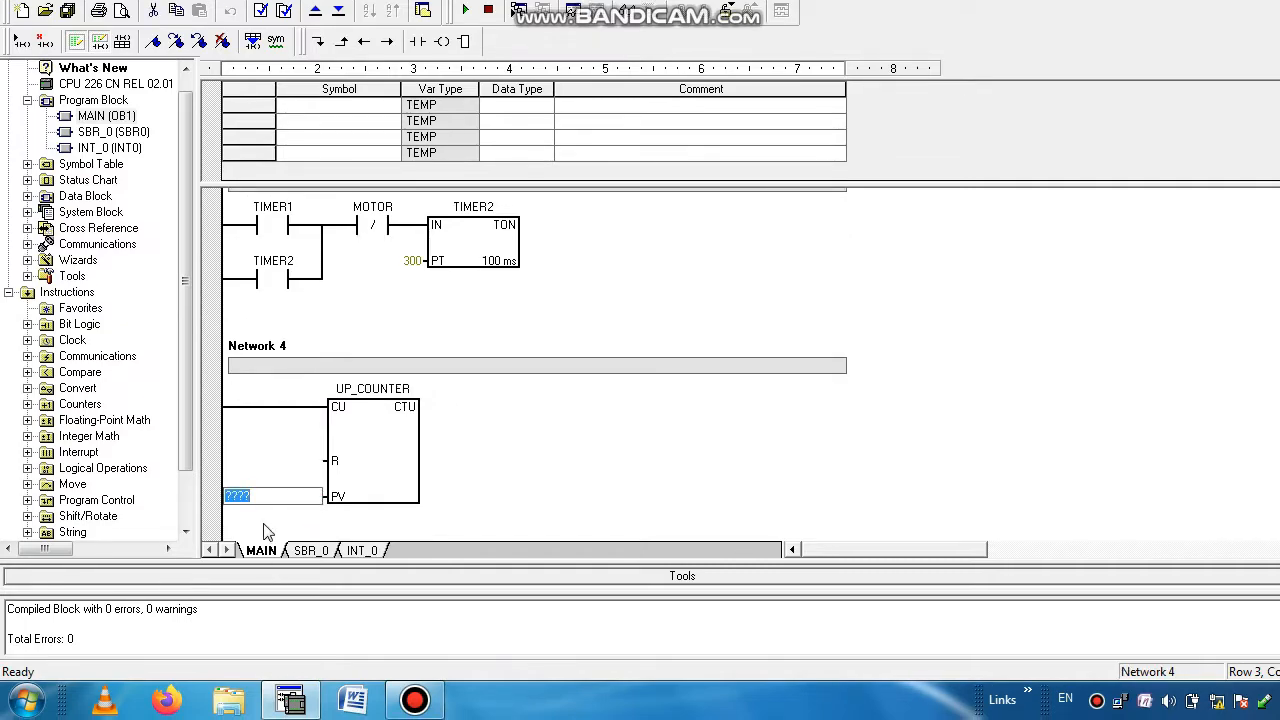
text(5)
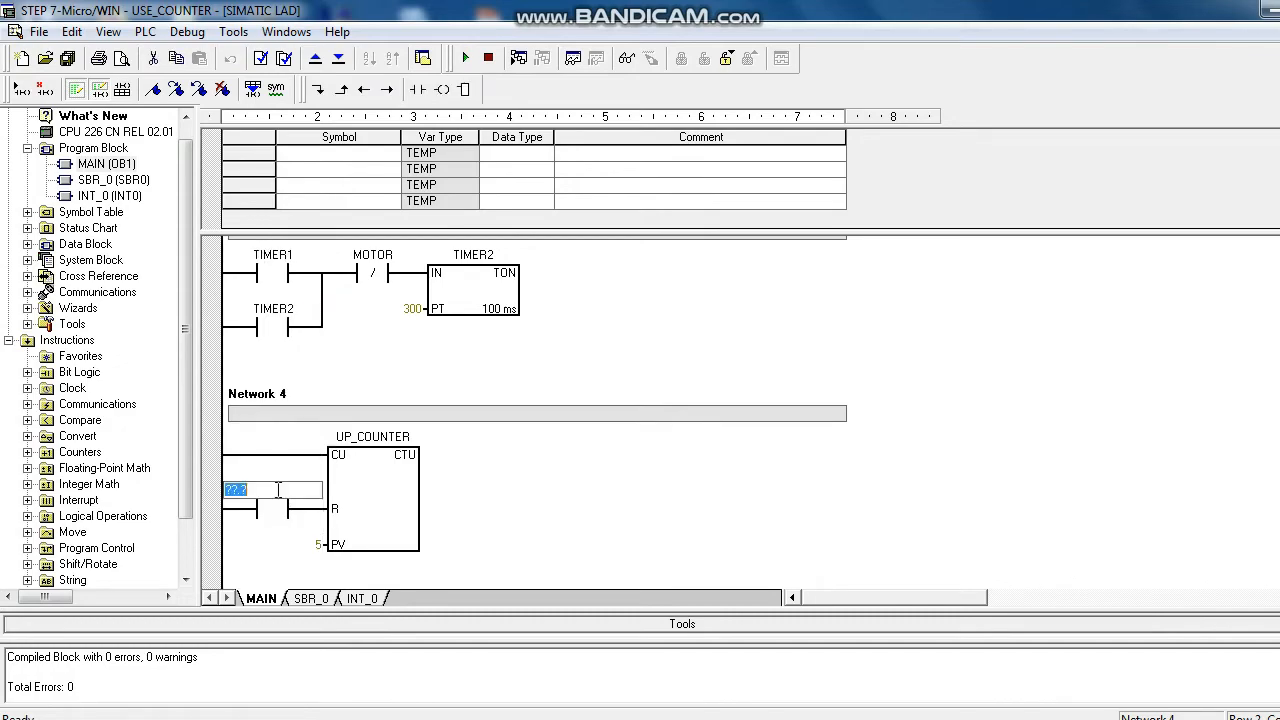
text(I0)
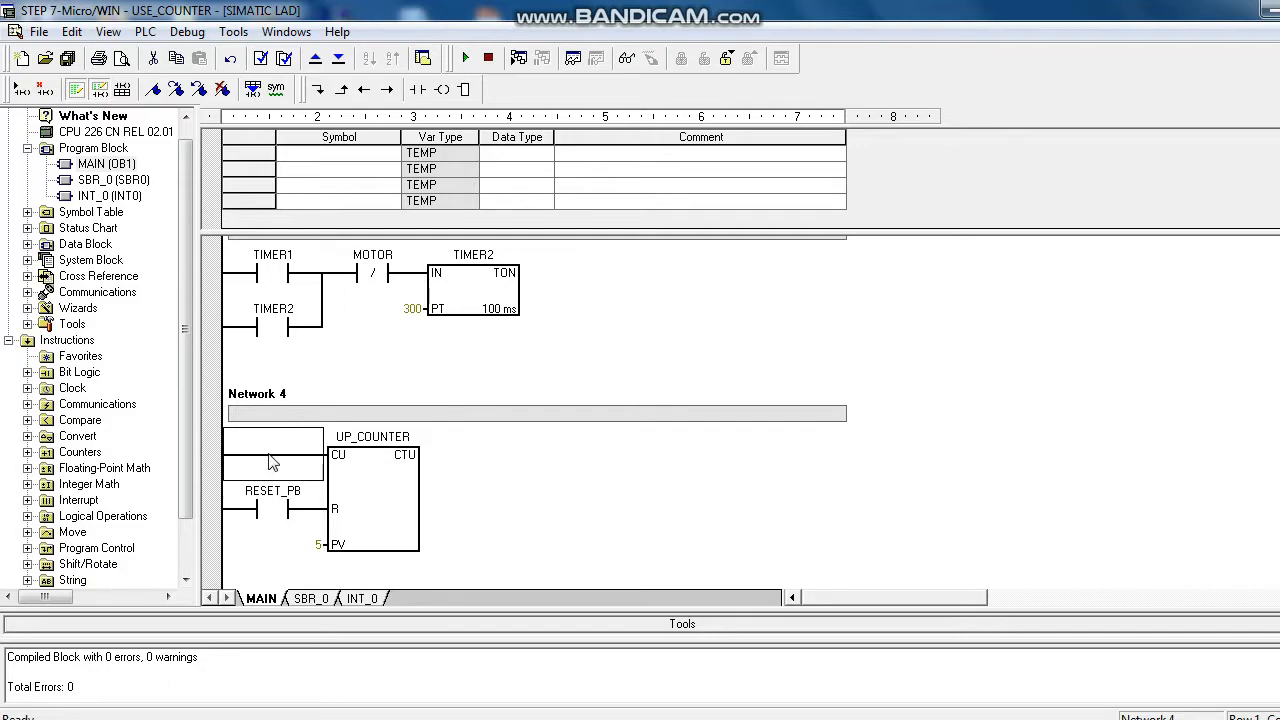
Step: Drive the counter's CU input from a normally open Q0.0 contact
click(273, 445)
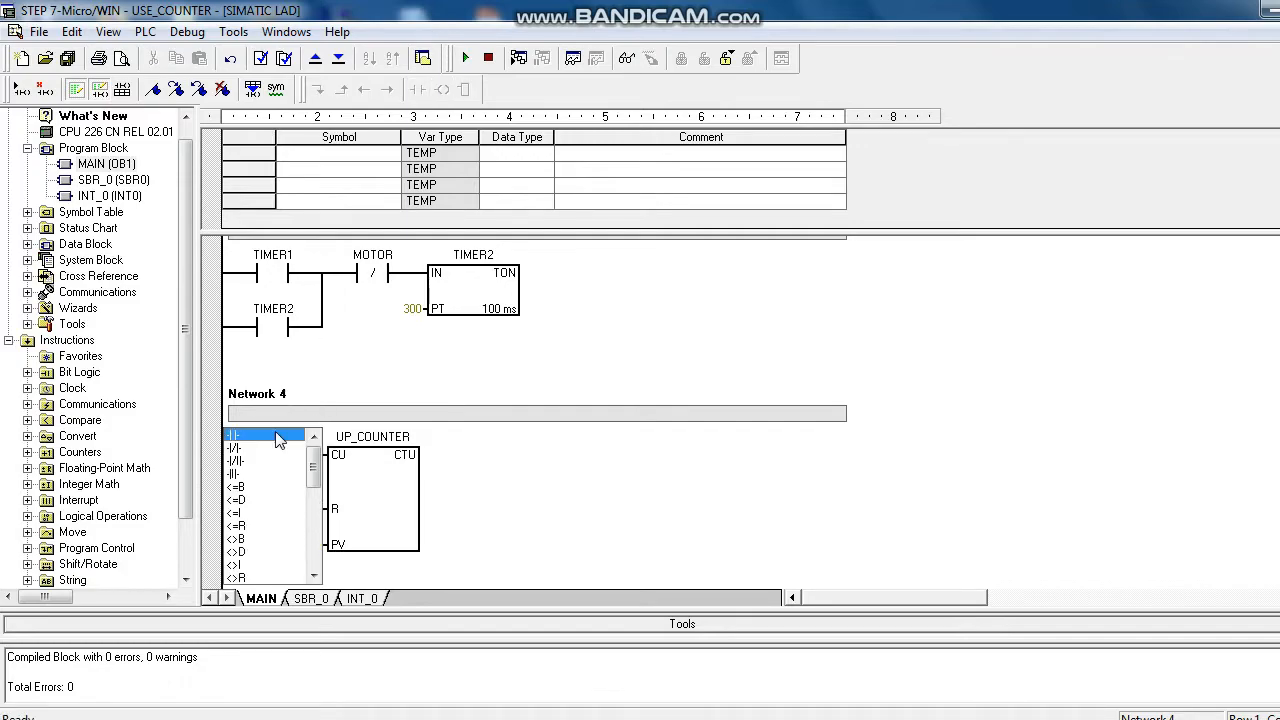
click(232, 436)
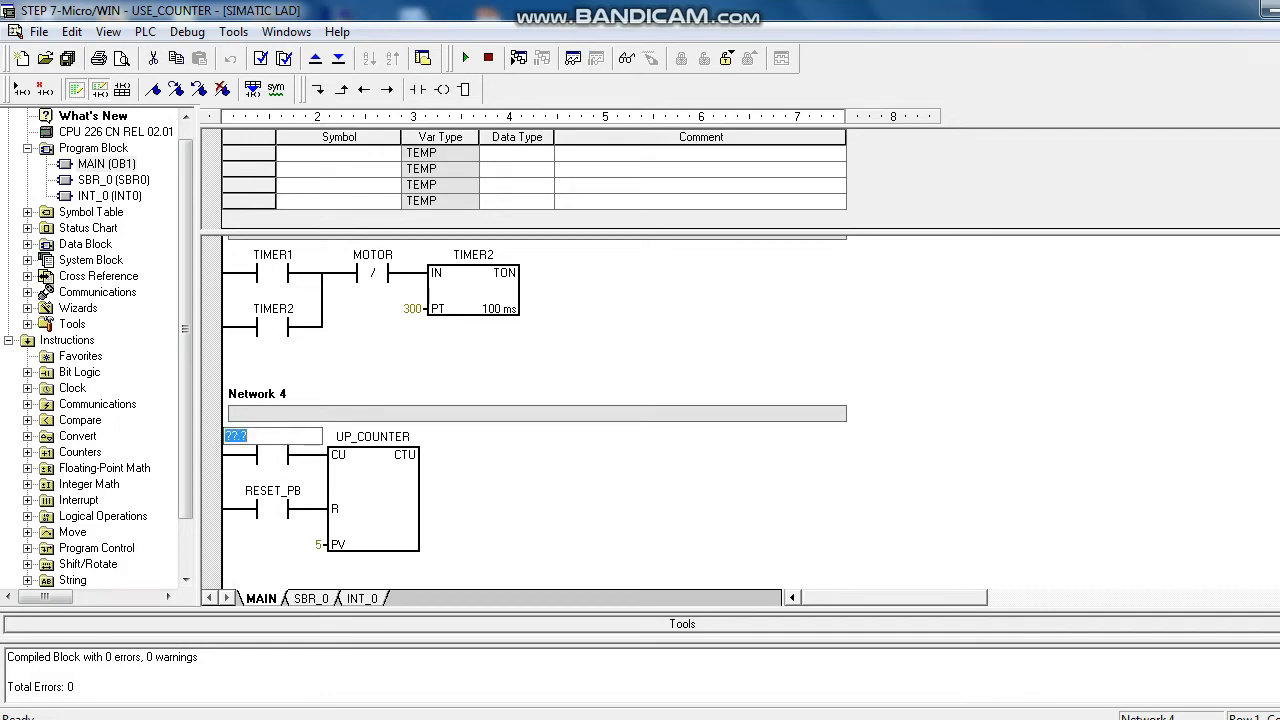
text(Q0.0)
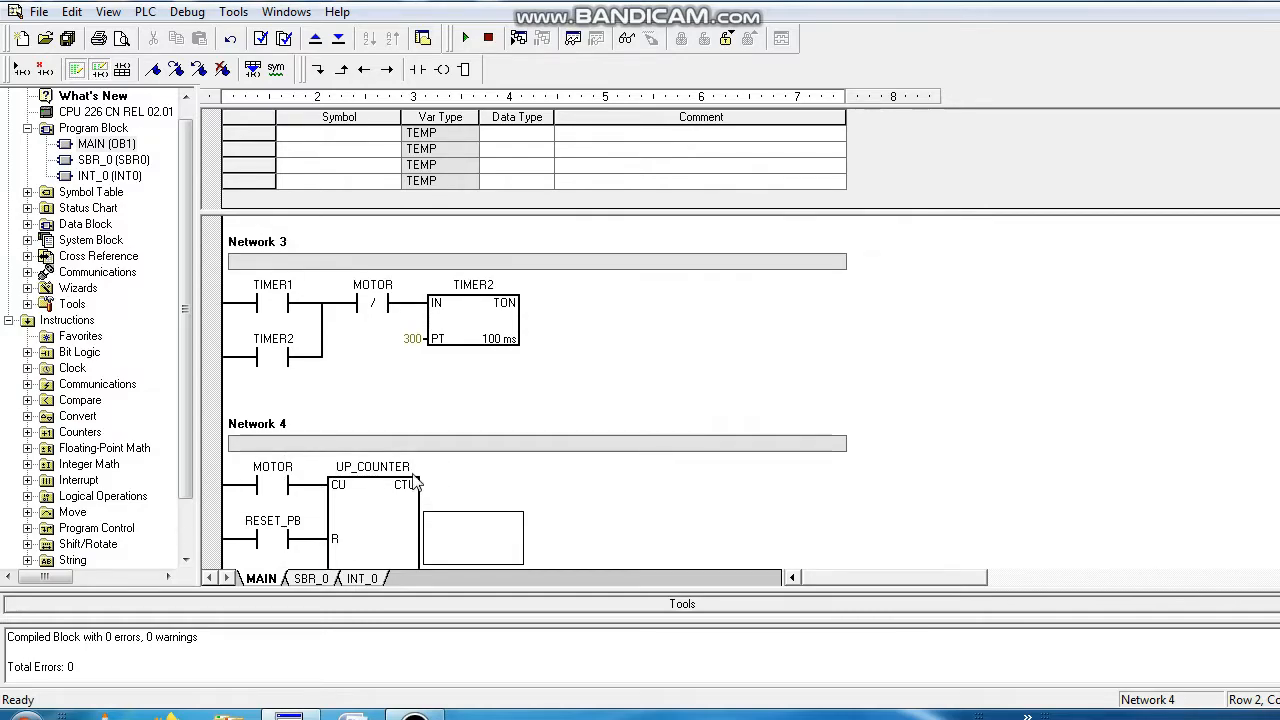
Step: Insert a normally closed UP_COUNTER contact before the MOTOR coil in Network 1
scroll(down, 3)
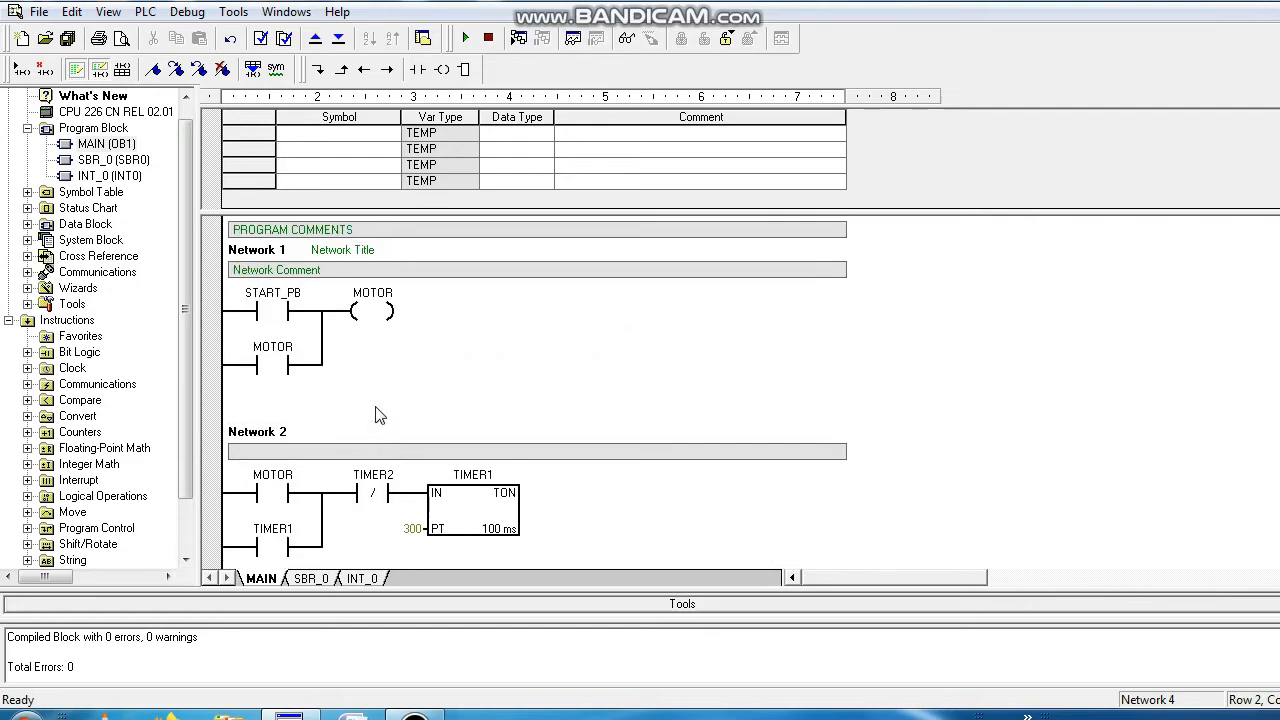
mouse_move(401, 408)
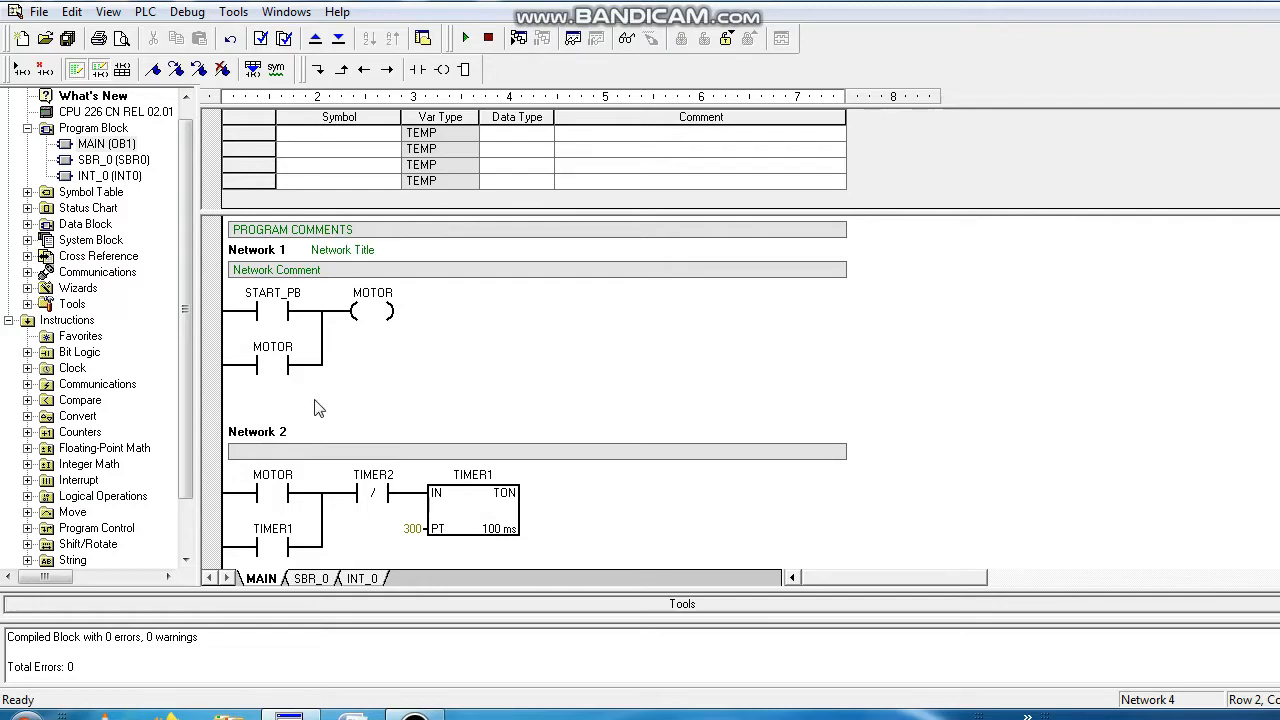
mouse_move(333, 388)
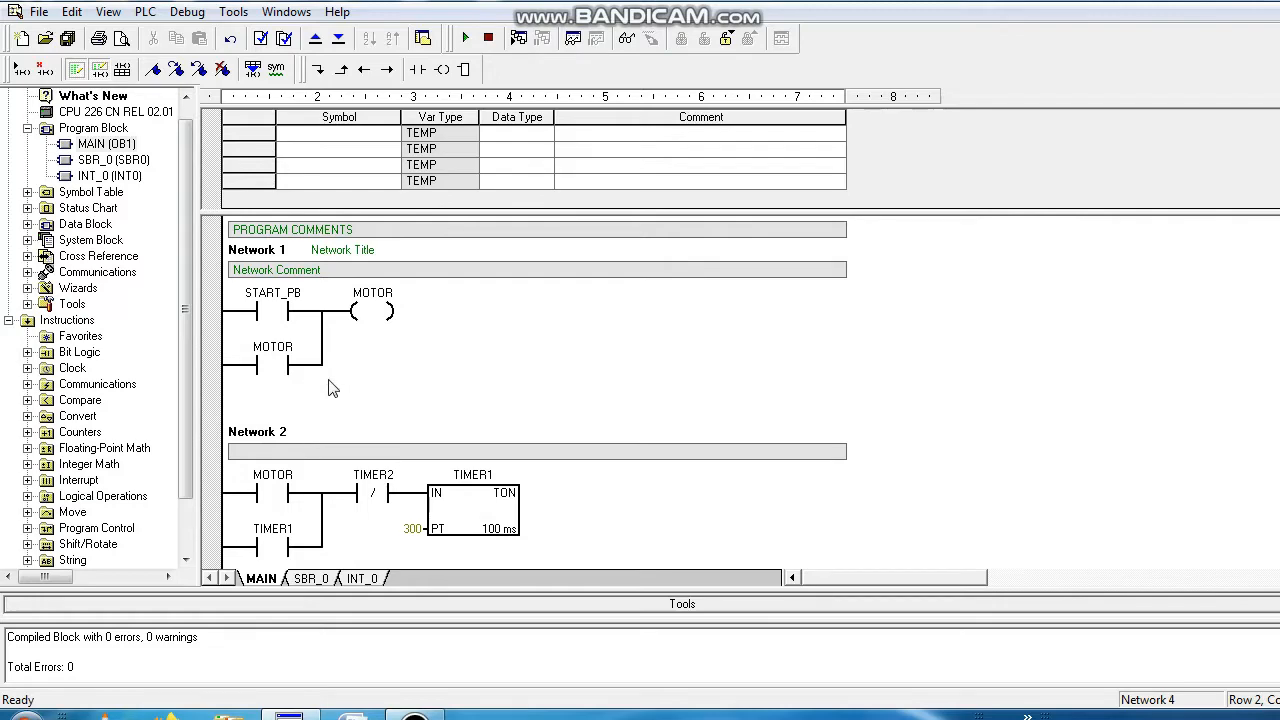
click(373, 310)
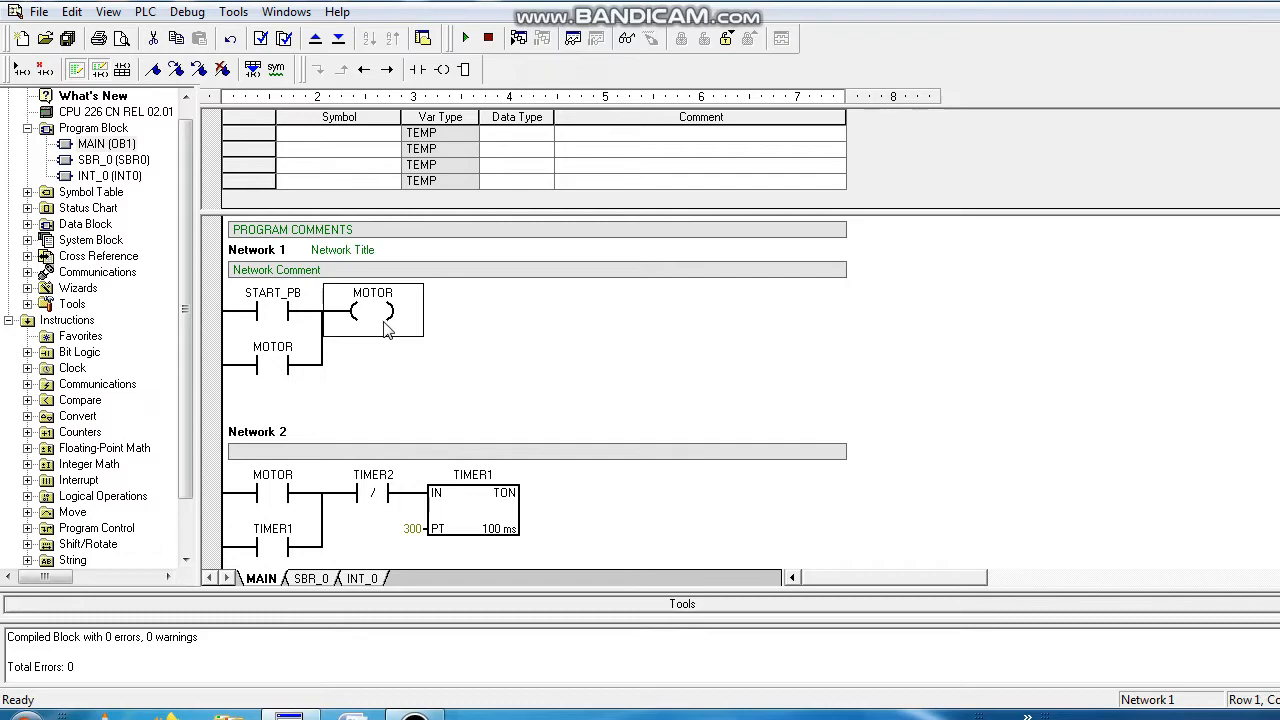
mouse_move(505, 316)
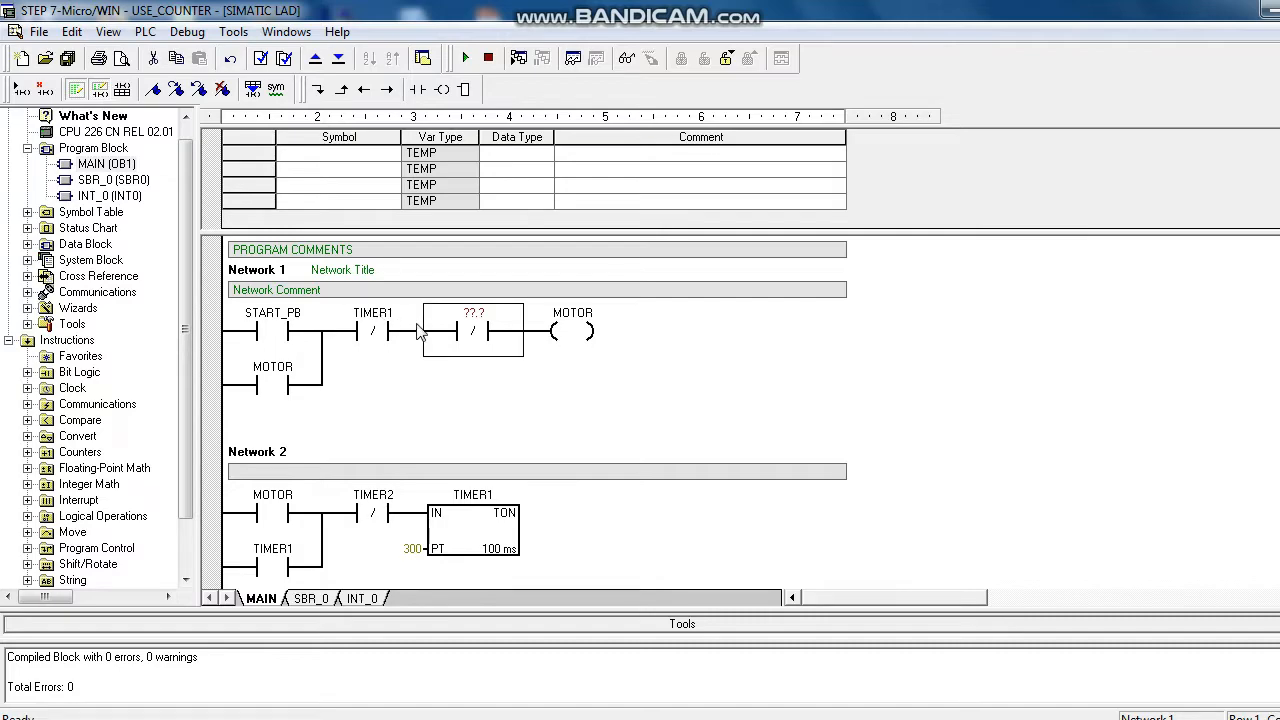
double_click(461, 312)
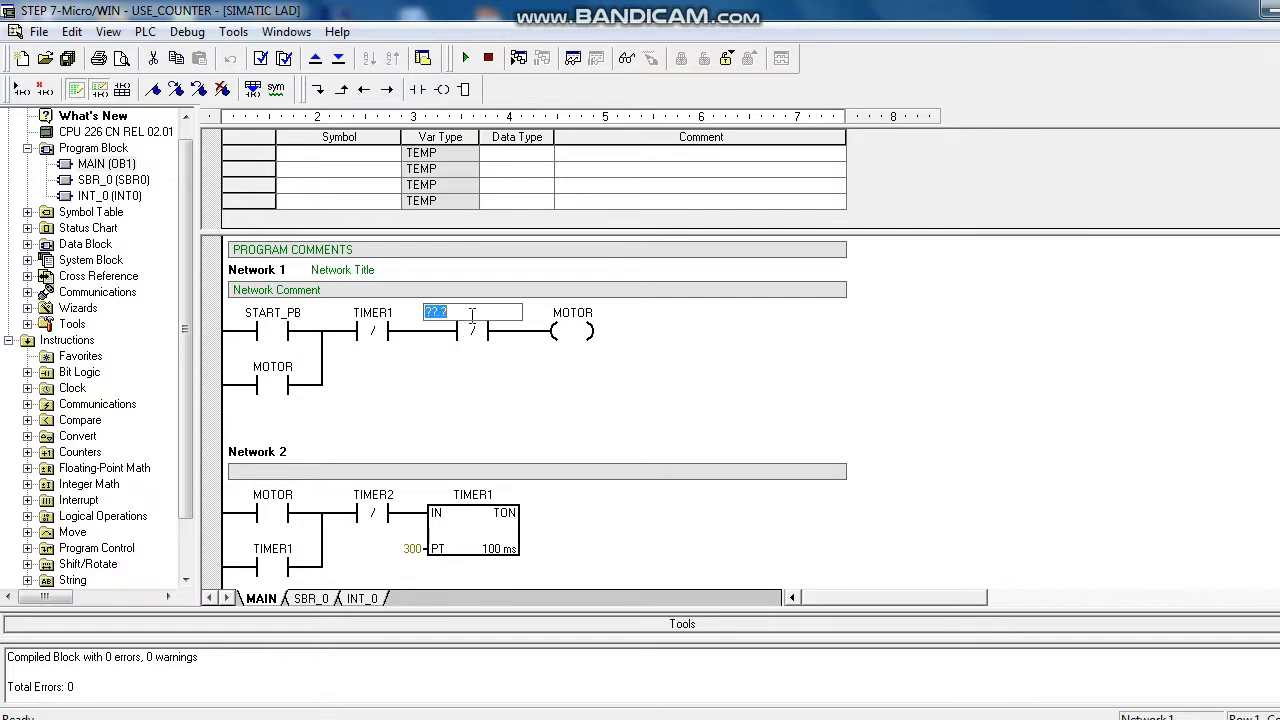
text(UP_COUNTER)
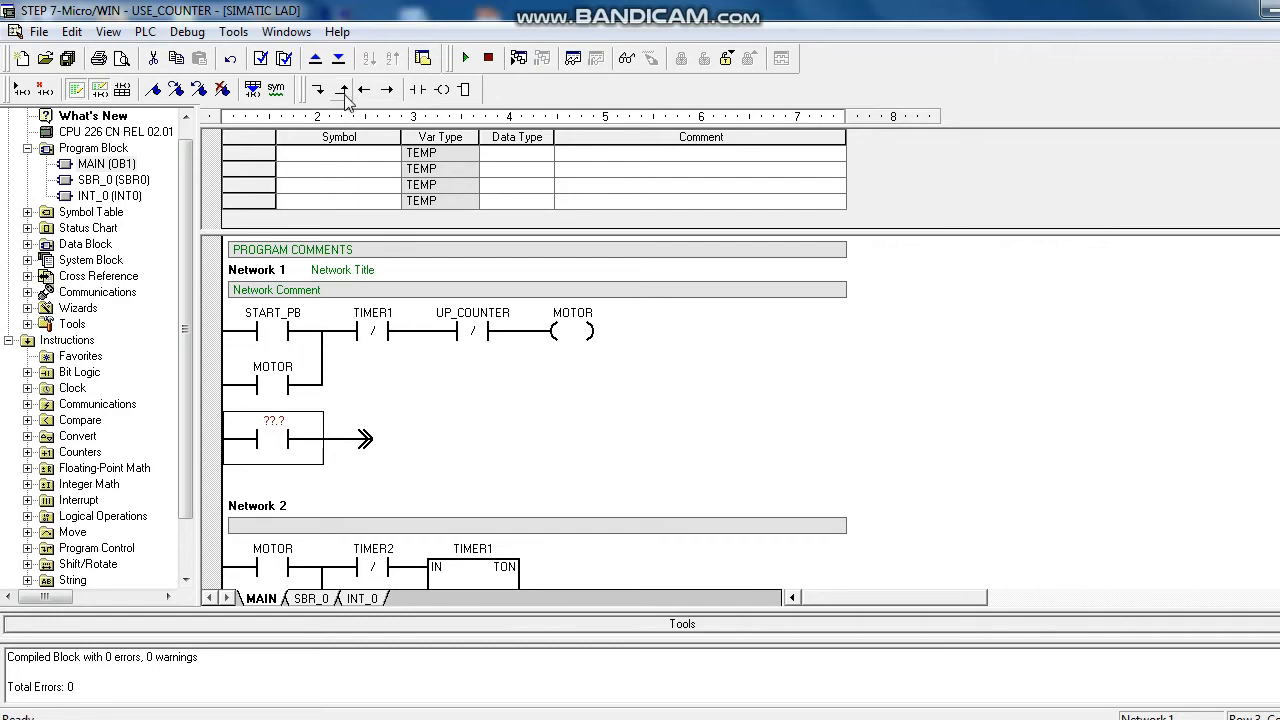
Step: Add a parallel TIMER2 contact branch under MOTOR in Network 1
double_click(236, 419)
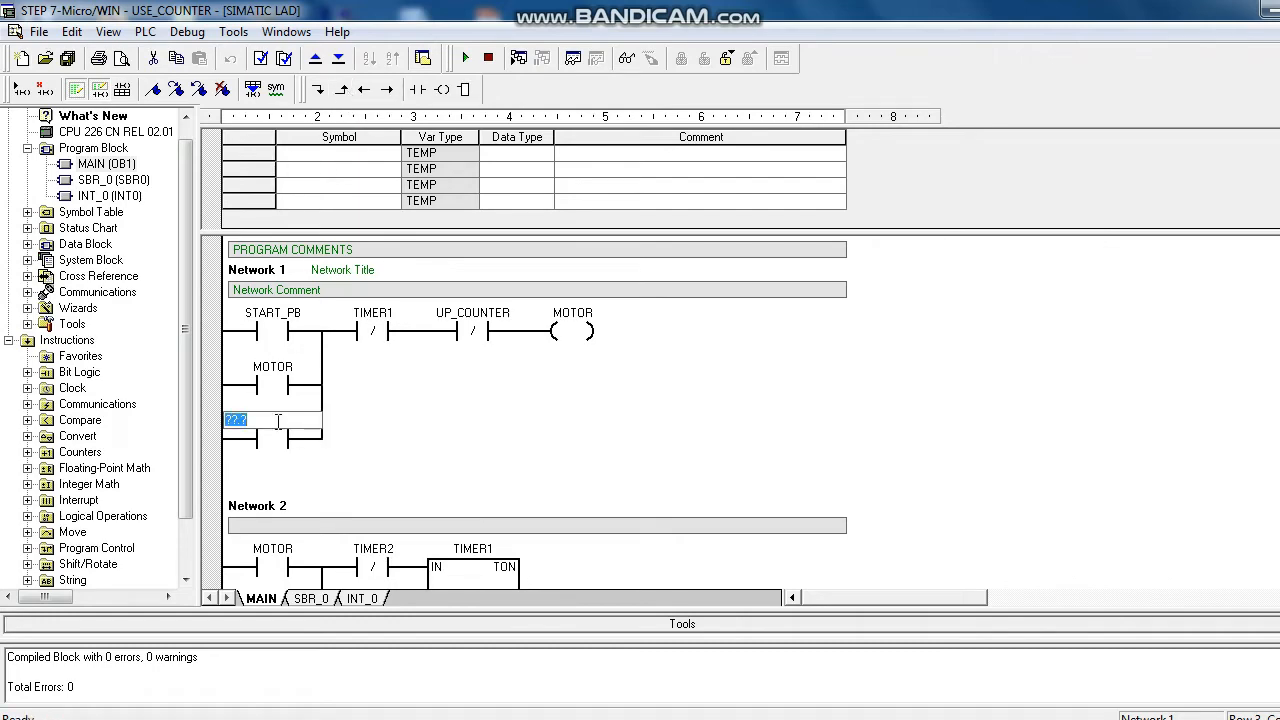
text(TIMER2)
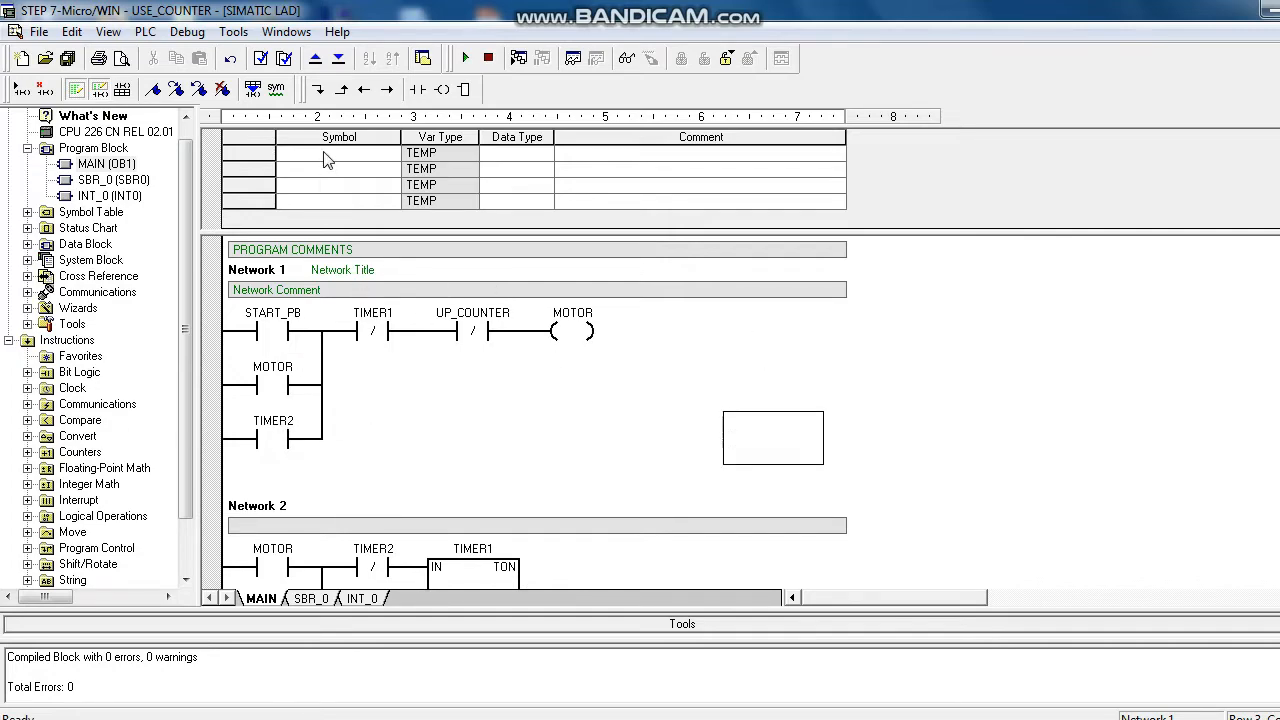
click(283, 57)
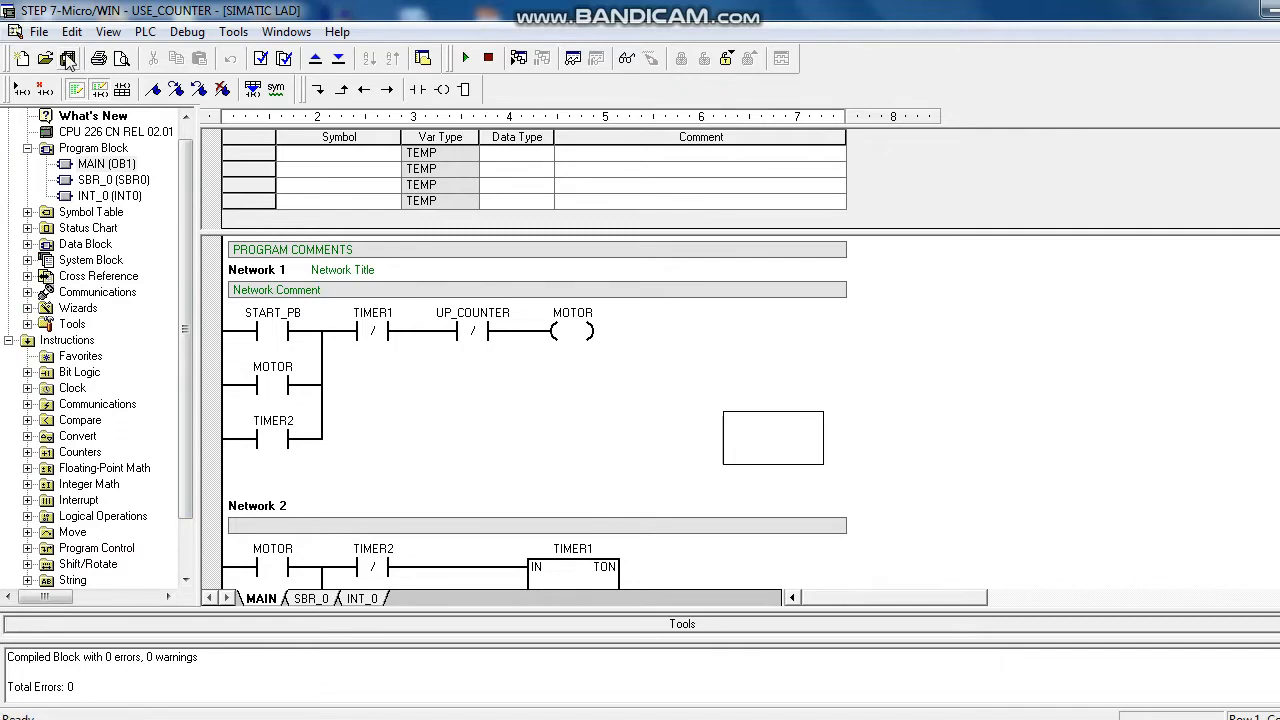
Step: Export the program block as CONT... AWL file into the Simulation Project folder
click(40, 33)
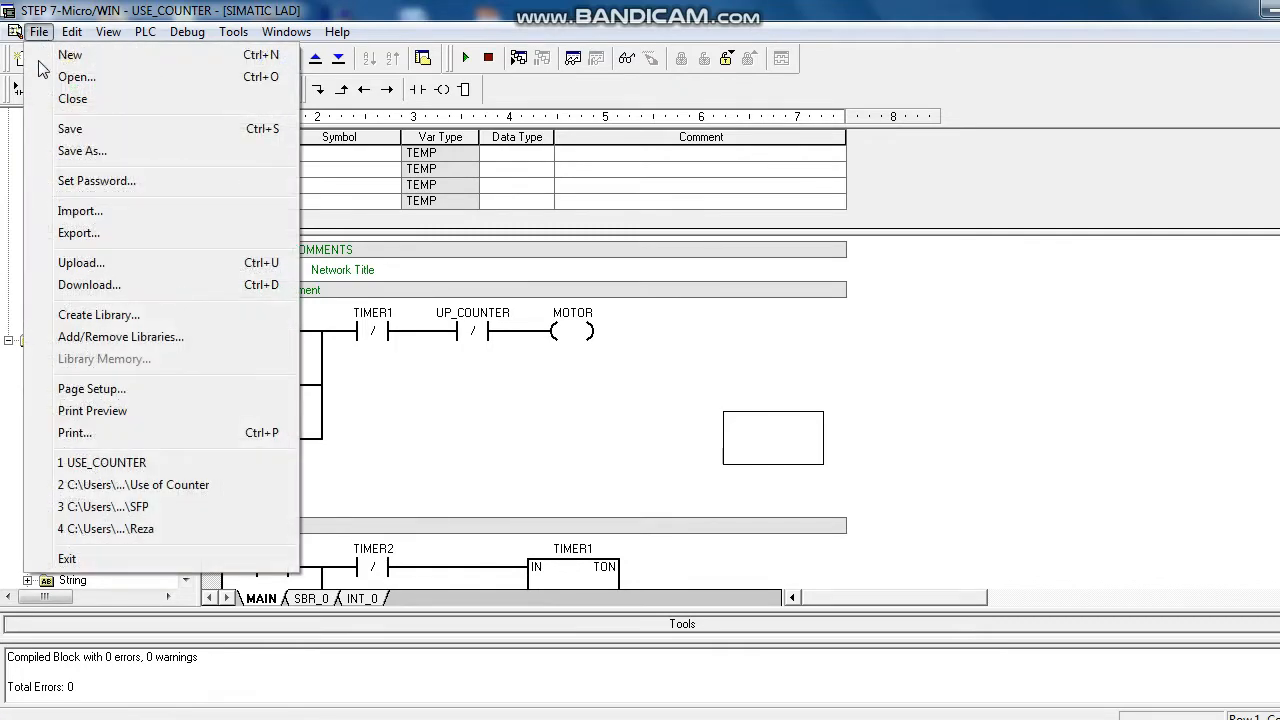
click(78, 232)
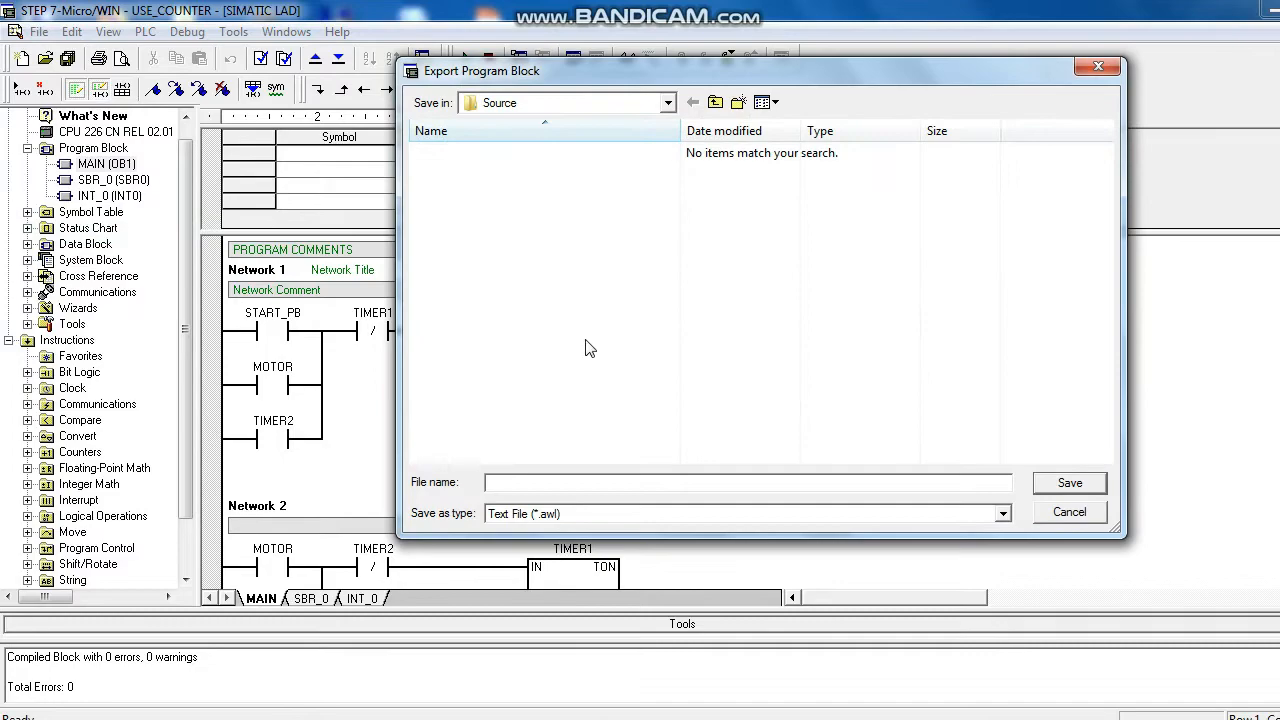
click(668, 103)
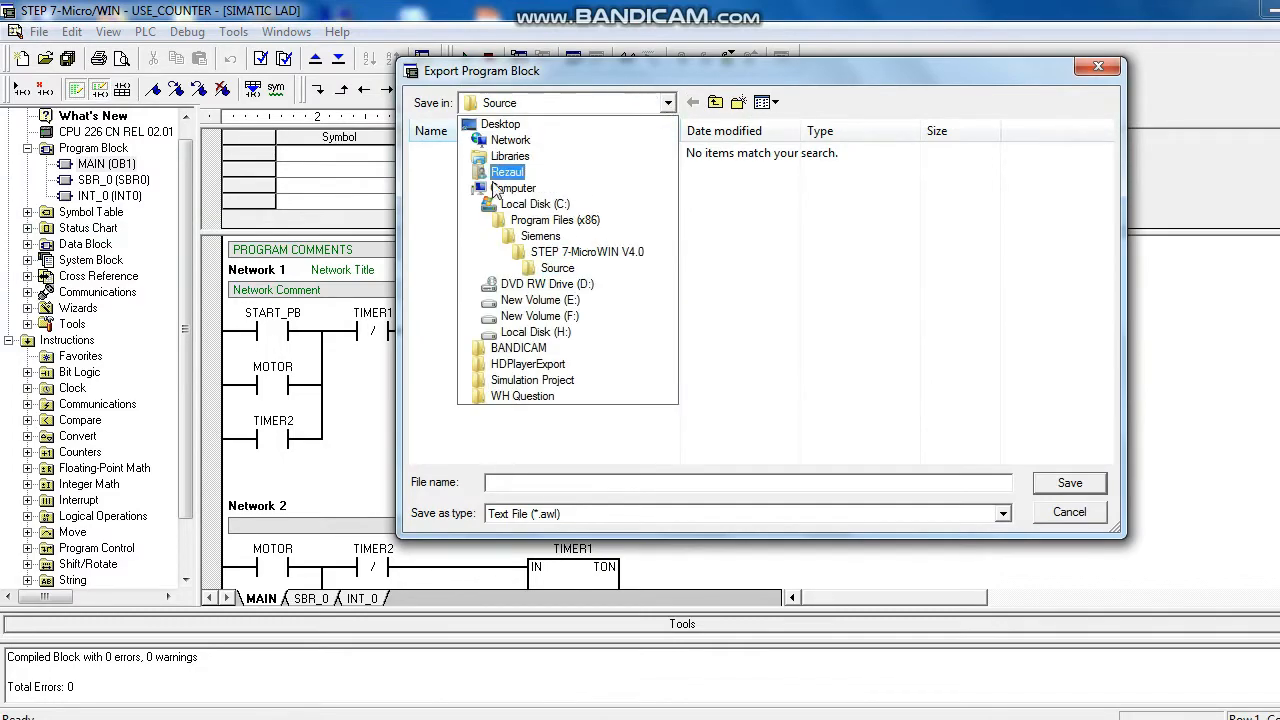
click(499, 123)
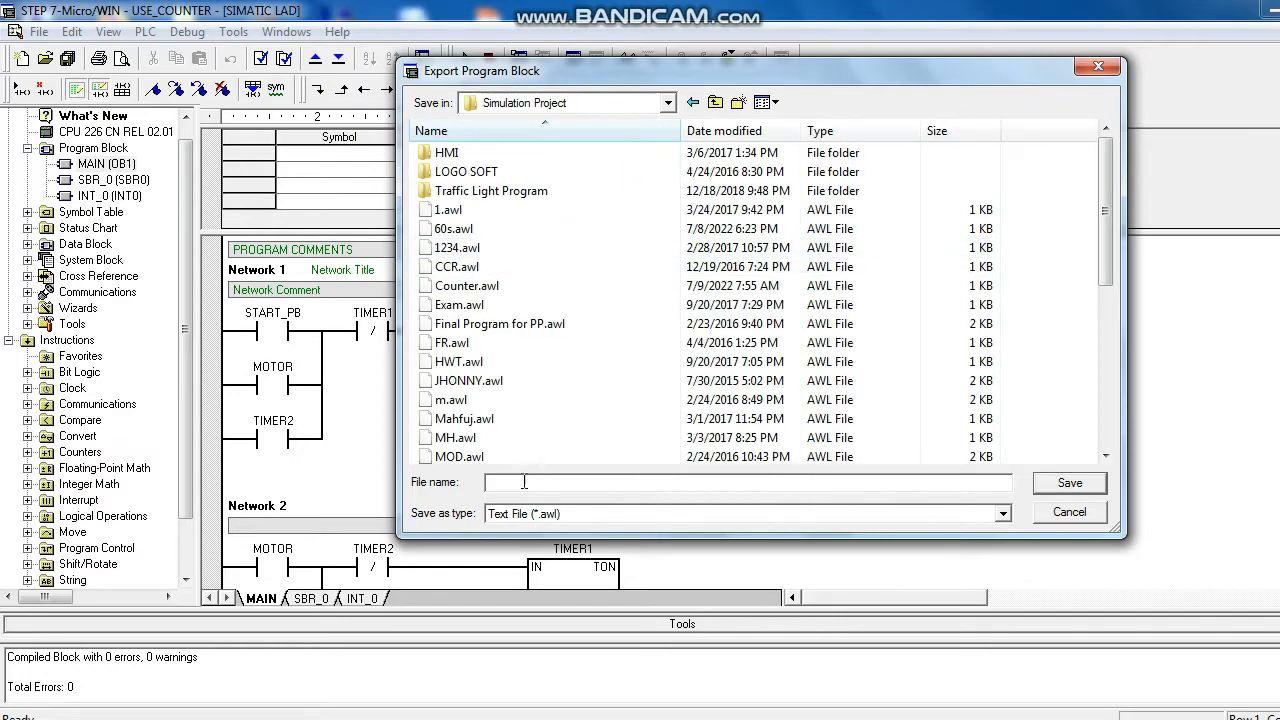
text(CO)
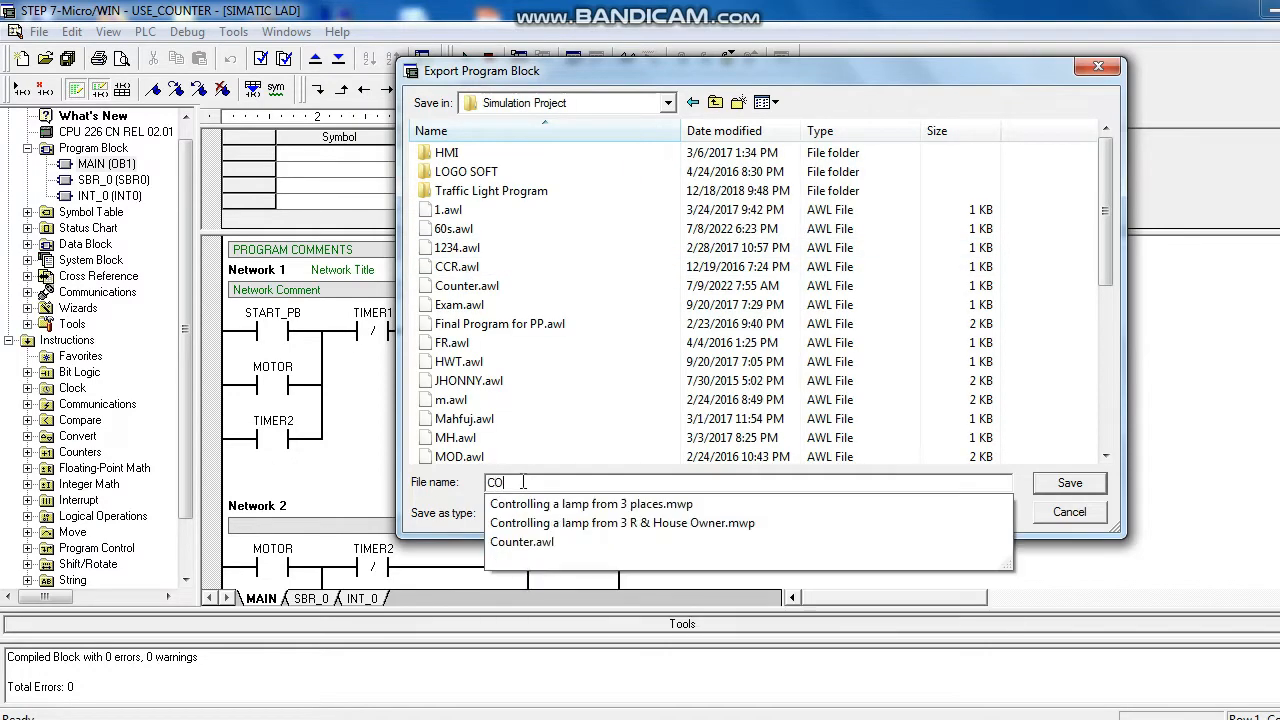
text(NT)
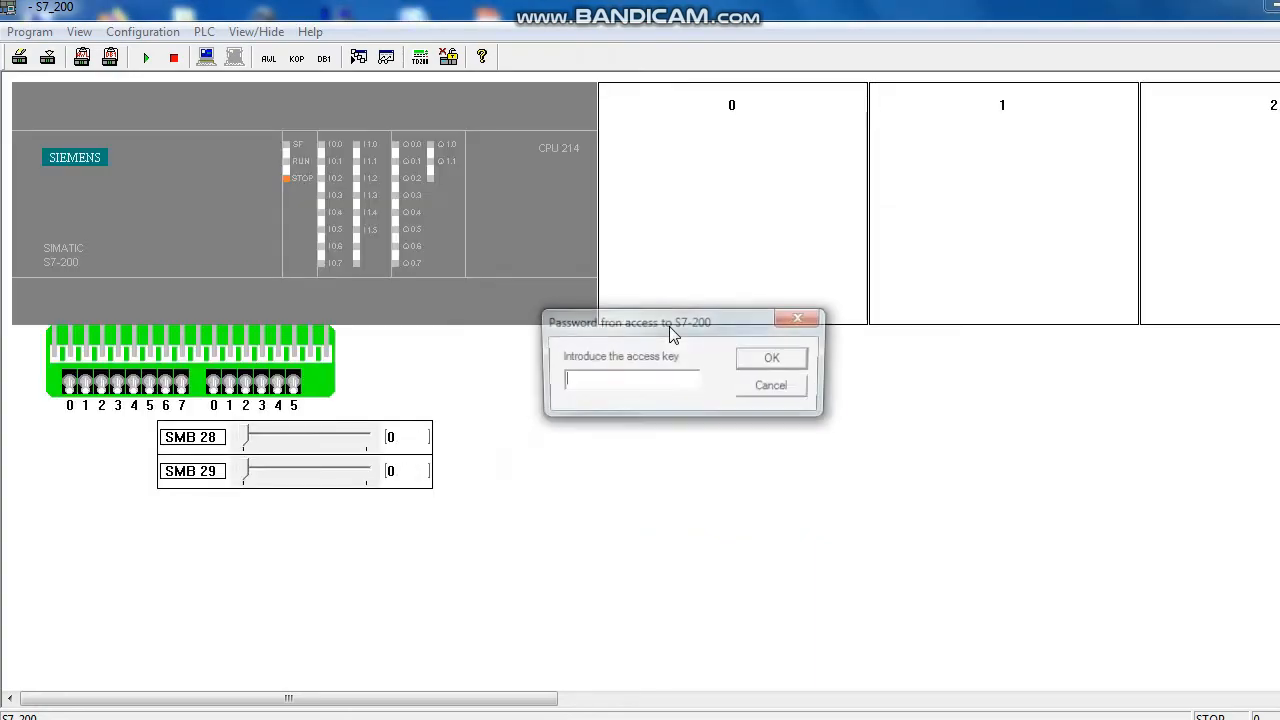
Step: Enter the access key and load CONTER.awl into the simulator, dismissing the read-data warning
text(*)
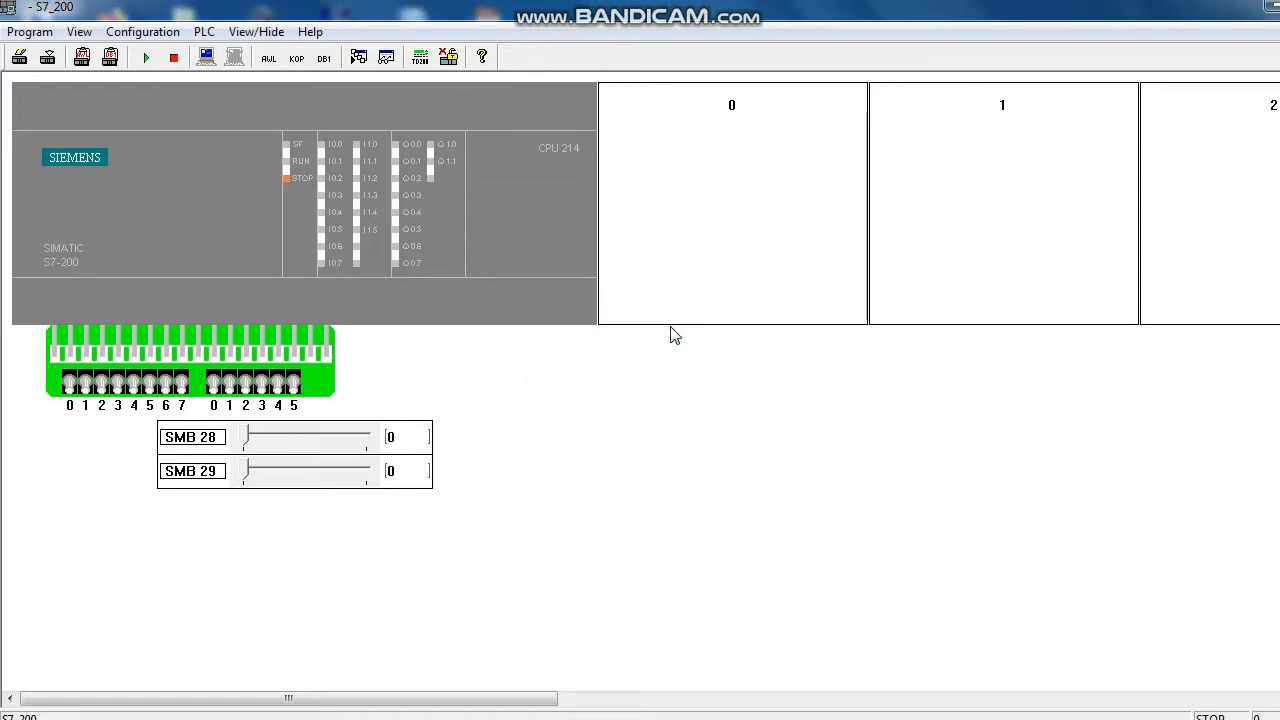
mouse_move(146, 57)
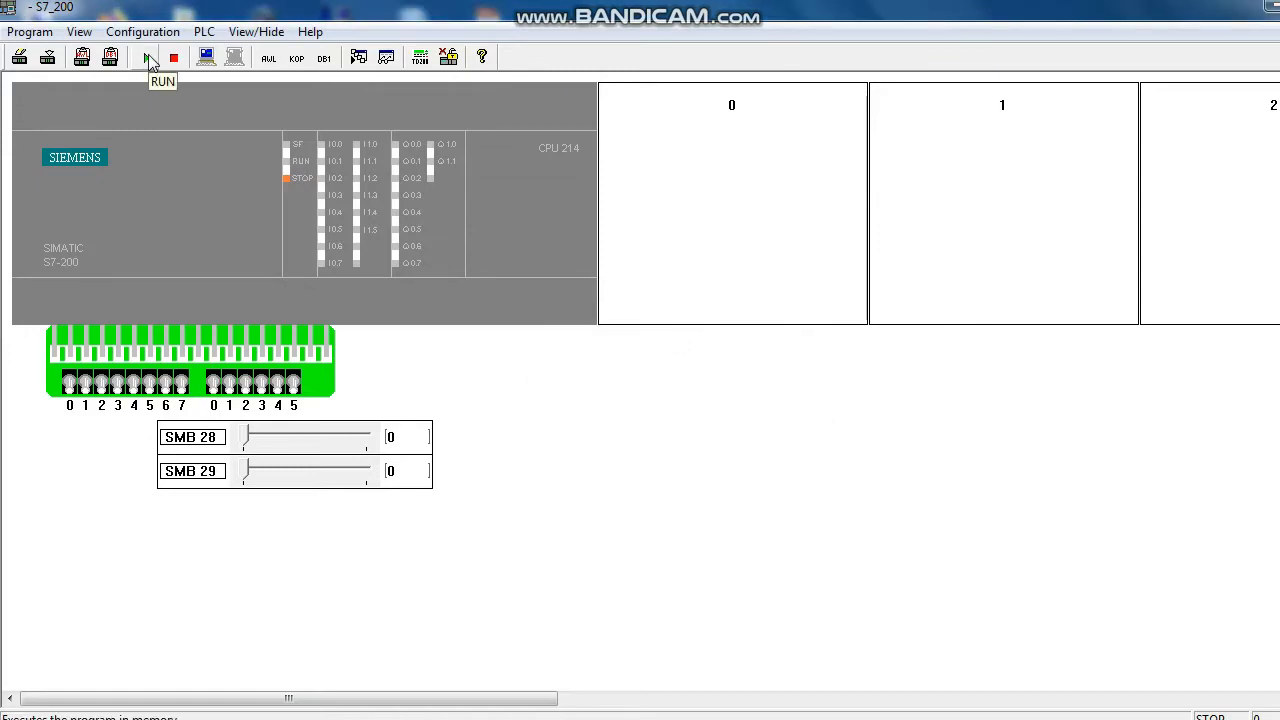
click(146, 56)
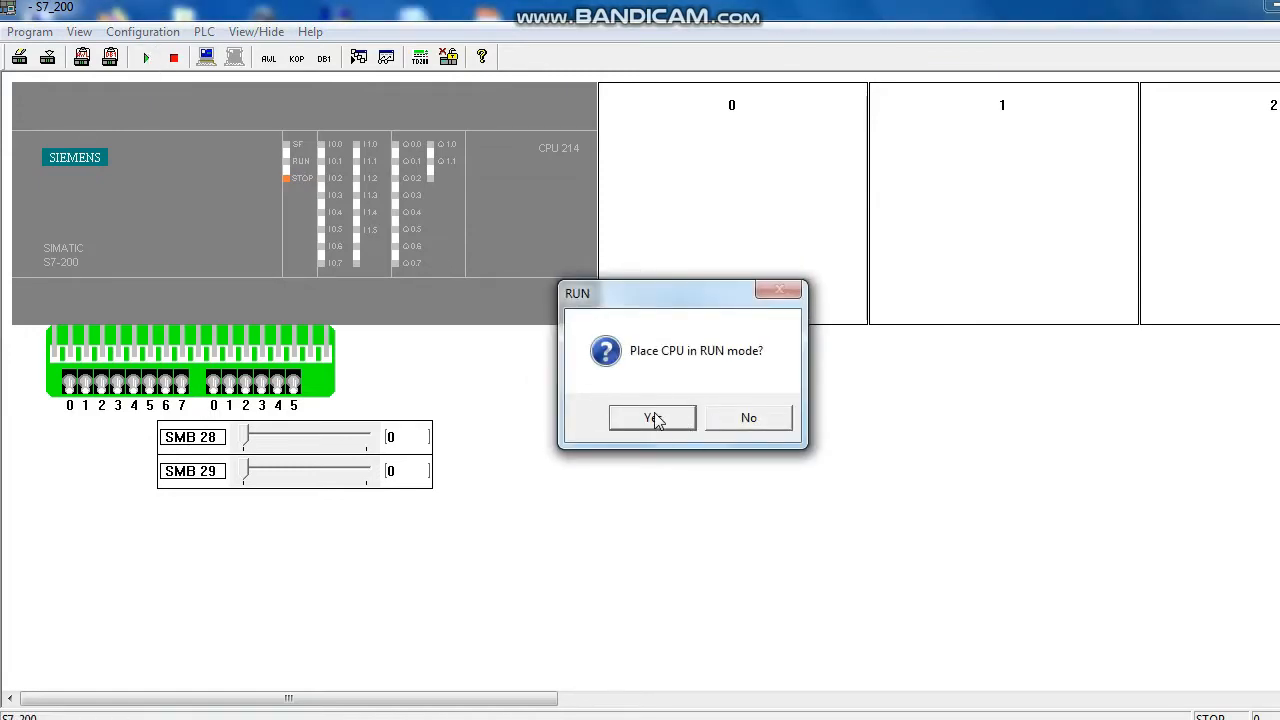
mouse_move(744, 408)
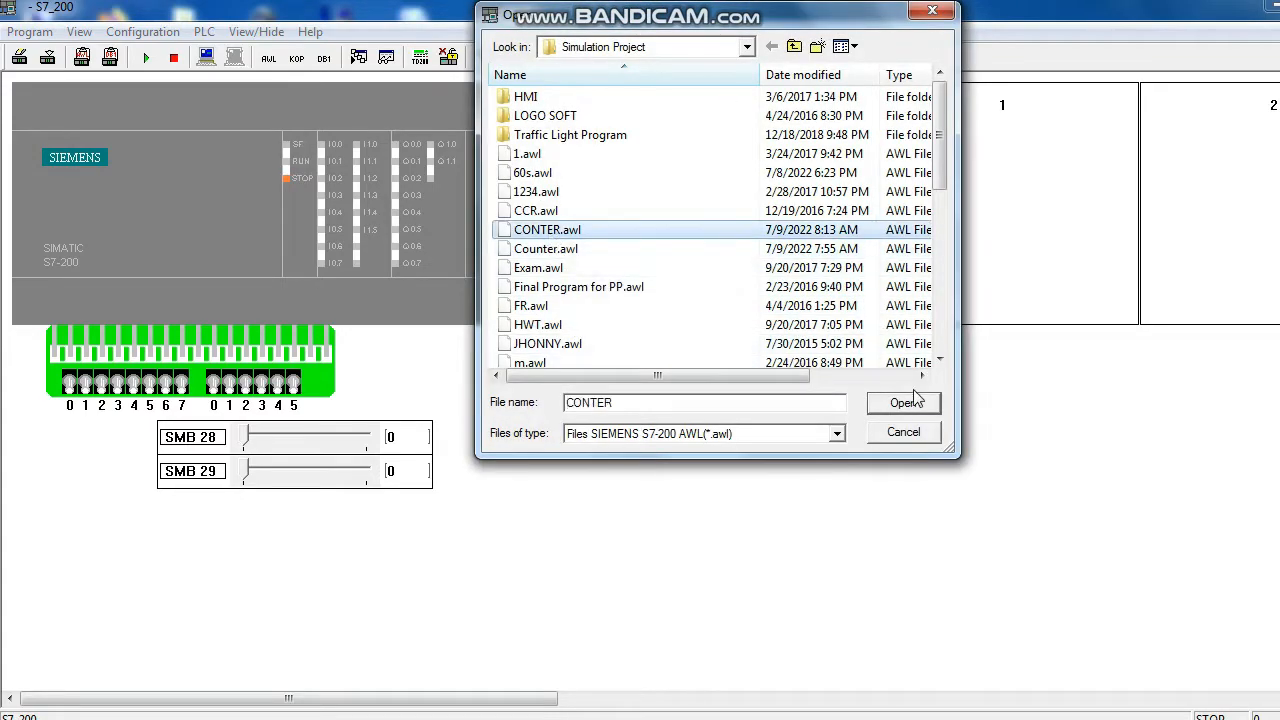
click(903, 403)
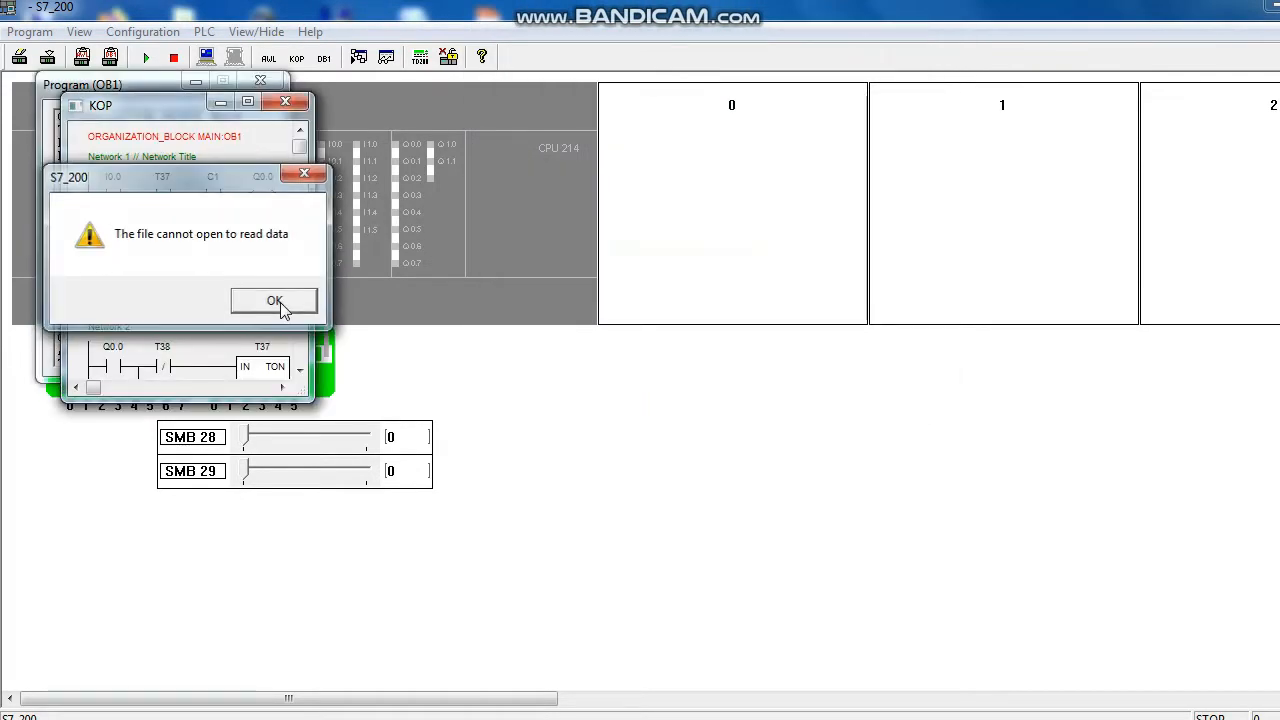
click(273, 301)
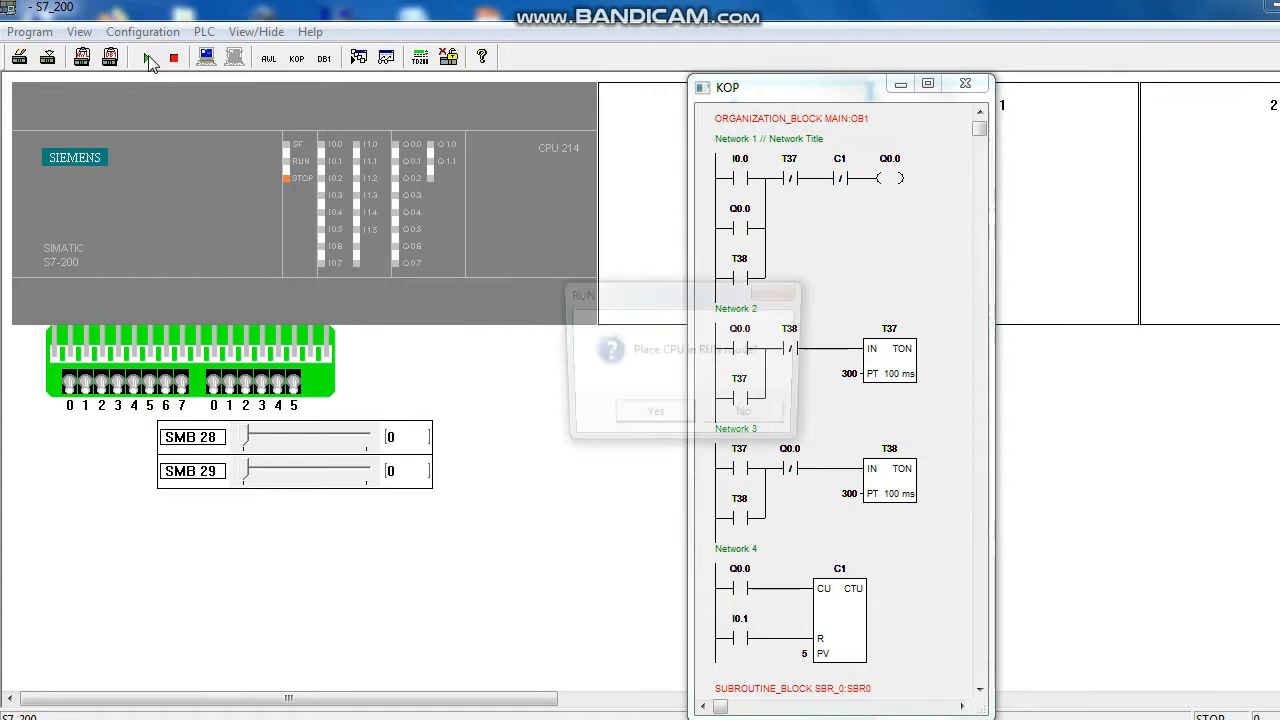
Step: Switch the simulated CPU to RUN, confirm, and watch the timers and counter C1 count up
click(653, 410)
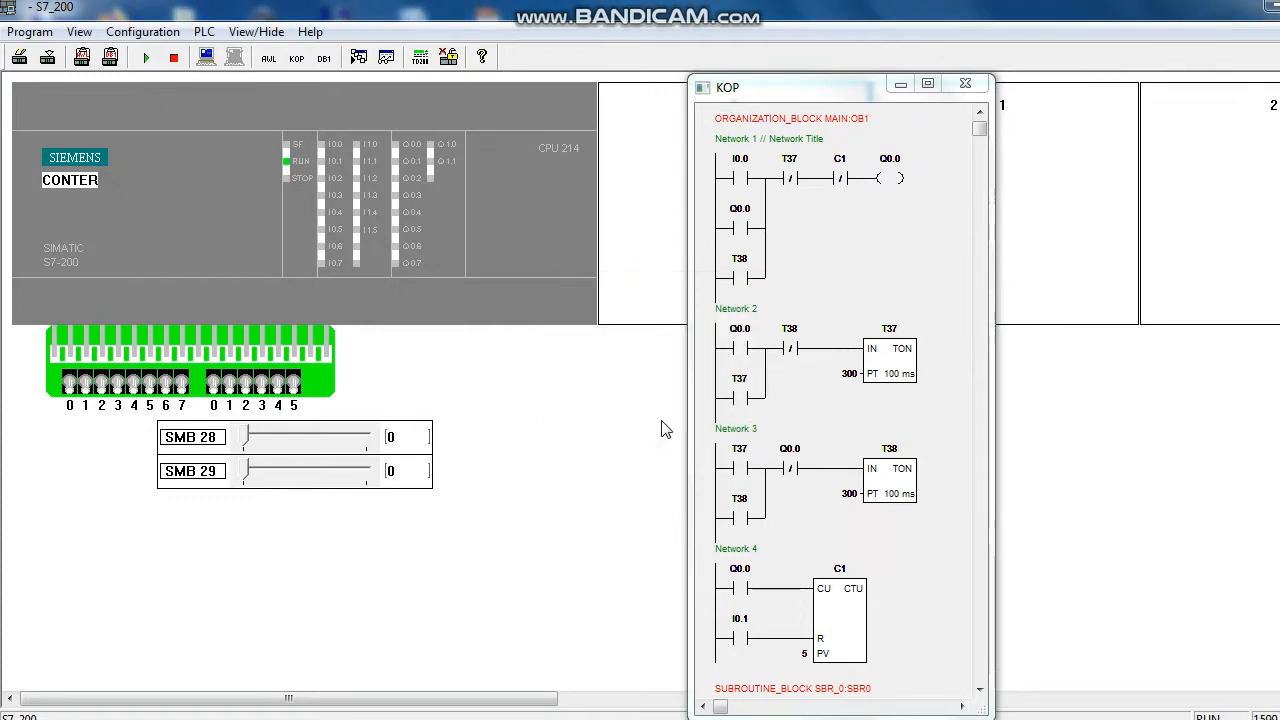
mouse_move(543, 333)
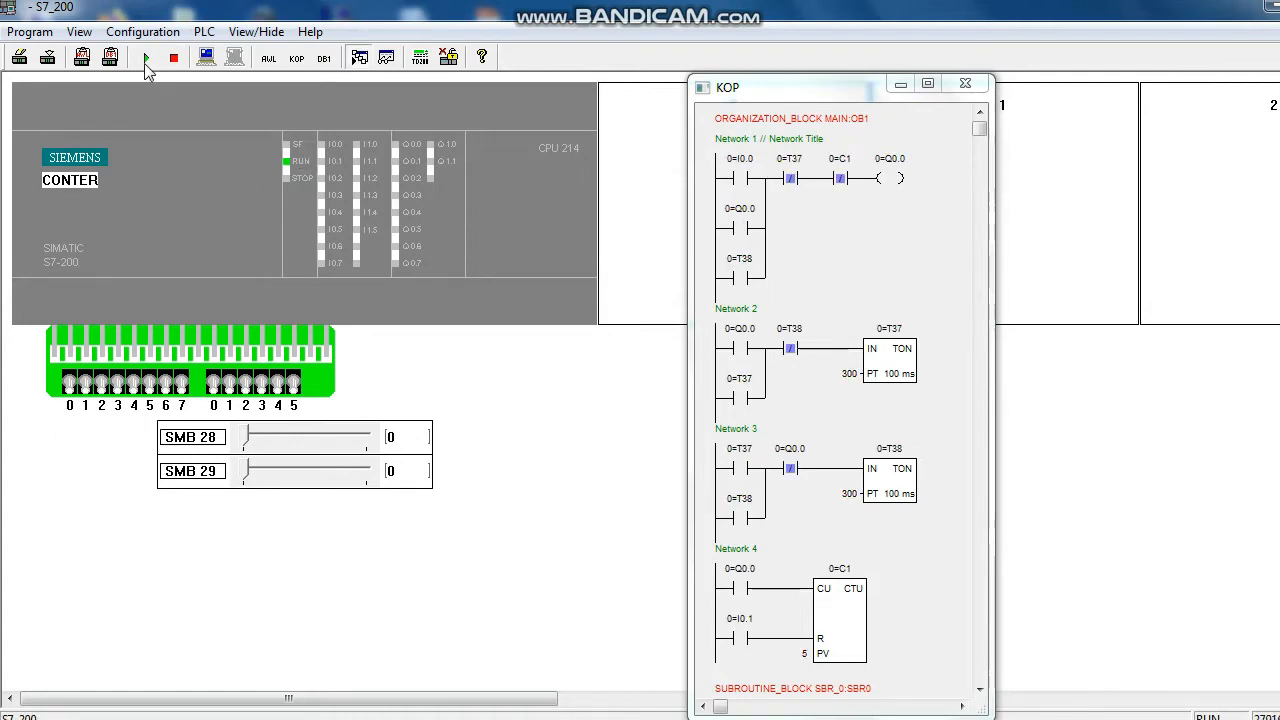
click(146, 57)
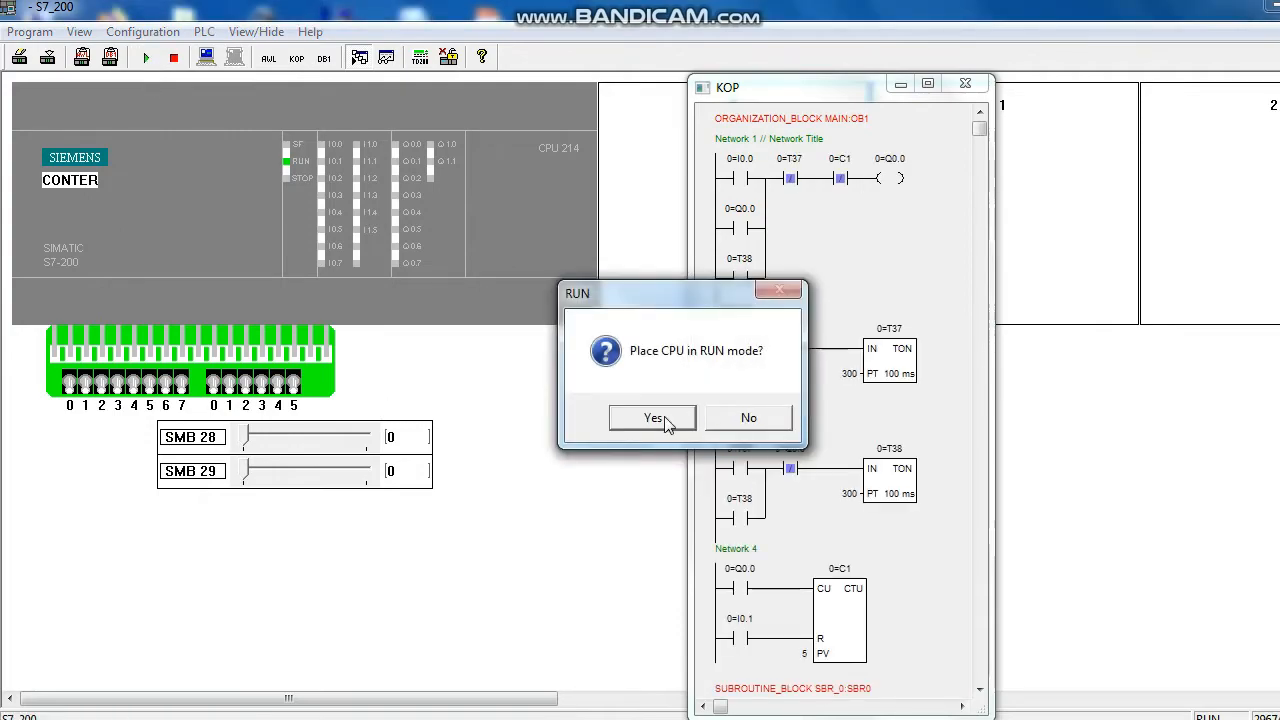
click(652, 417)
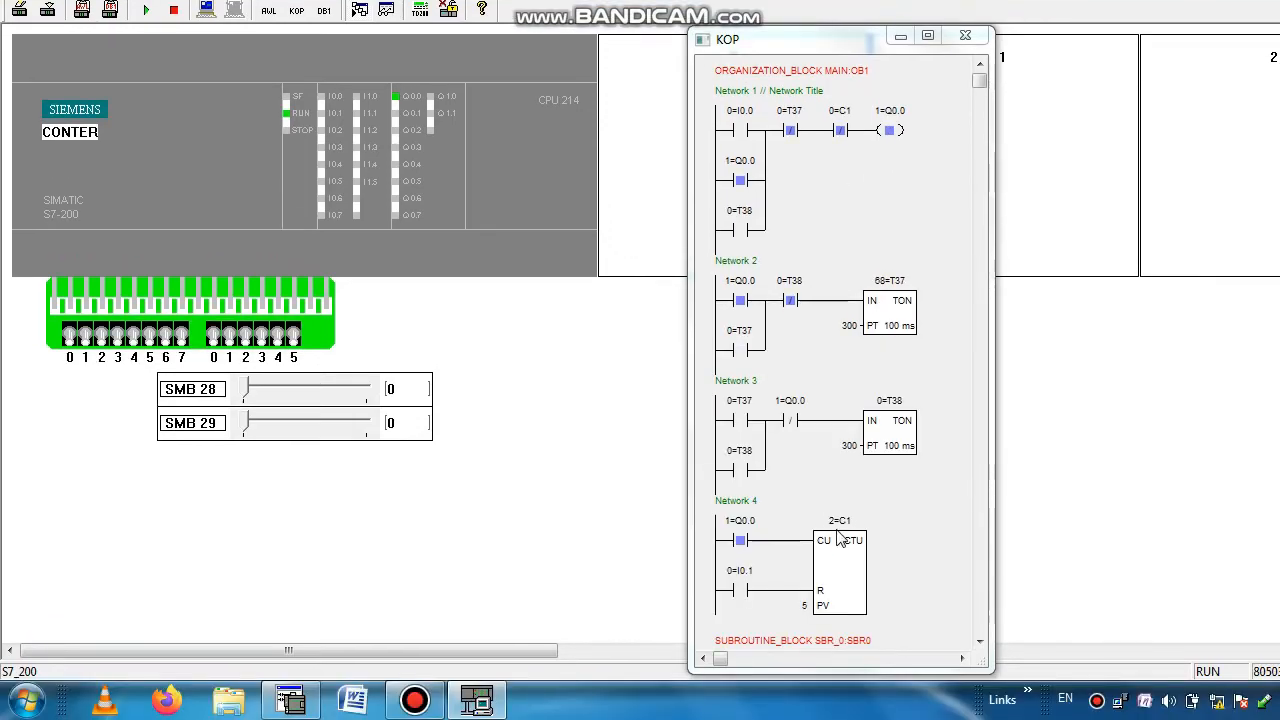
mouse_move(847, 560)
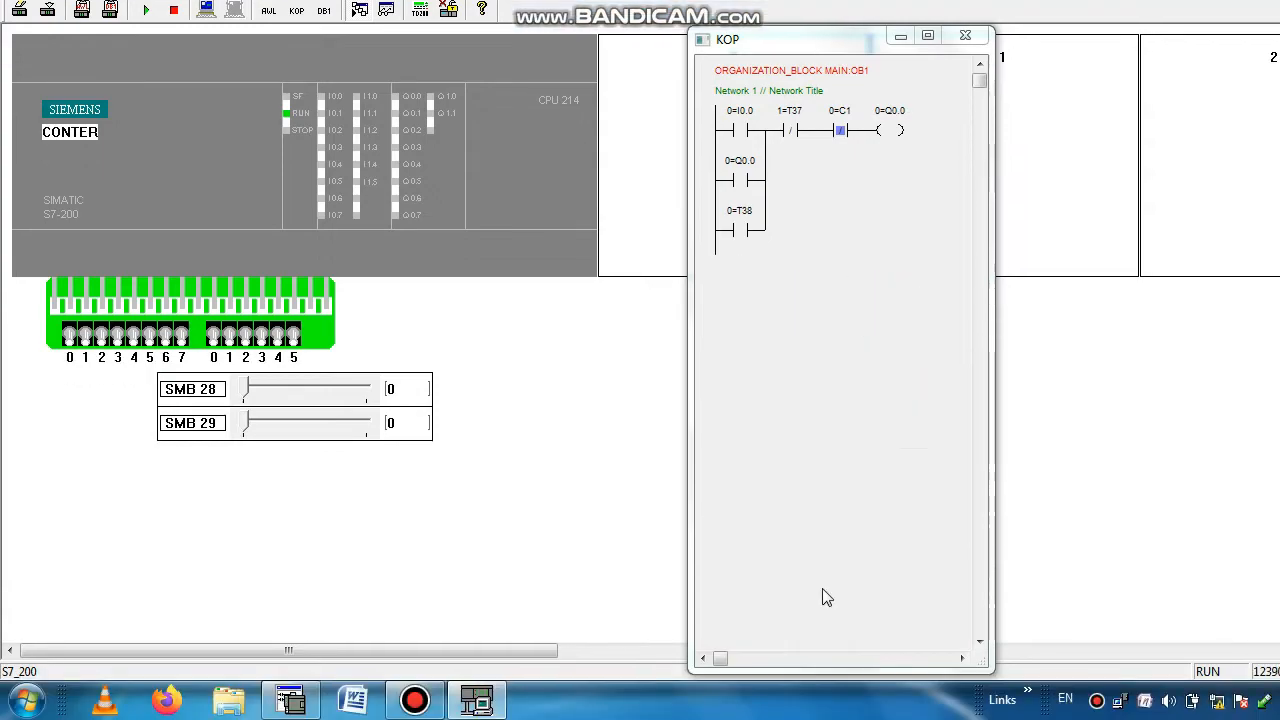
scroll(down, 3)
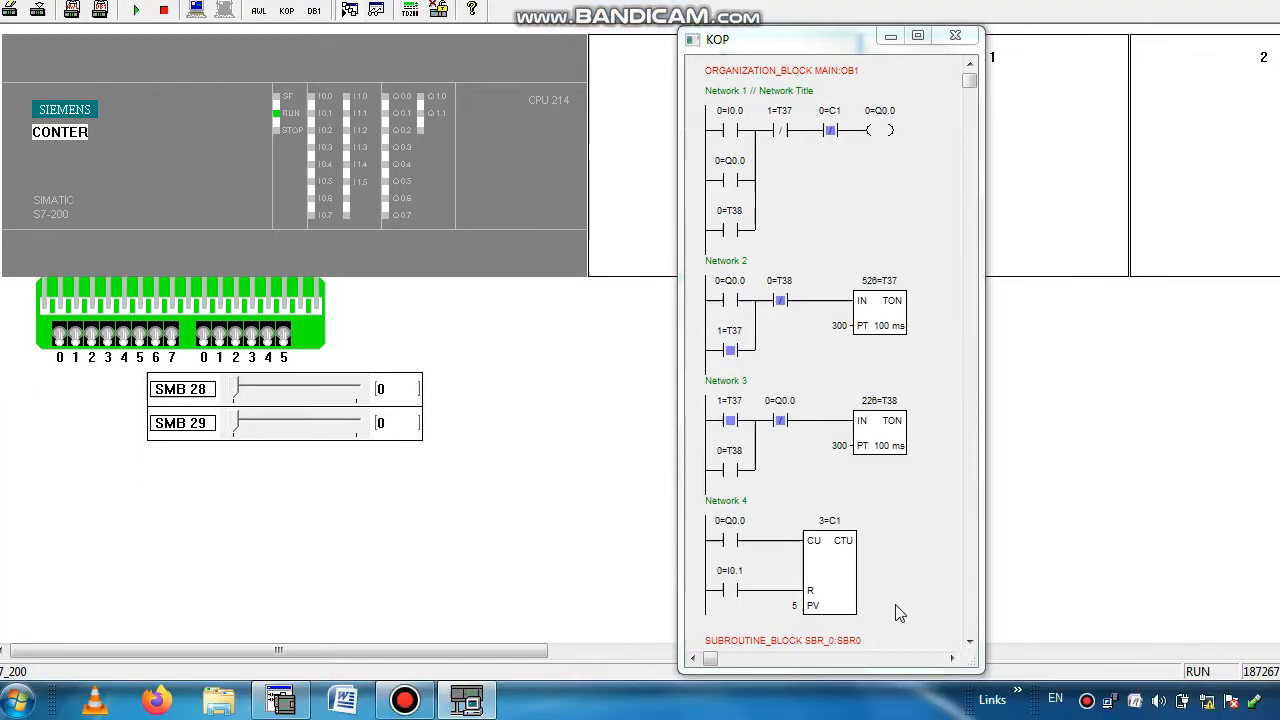
mouse_move(850, 570)
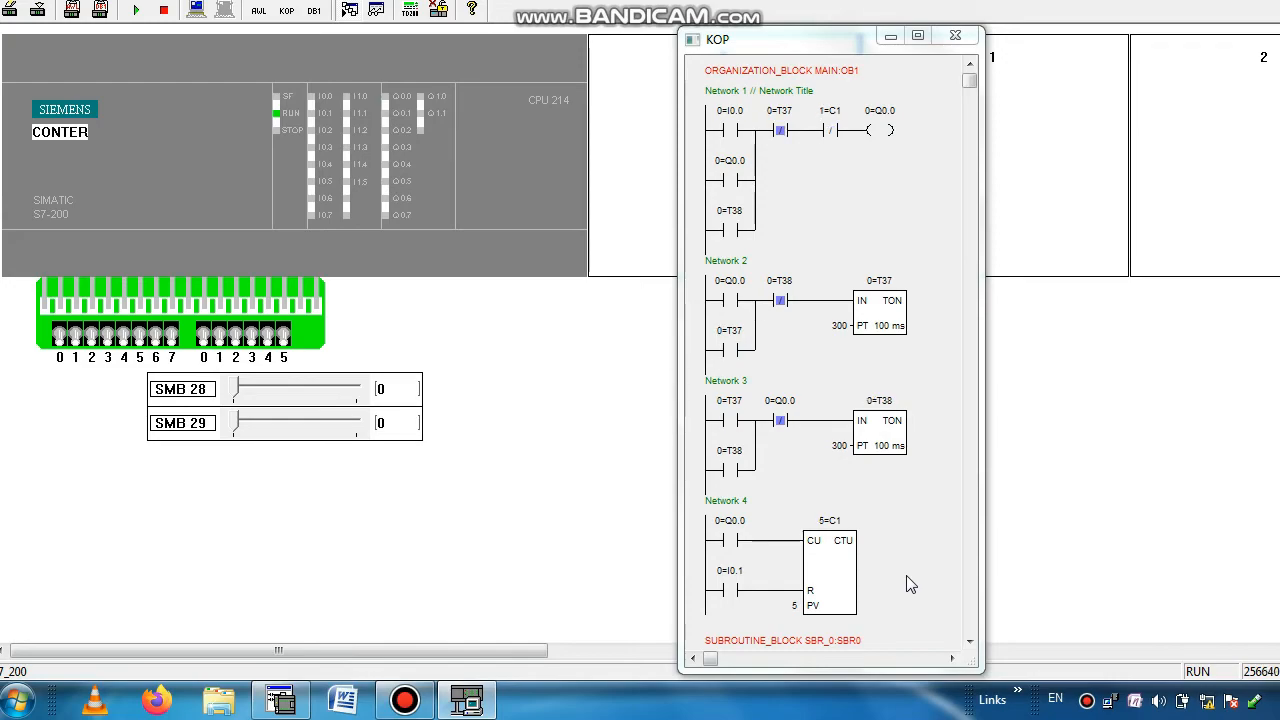
mouse_move(835, 515)
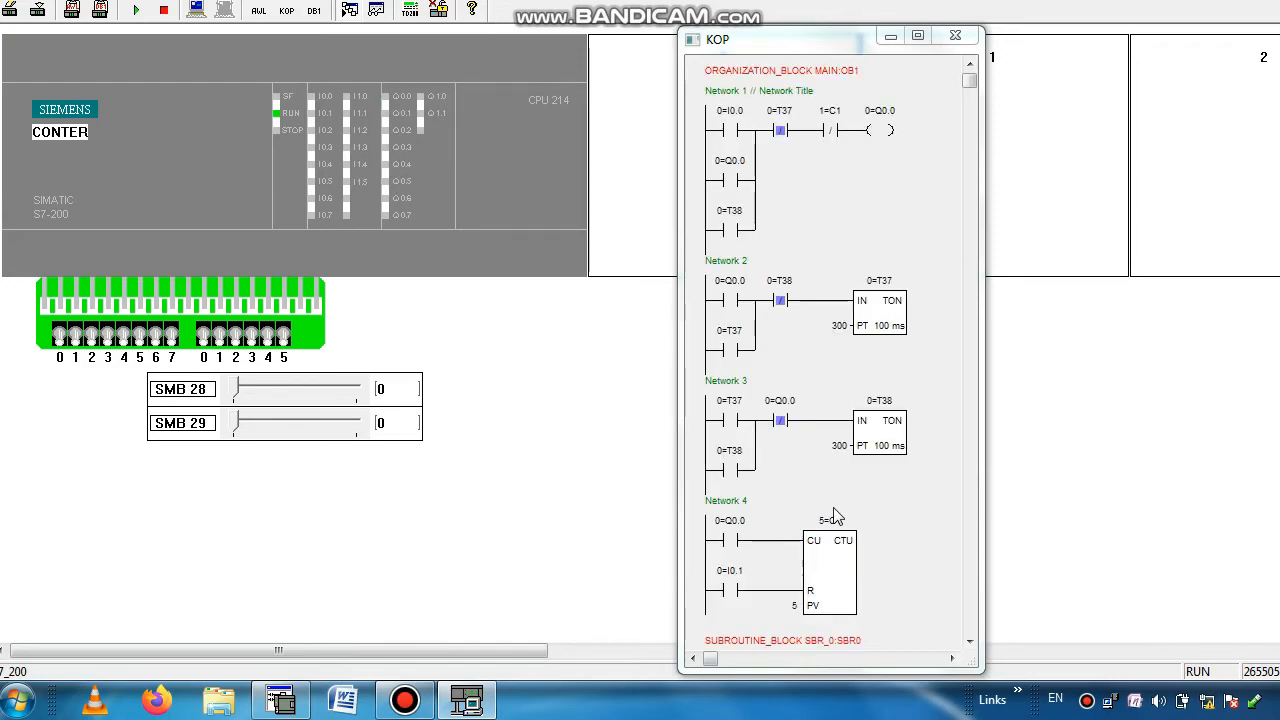